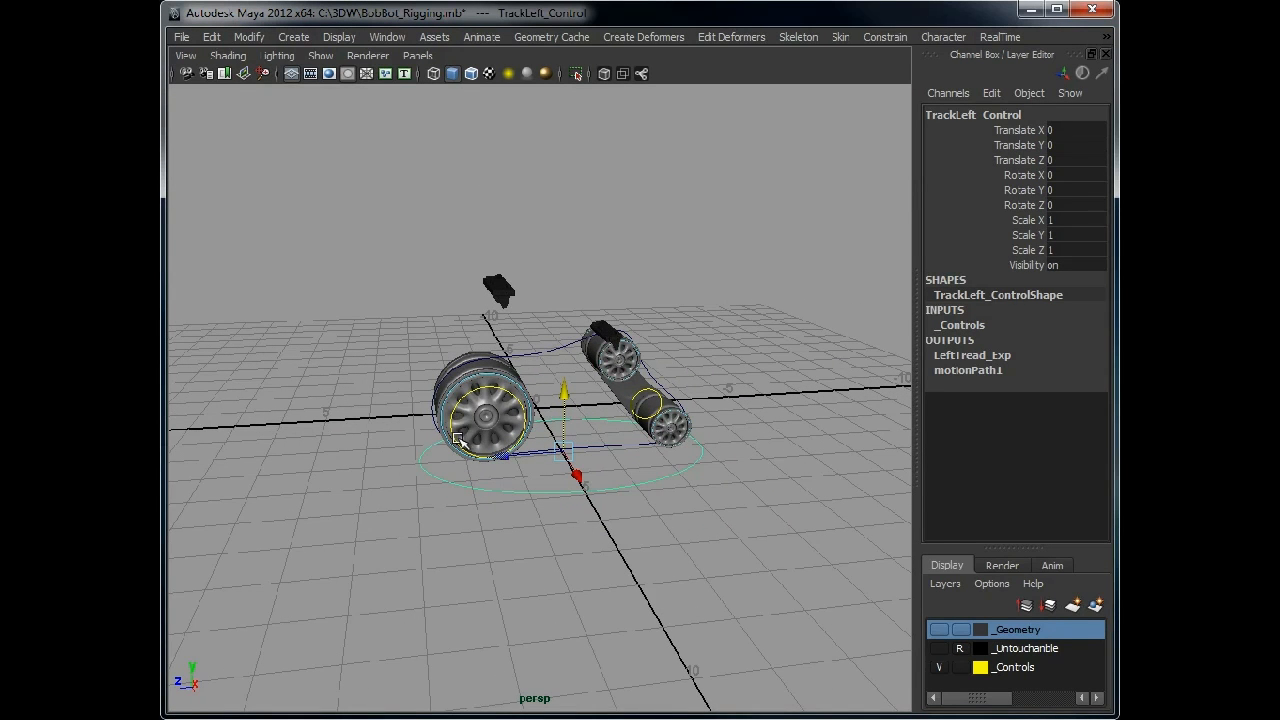
pyautogui.moveTo(518, 482)
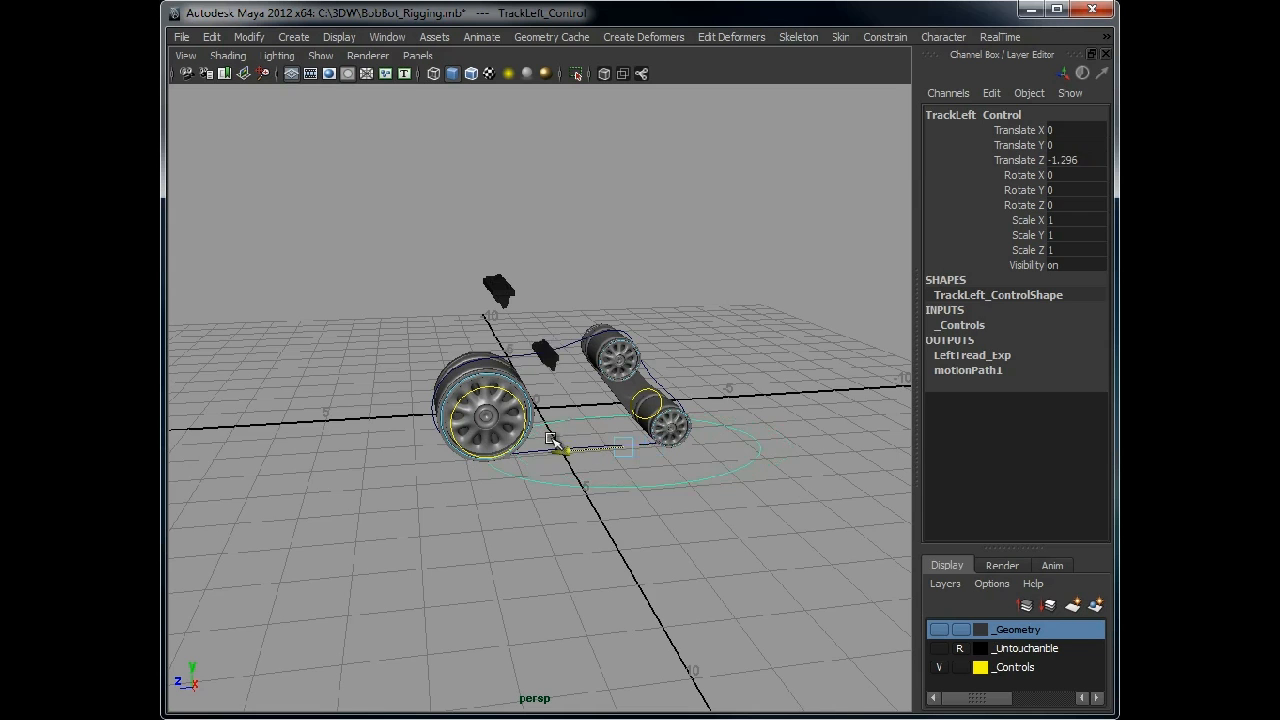
# Show only polygons and lights in the side view, then reveal the path curve's control vertices
pyautogui.moveTo(564, 448); pyautogui.dragTo(500, 442)
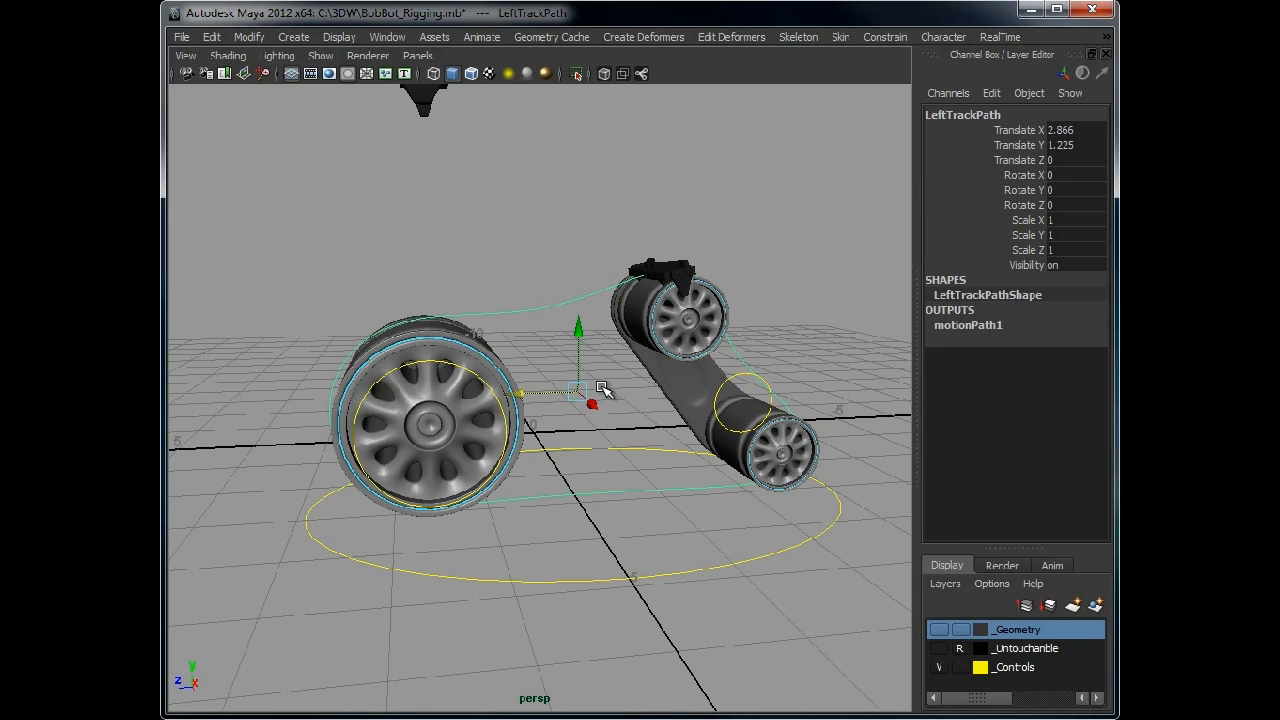
pyautogui.moveTo(712, 270)
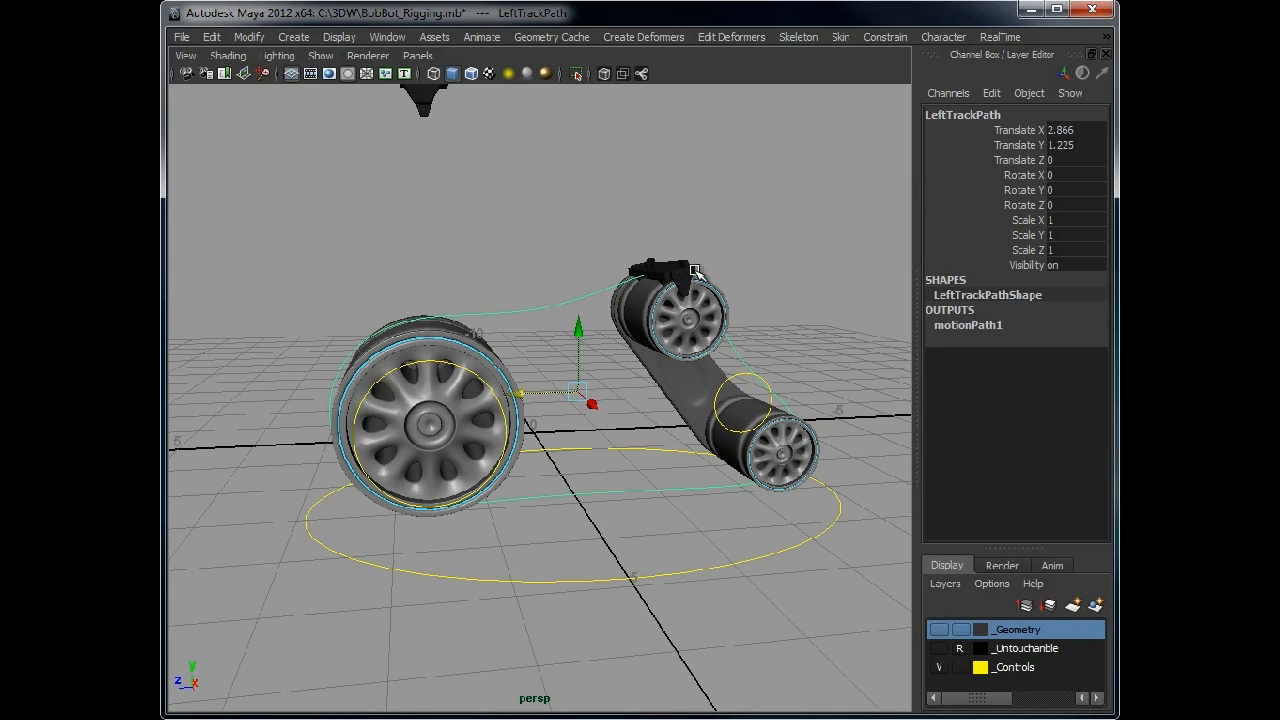
pyautogui.moveTo(700, 450)
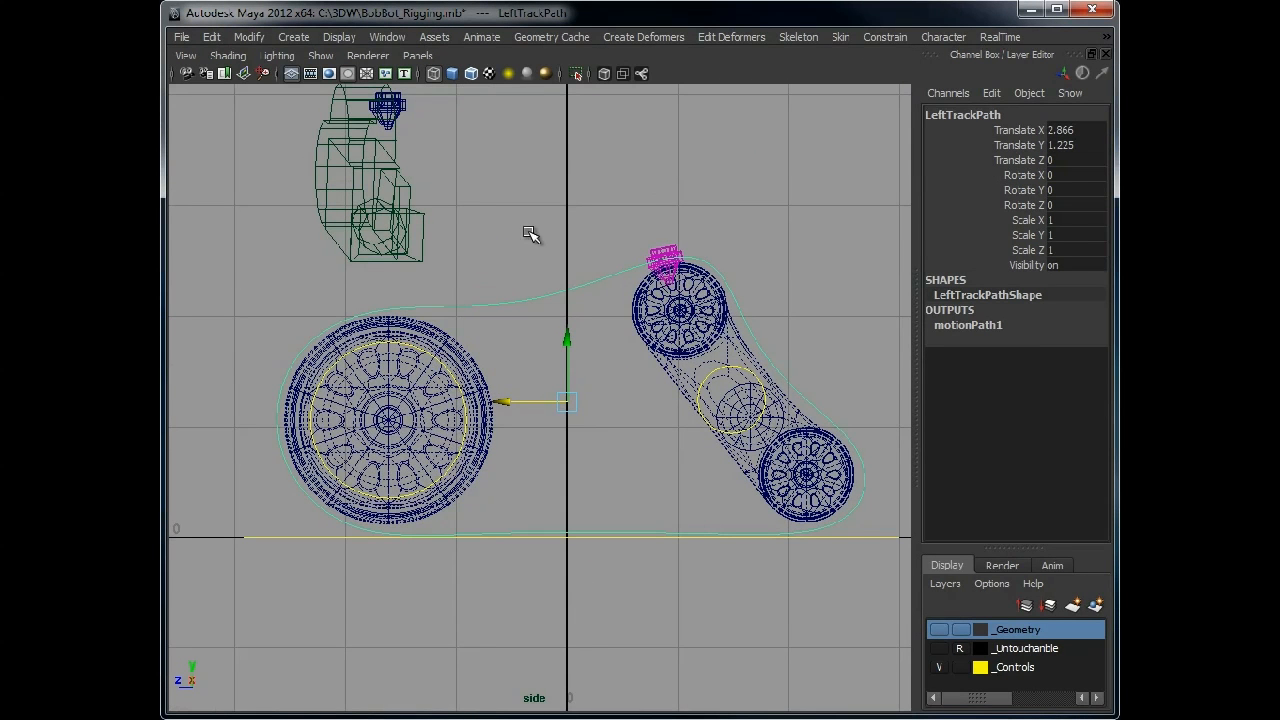
pyautogui.click(320, 56)
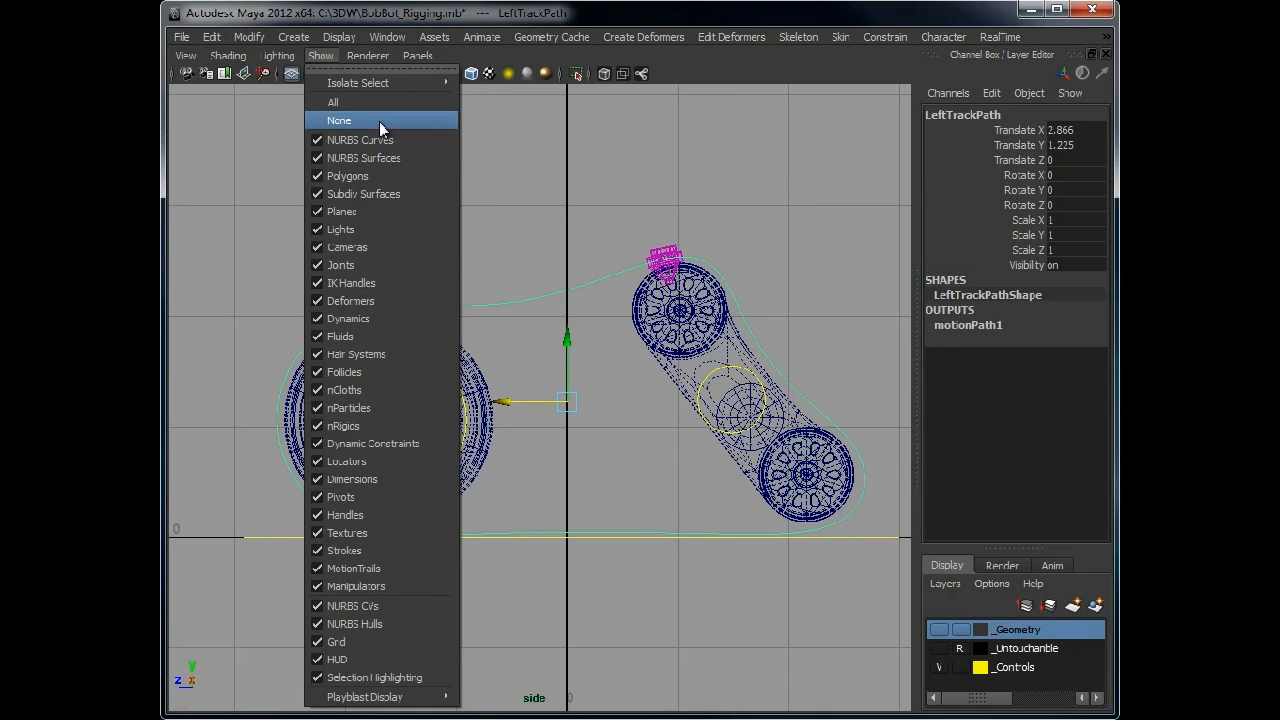
pyautogui.click(340, 120)
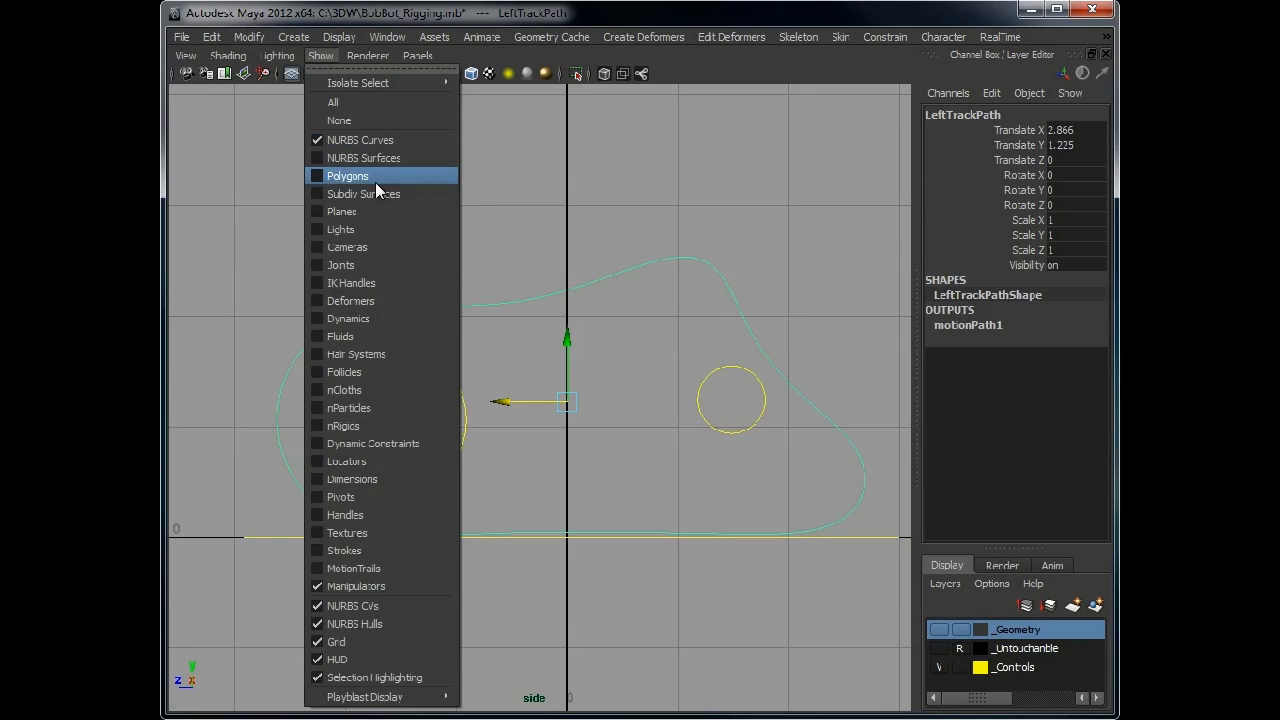
pyautogui.click(348, 176)
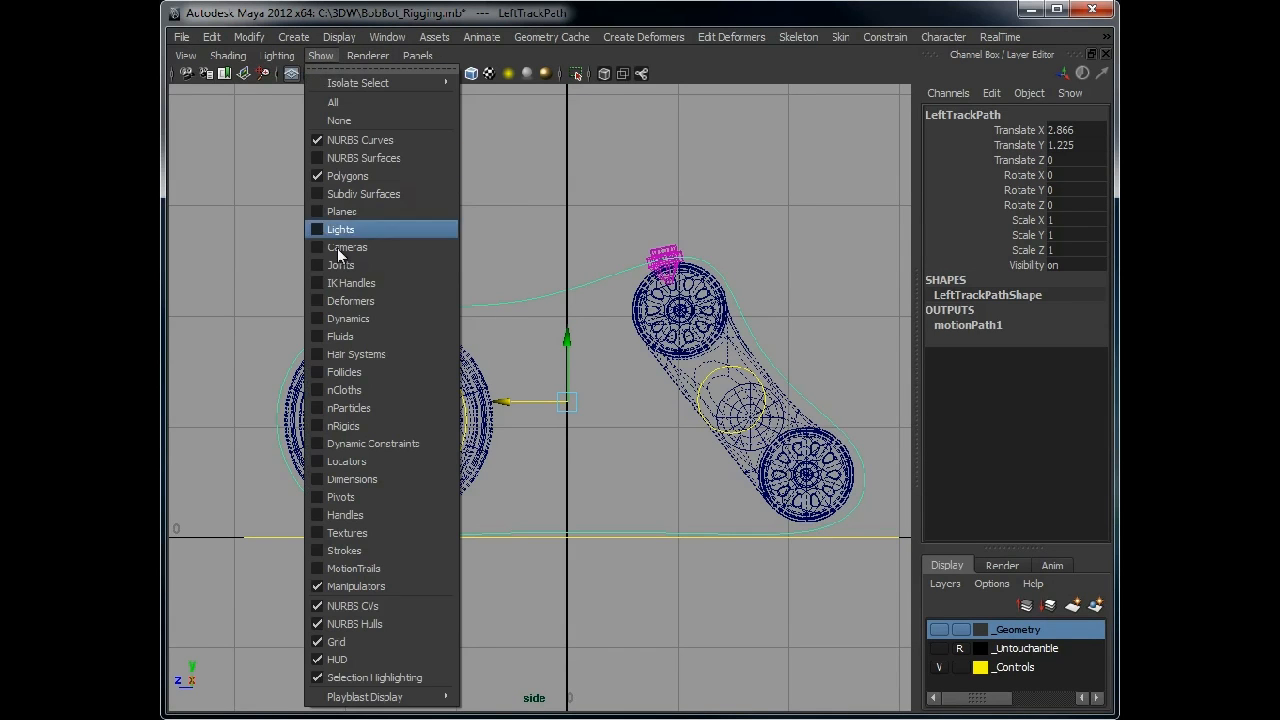
pyautogui.click(348, 246)
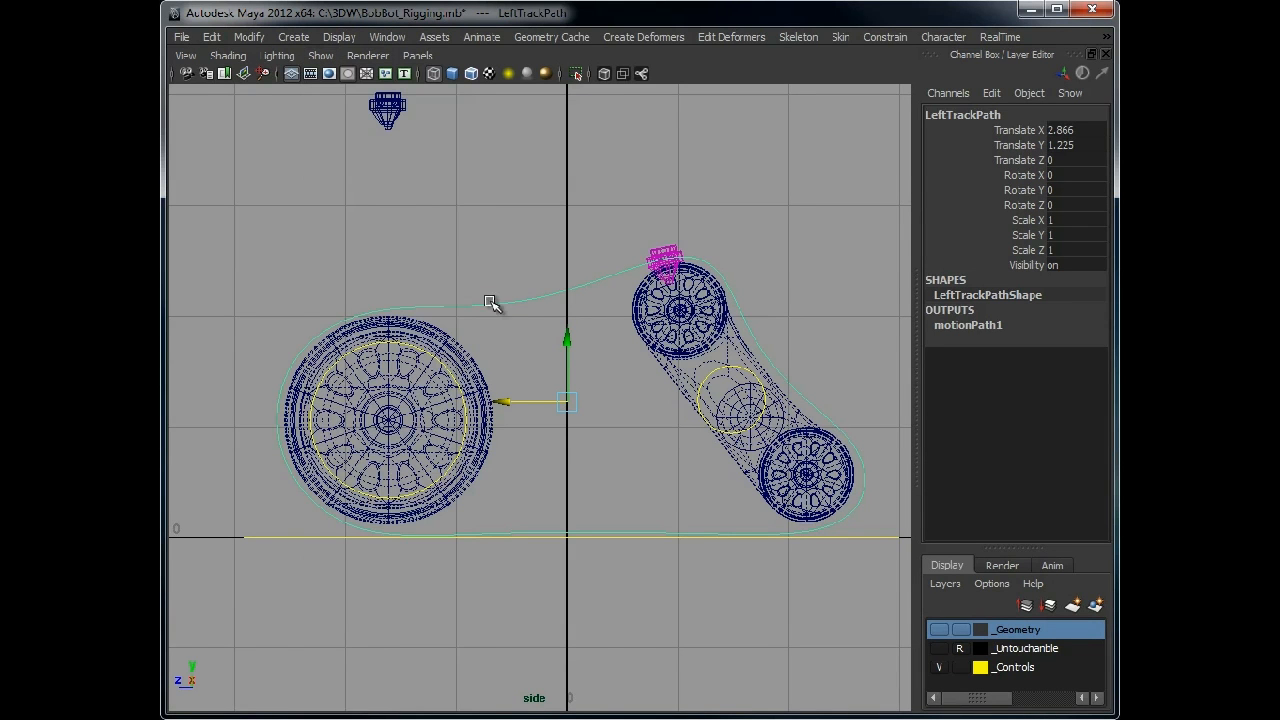
pyautogui.rightClick(508, 304)
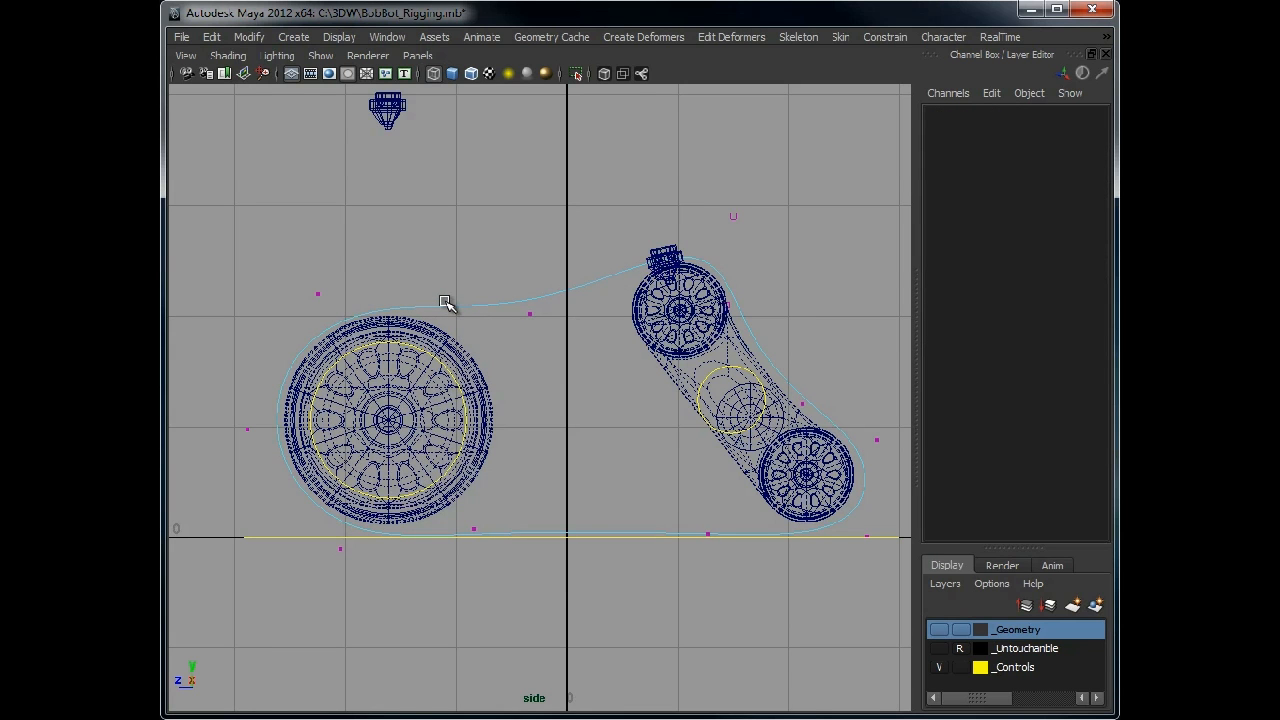
pyautogui.moveTo(292, 276)
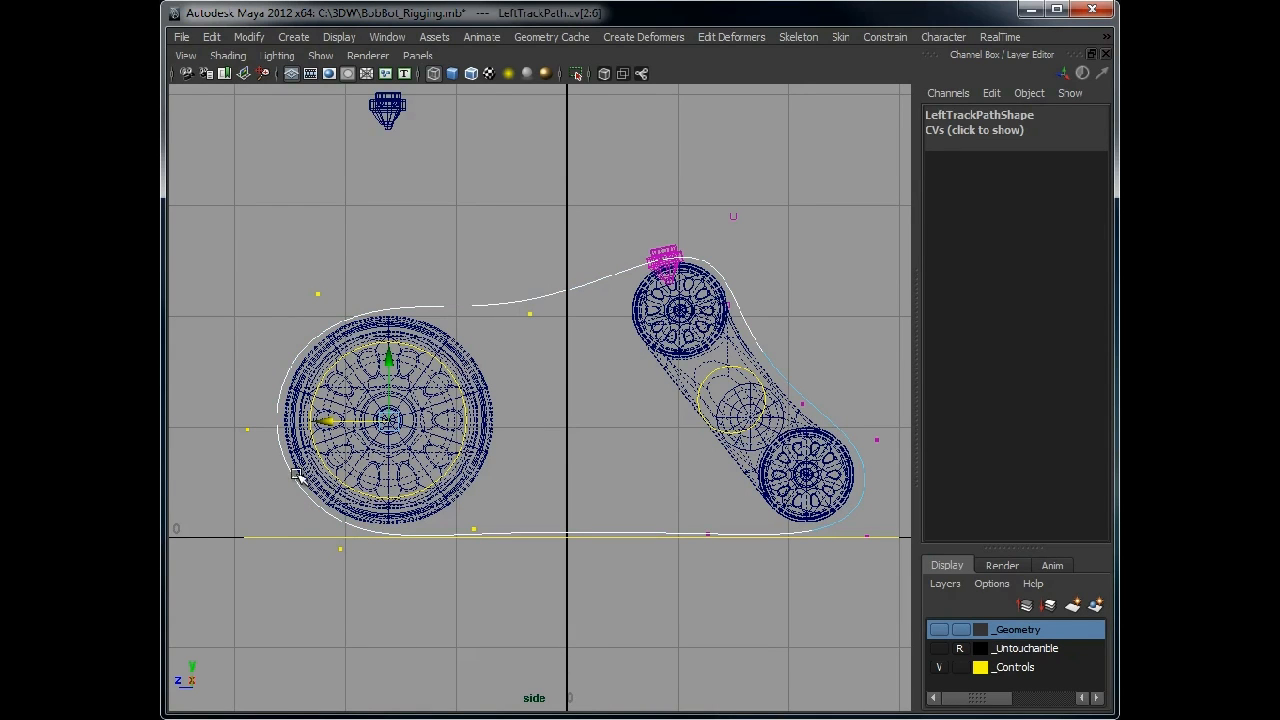
# Create a cluster deformer on the rear path CVs via the hotbox Create Deformers menu
pyautogui.press('space')
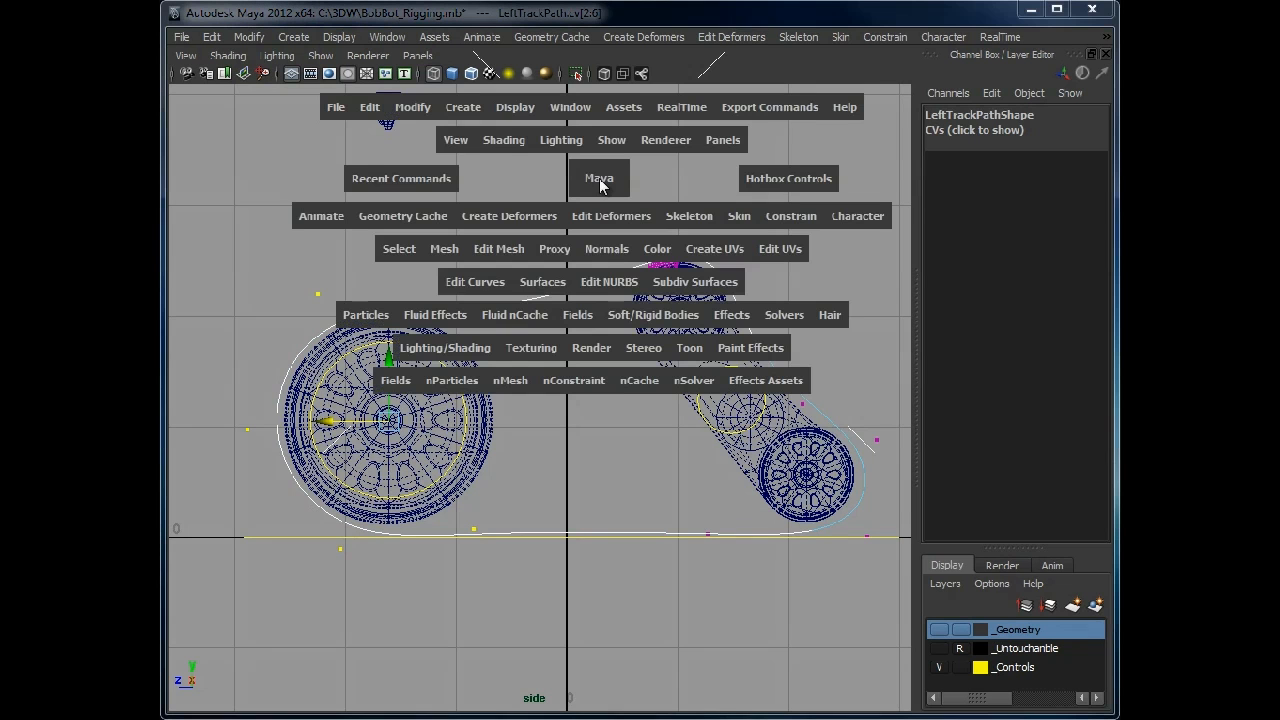
pyautogui.click(508, 216)
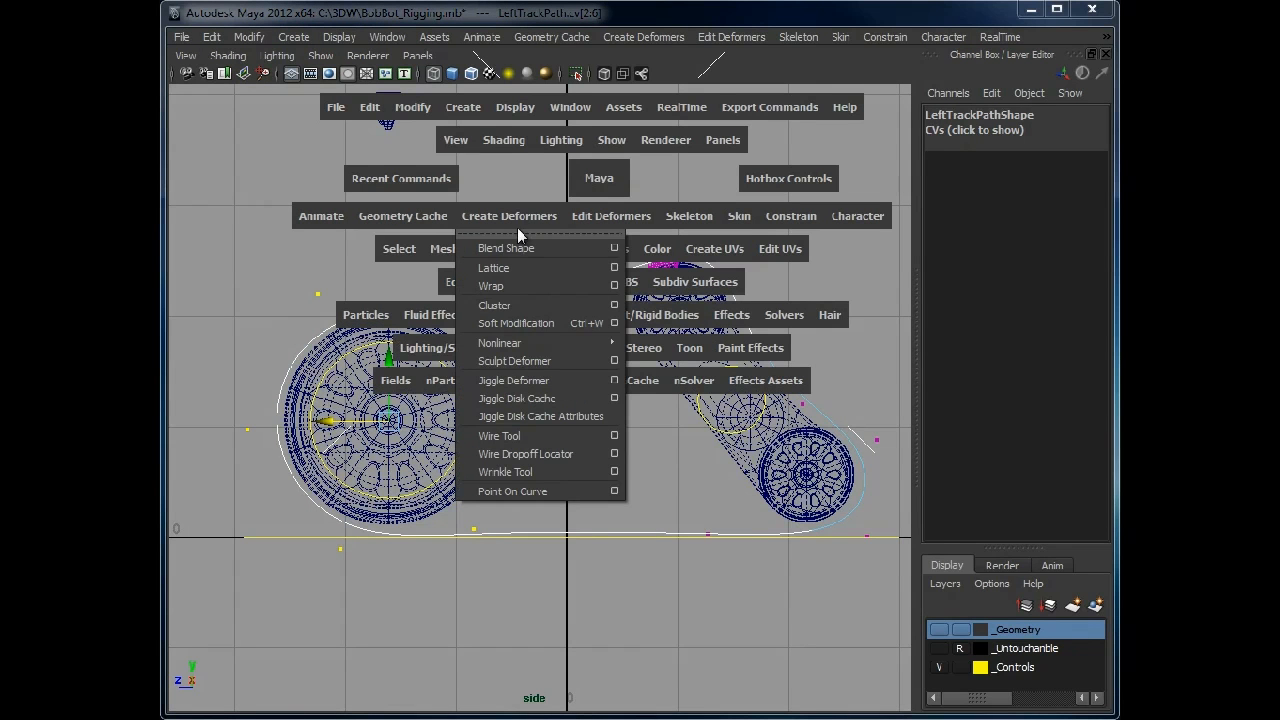
pyautogui.click(494, 304)
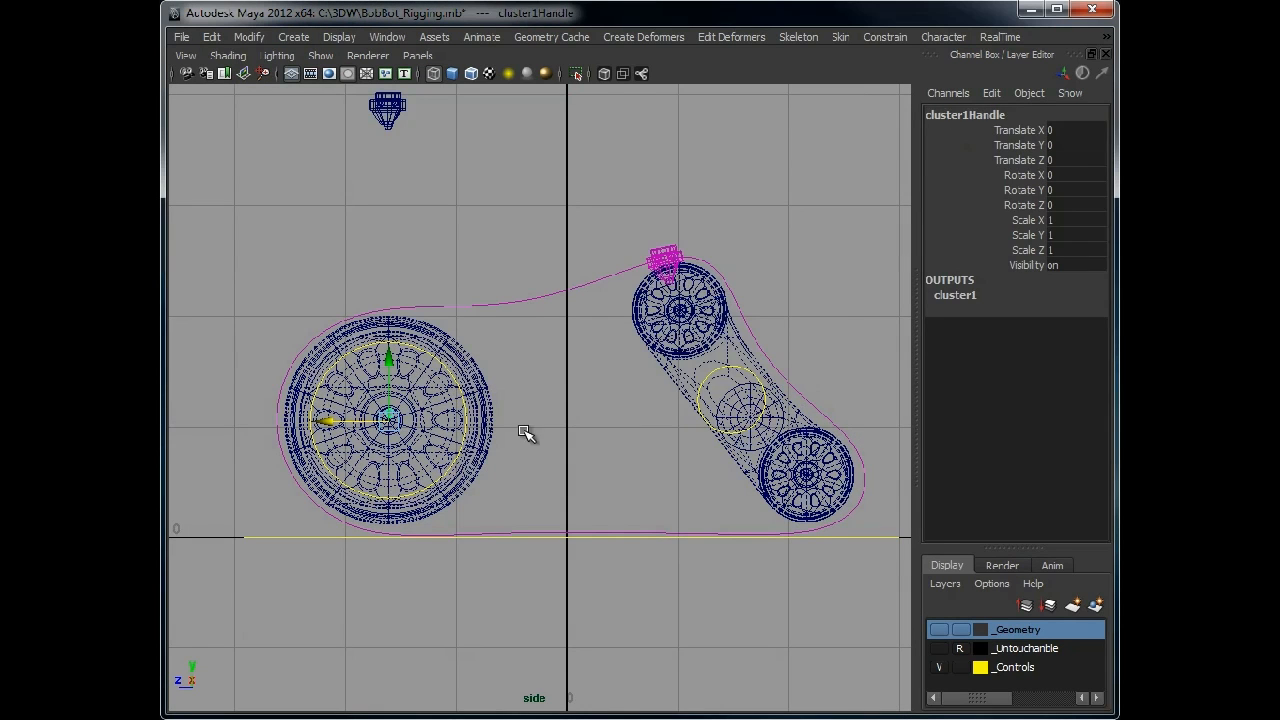
pyautogui.click(424, 450)
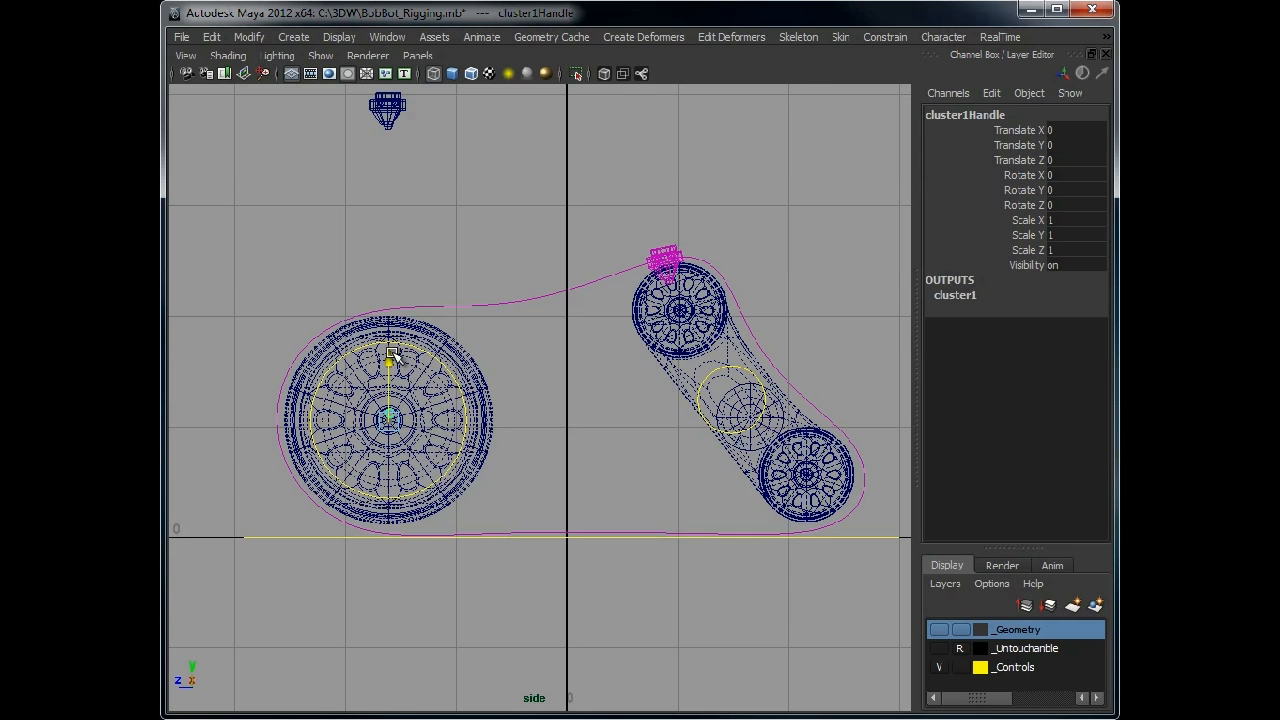
# Test-move the cluster handle up in Y and bring it back to zero
pyautogui.moveTo(388, 364); pyautogui.dragTo(388, 360)
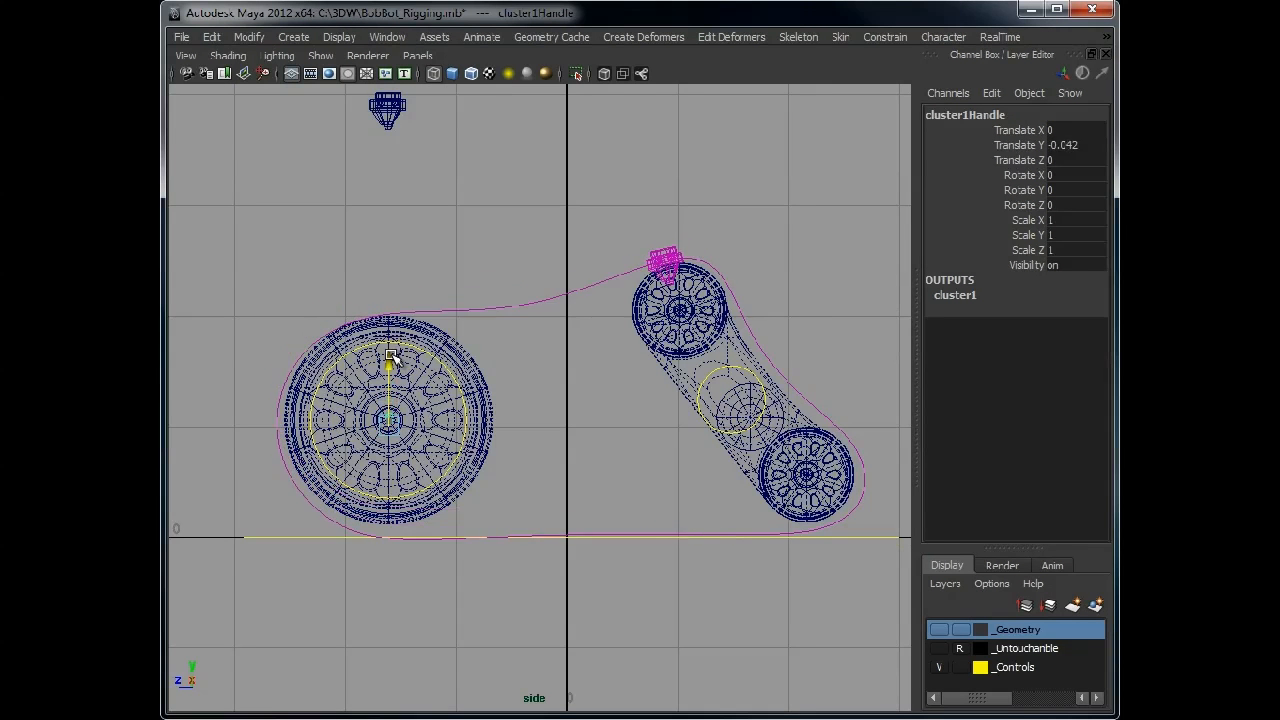
pyautogui.moveTo(388, 360); pyautogui.dragTo(390, 290)
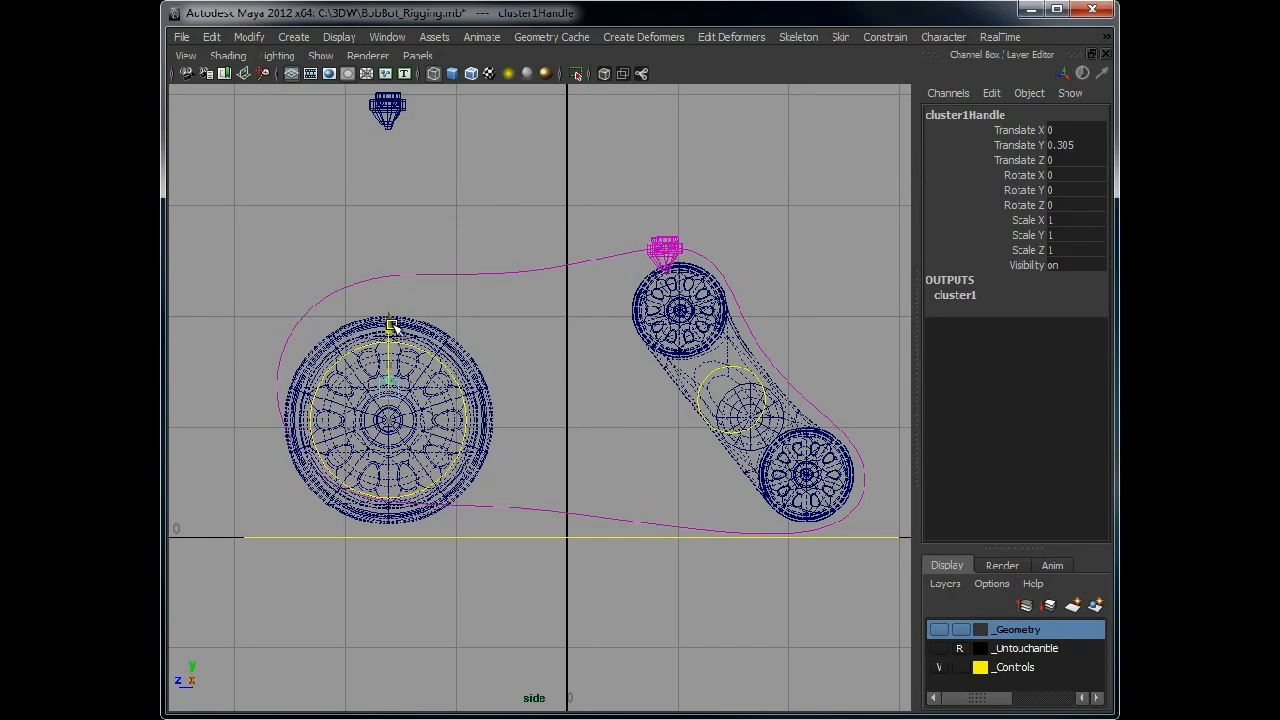
pyautogui.moveTo(390, 320); pyautogui.dragTo(390, 264)
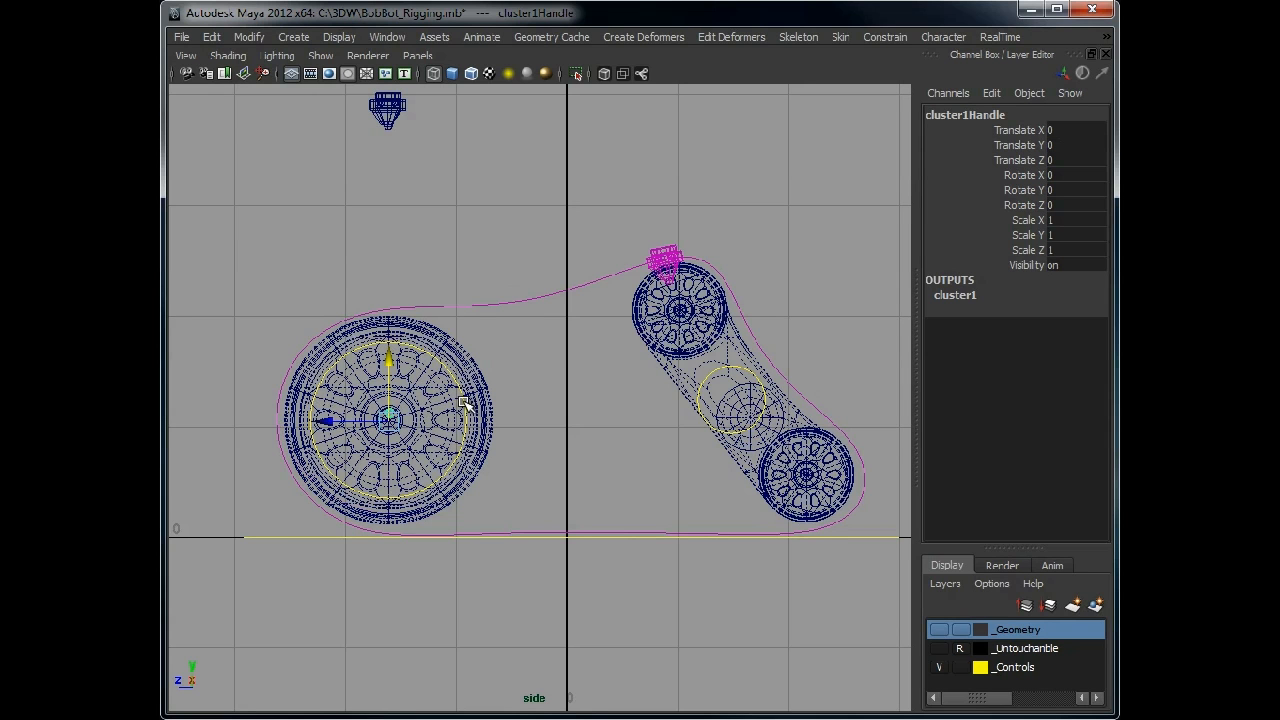
pyautogui.moveTo(416, 360)
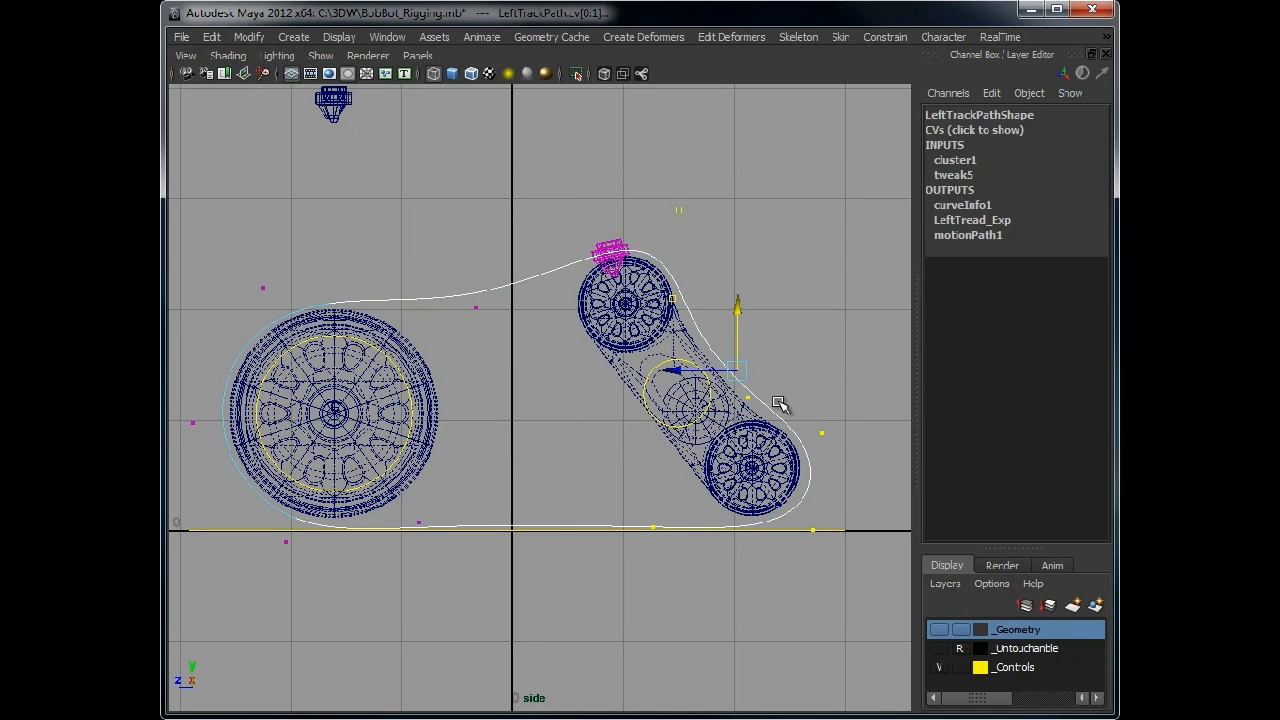
pyautogui.moveTo(756, 386)
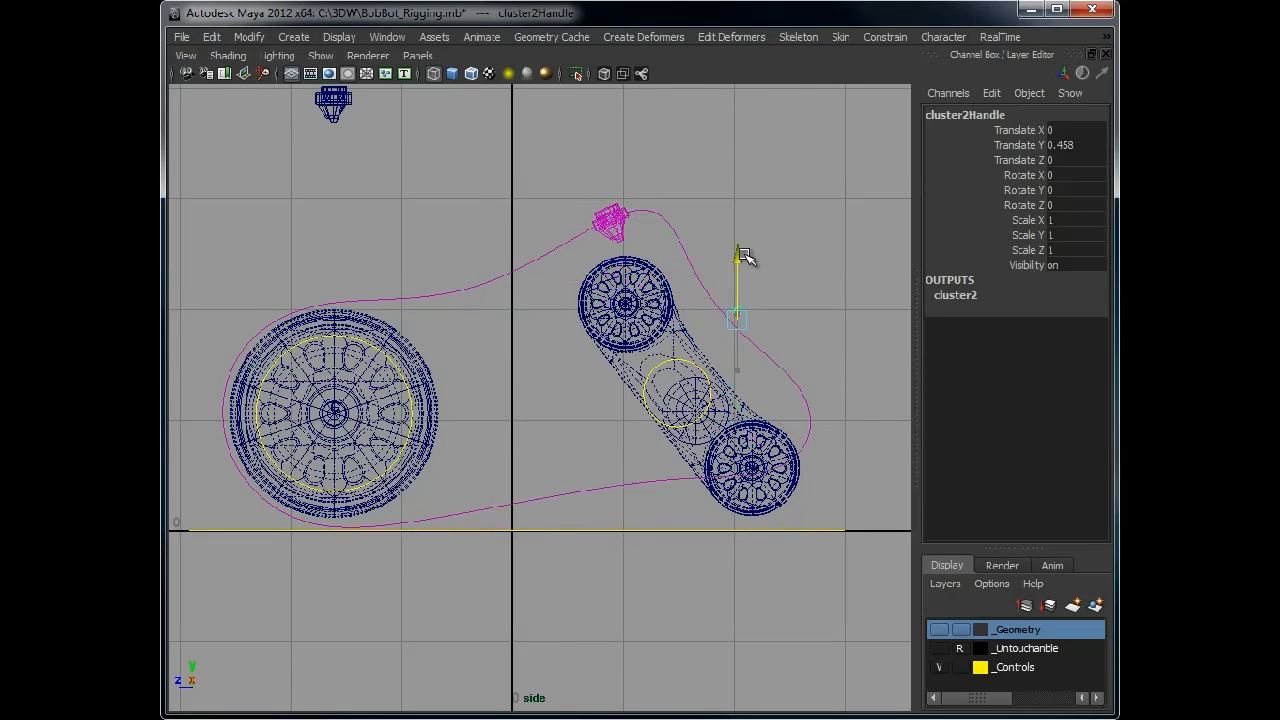
# Raise cluster2Handle in Y to test the second cluster on the front path CVs
pyautogui.moveTo(736, 256); pyautogui.dragTo(736, 344)
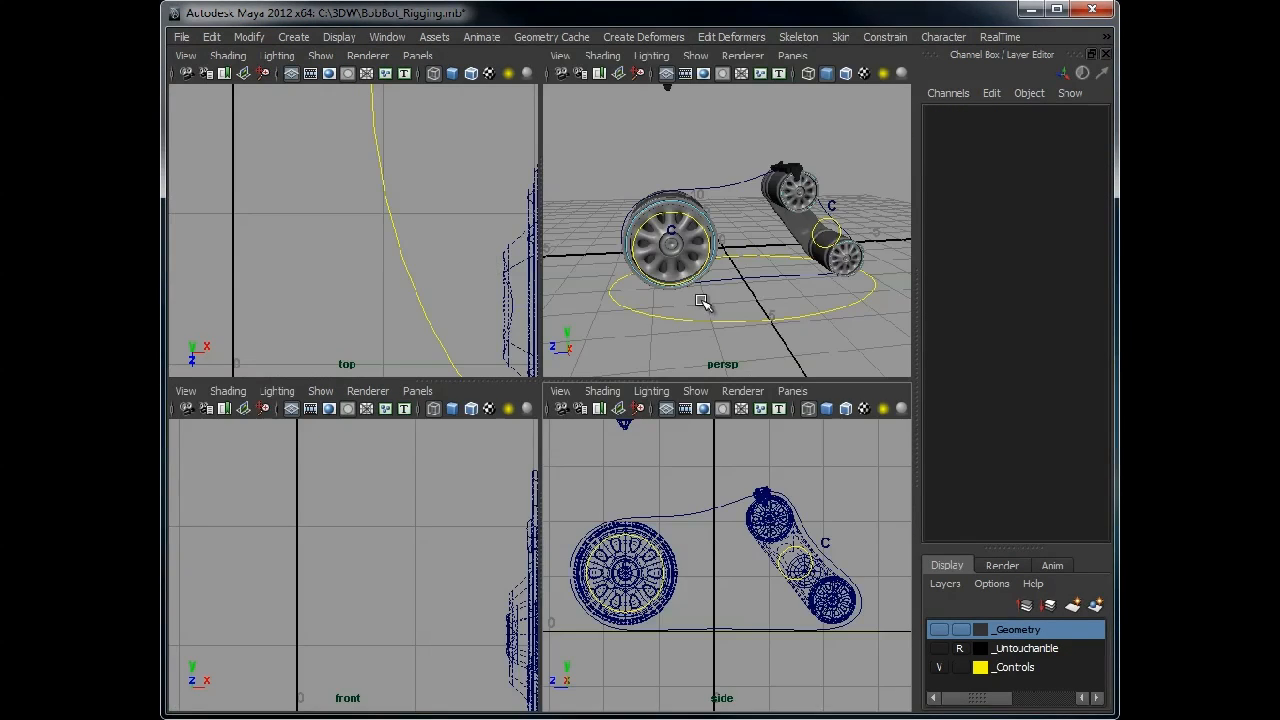
# Make the perspective panel the single working view for the Outliner
pyautogui.click(388, 36)
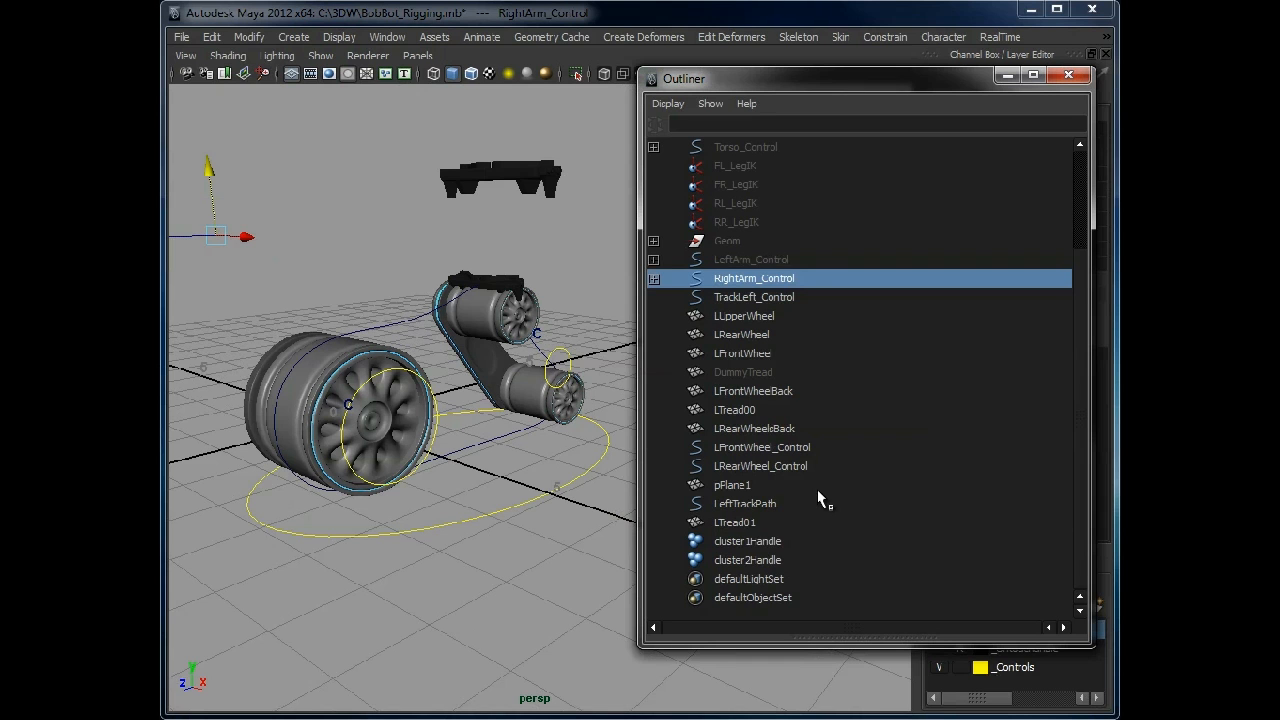
# Parent cluster1Handle under a wheel control in the Outliner, checking front and rear controls
pyautogui.click(748, 540)
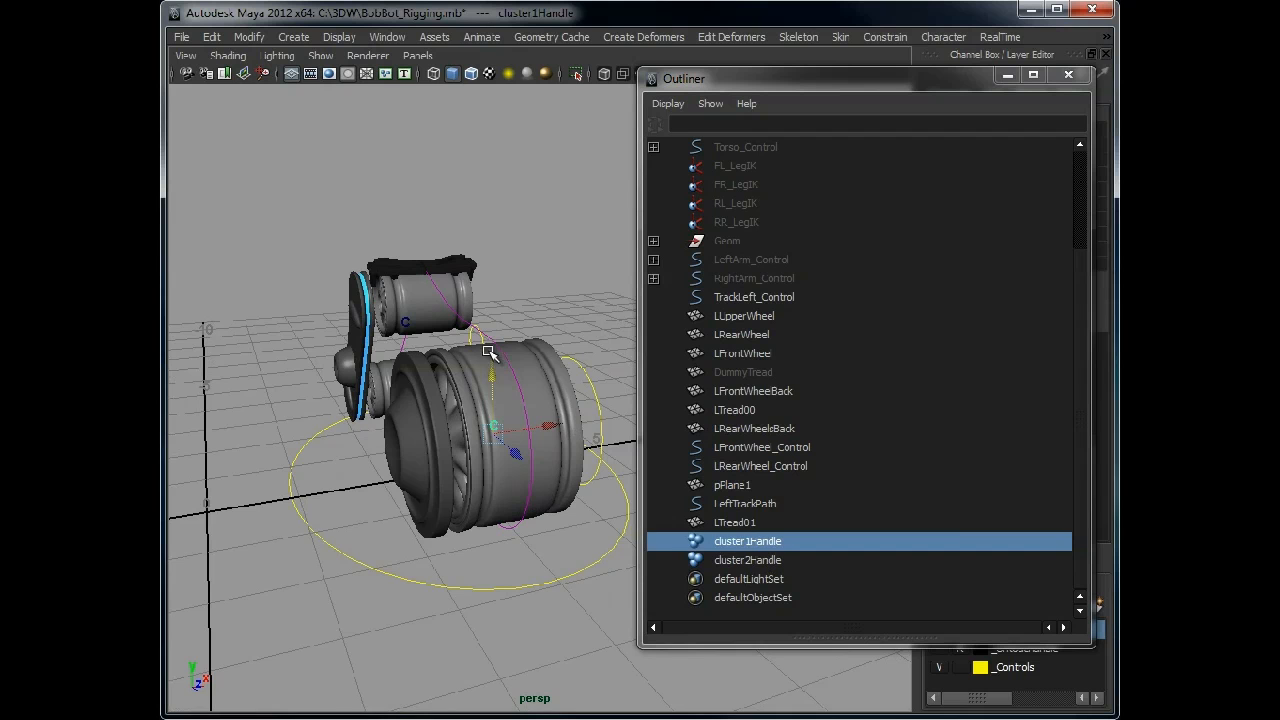
pyautogui.click(752, 390)
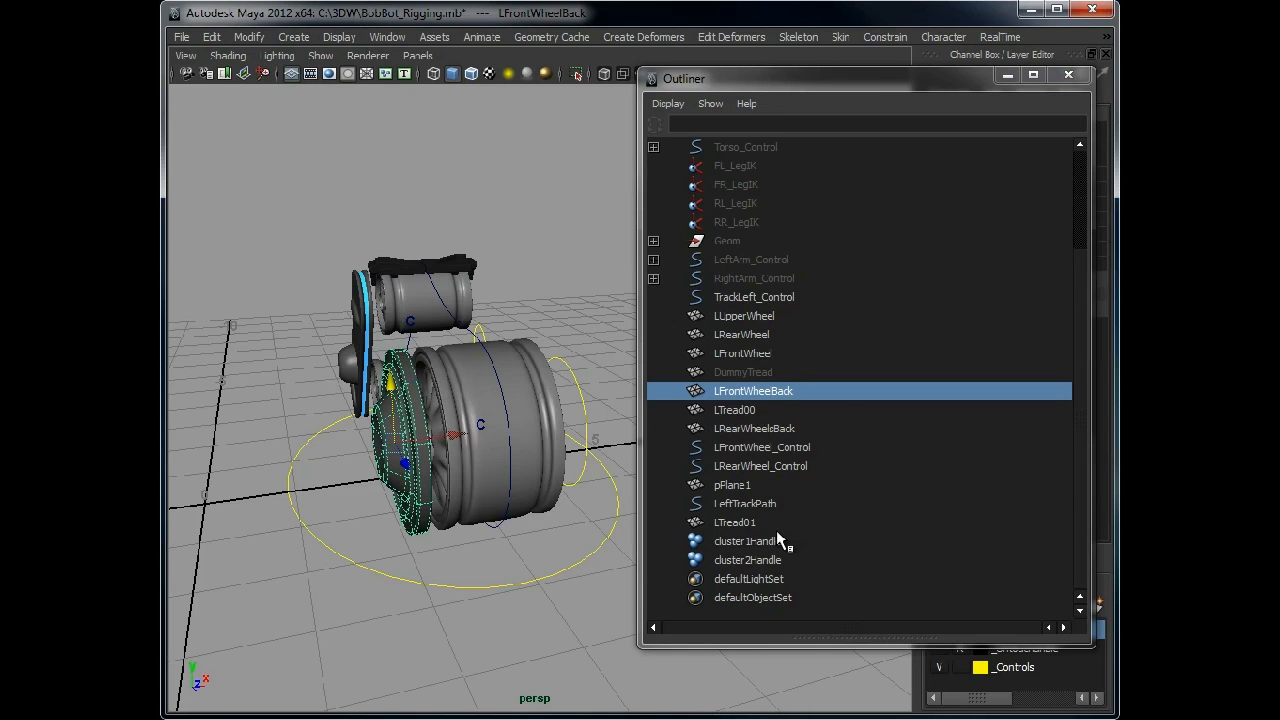
pyautogui.click(744, 540)
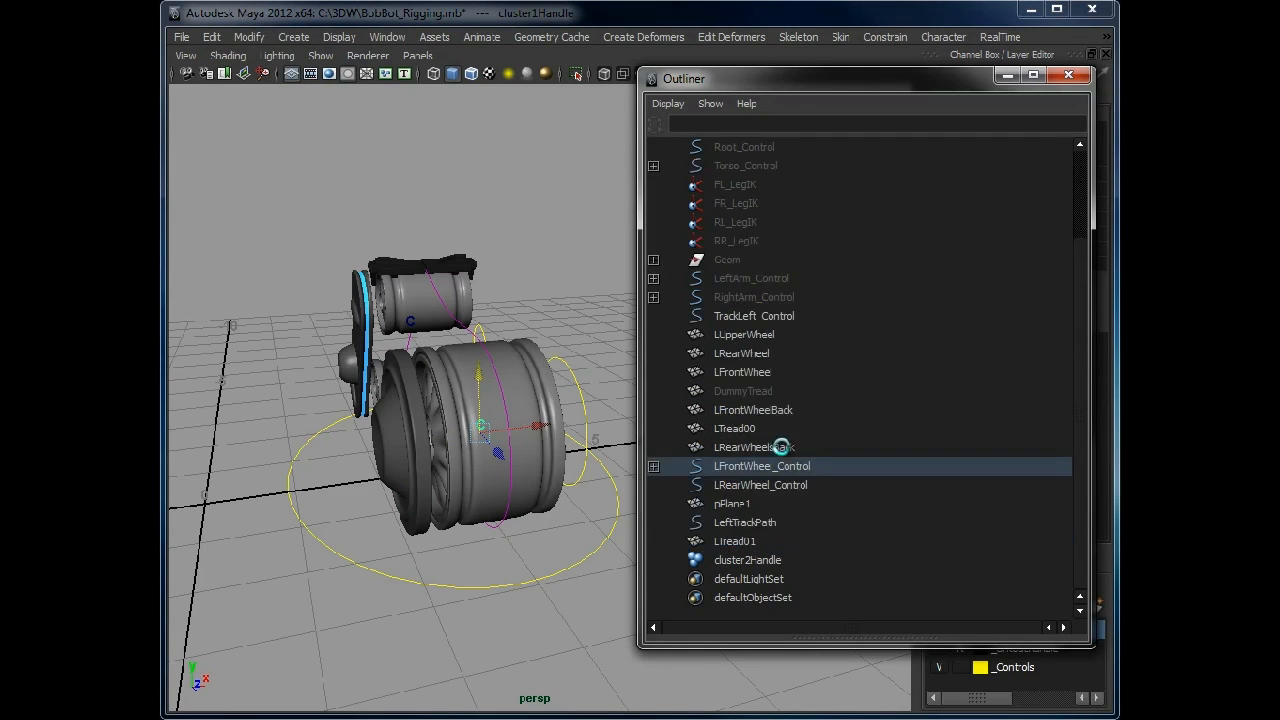
pyautogui.click(748, 560)
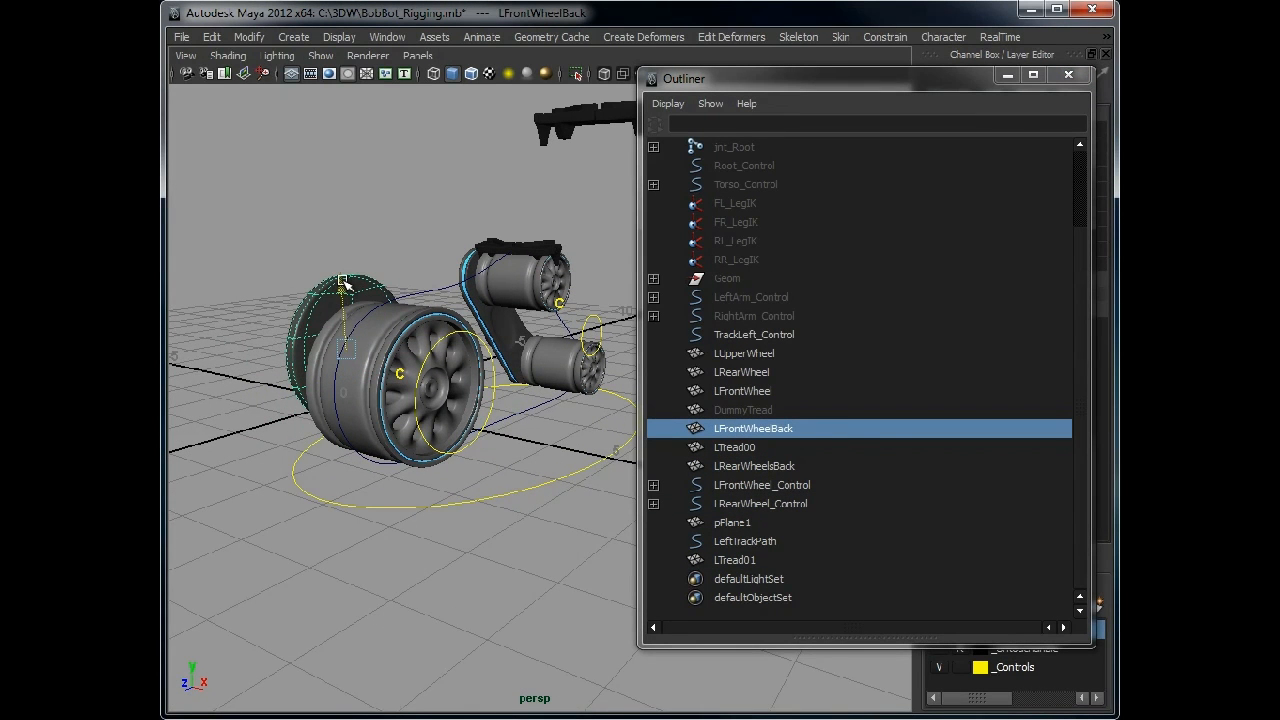
pyautogui.click(760, 504)
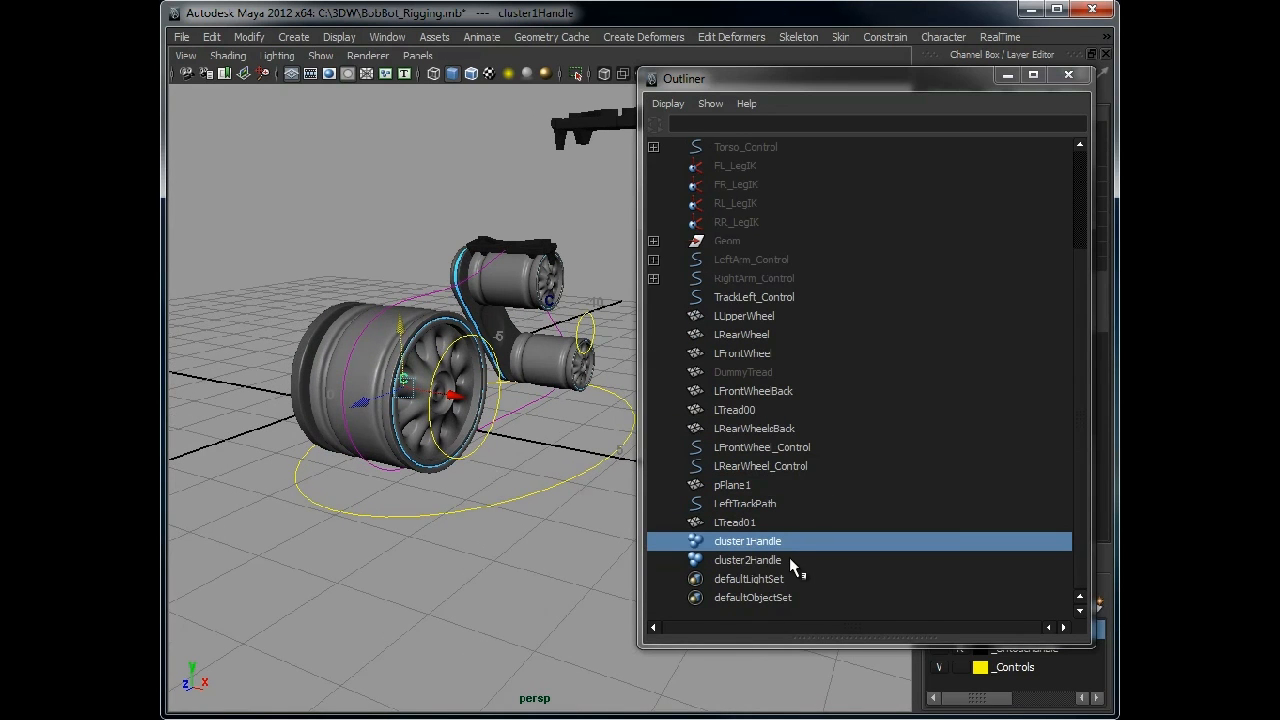
pyautogui.click(762, 448)
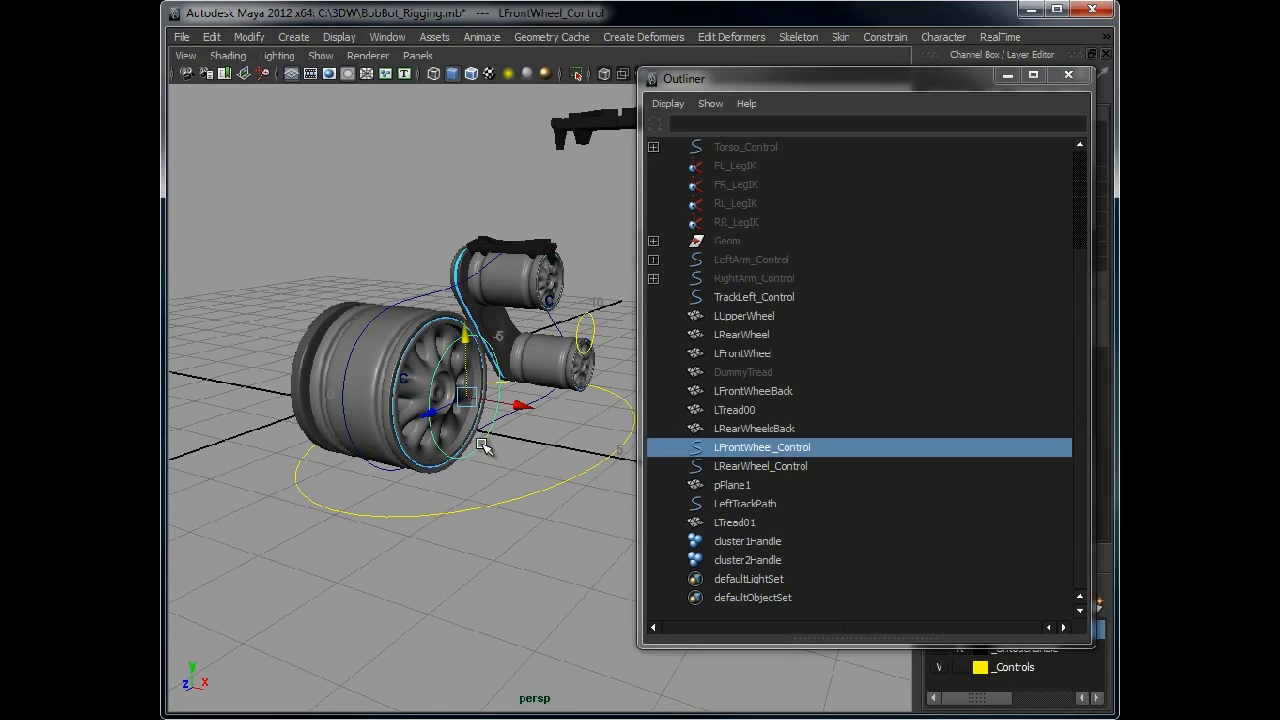
pyautogui.click(760, 464)
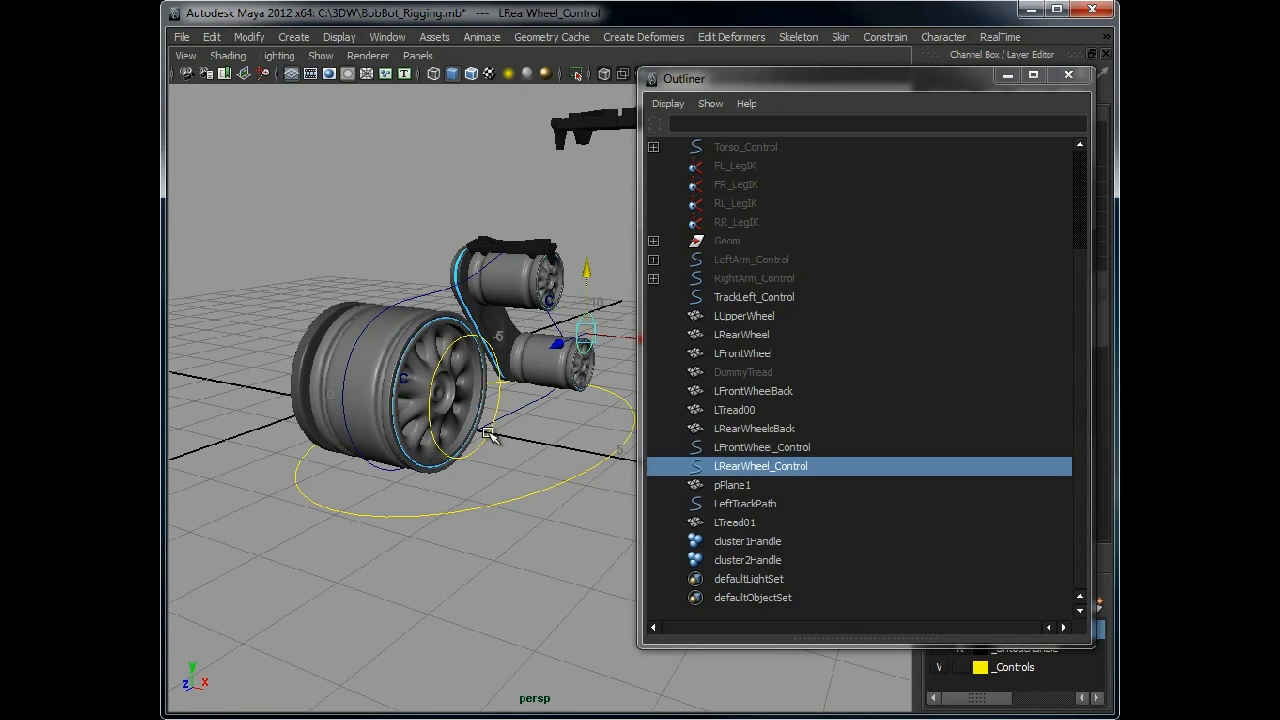
pyautogui.click(762, 448)
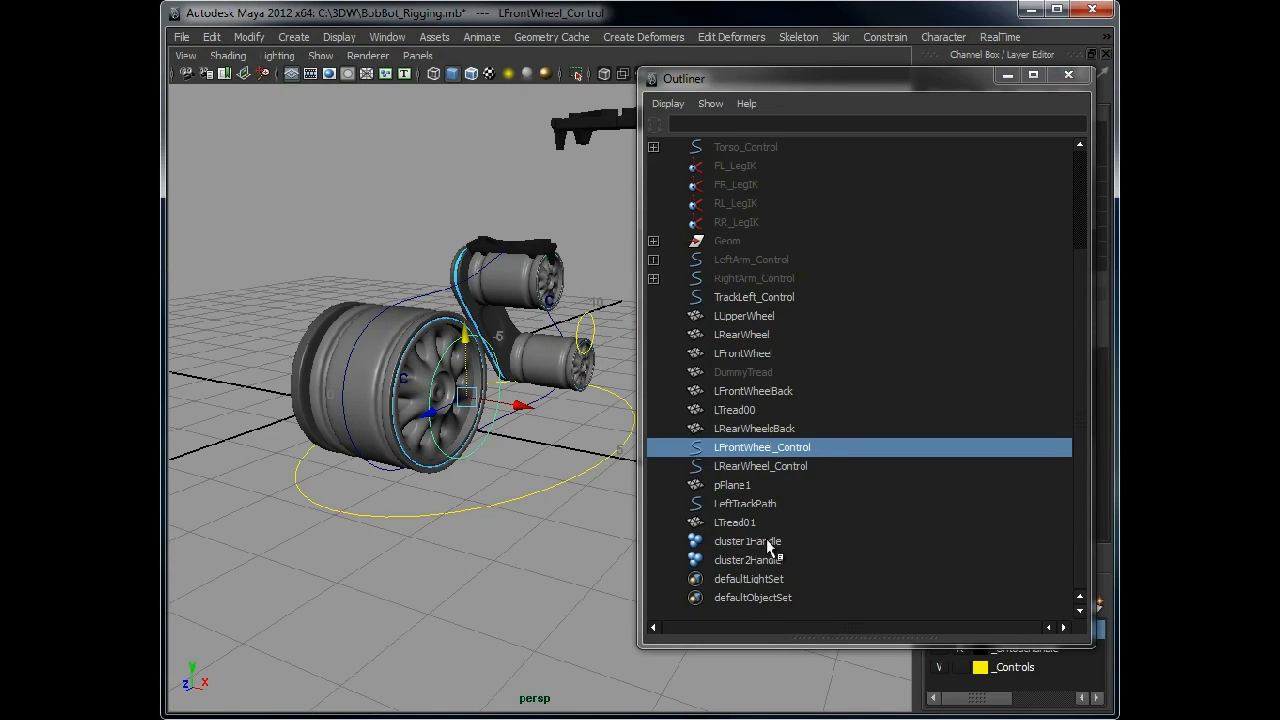
pyautogui.click(748, 540)
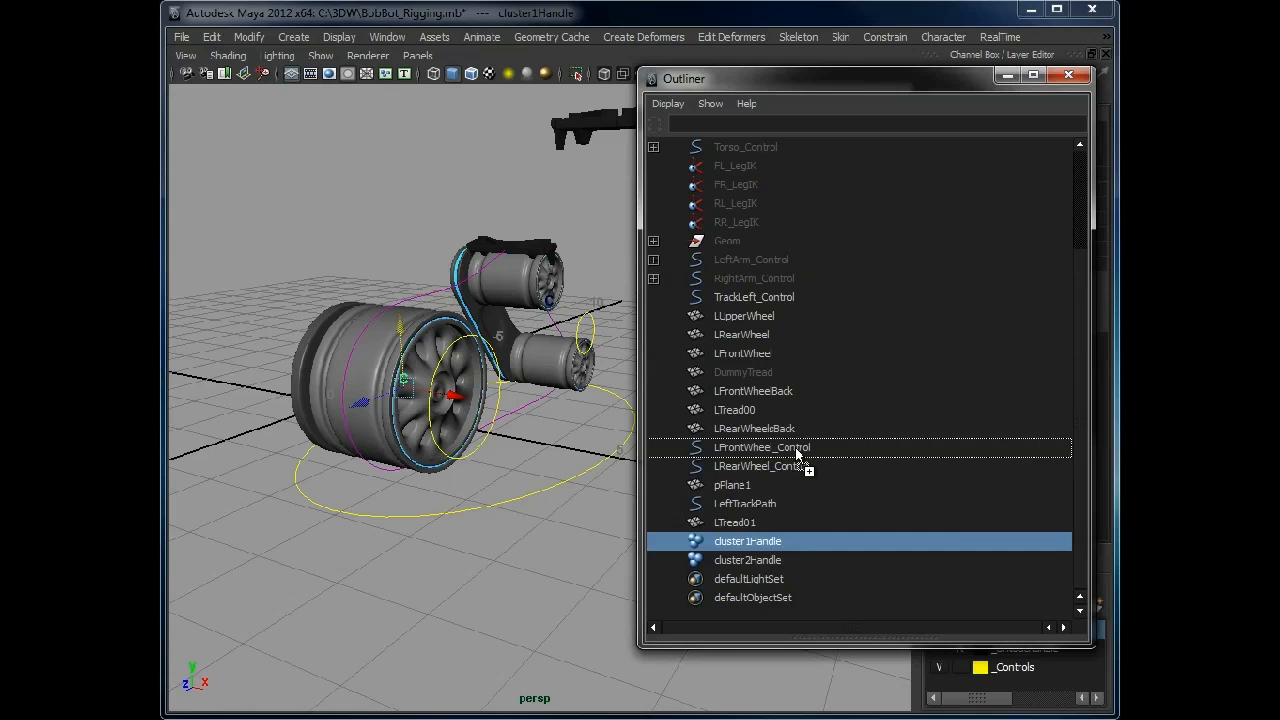
pyautogui.click(748, 560)
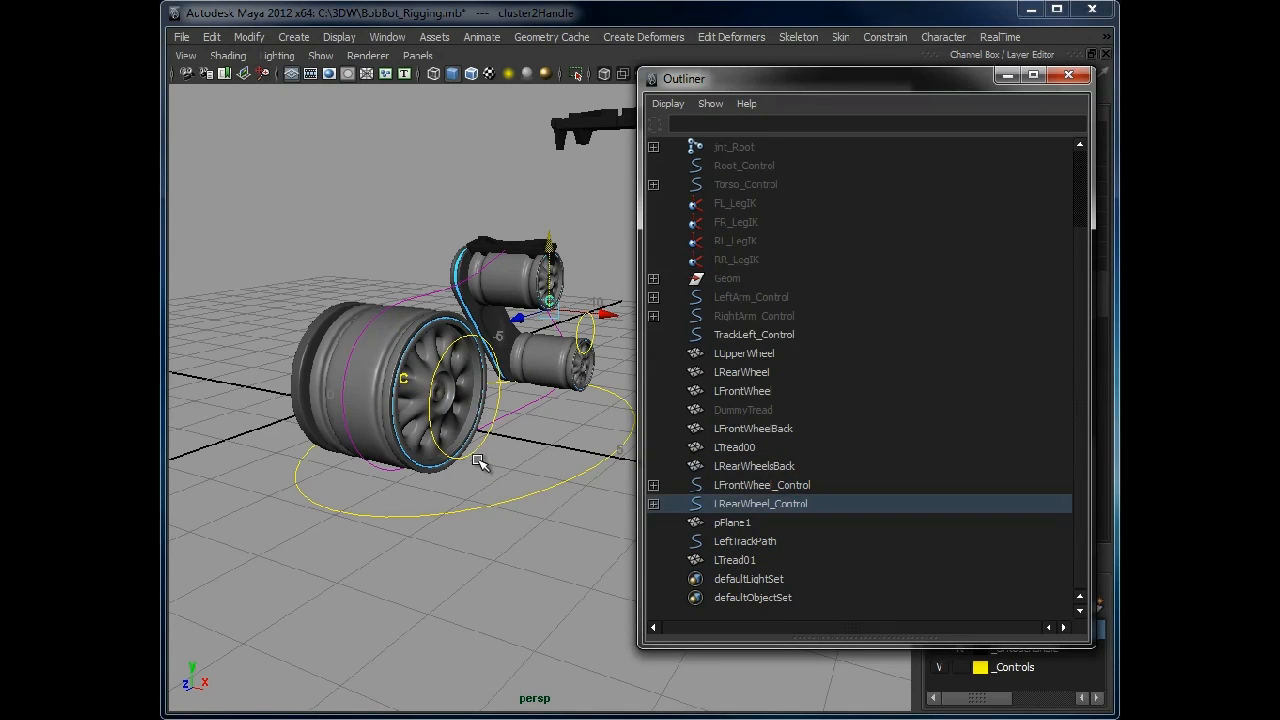
# Parent LRearWheelBack and LRearWheel under LRearWheel_Control, then pick LFrontWheelBack
pyautogui.click(762, 486)
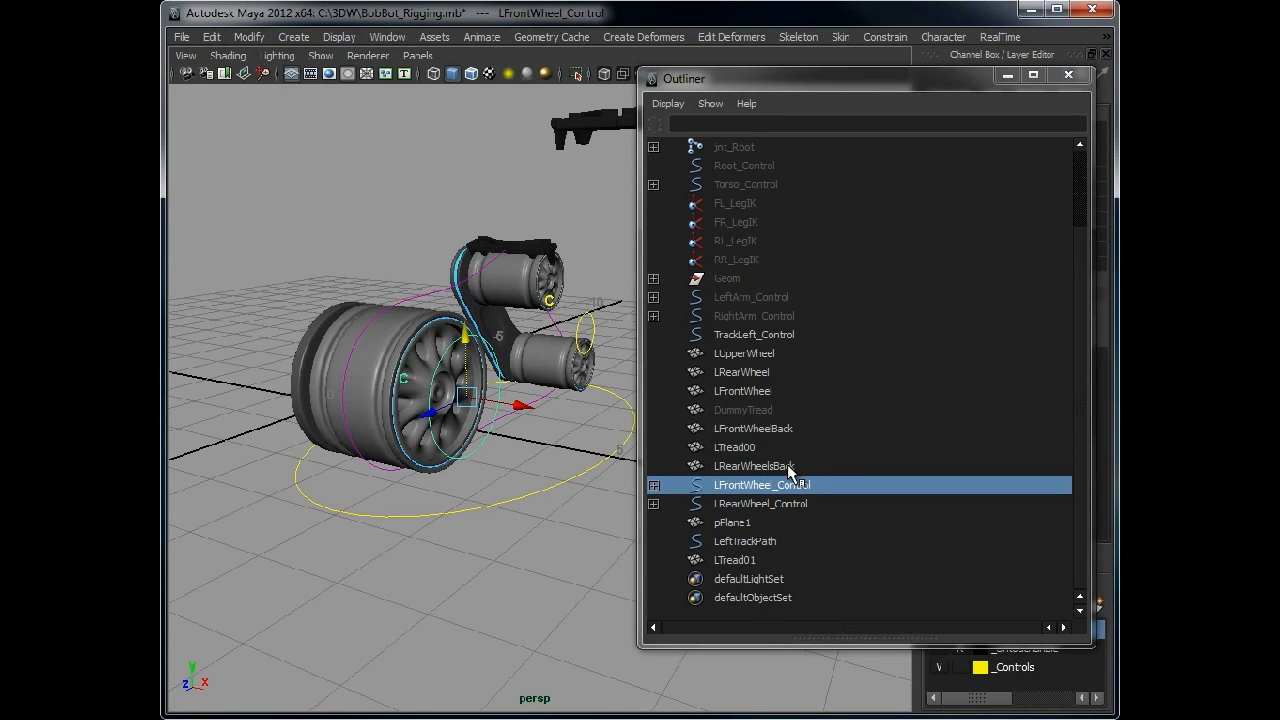
pyautogui.click(754, 466)
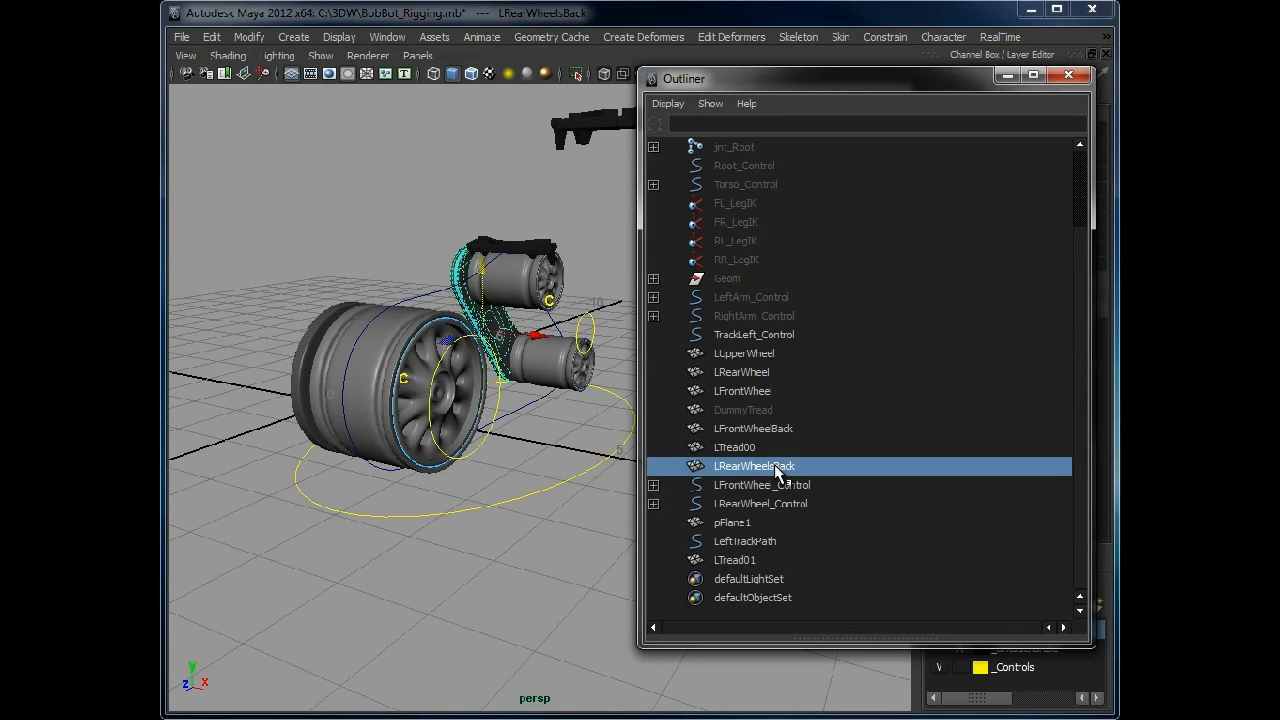
pyautogui.moveTo(788, 470)
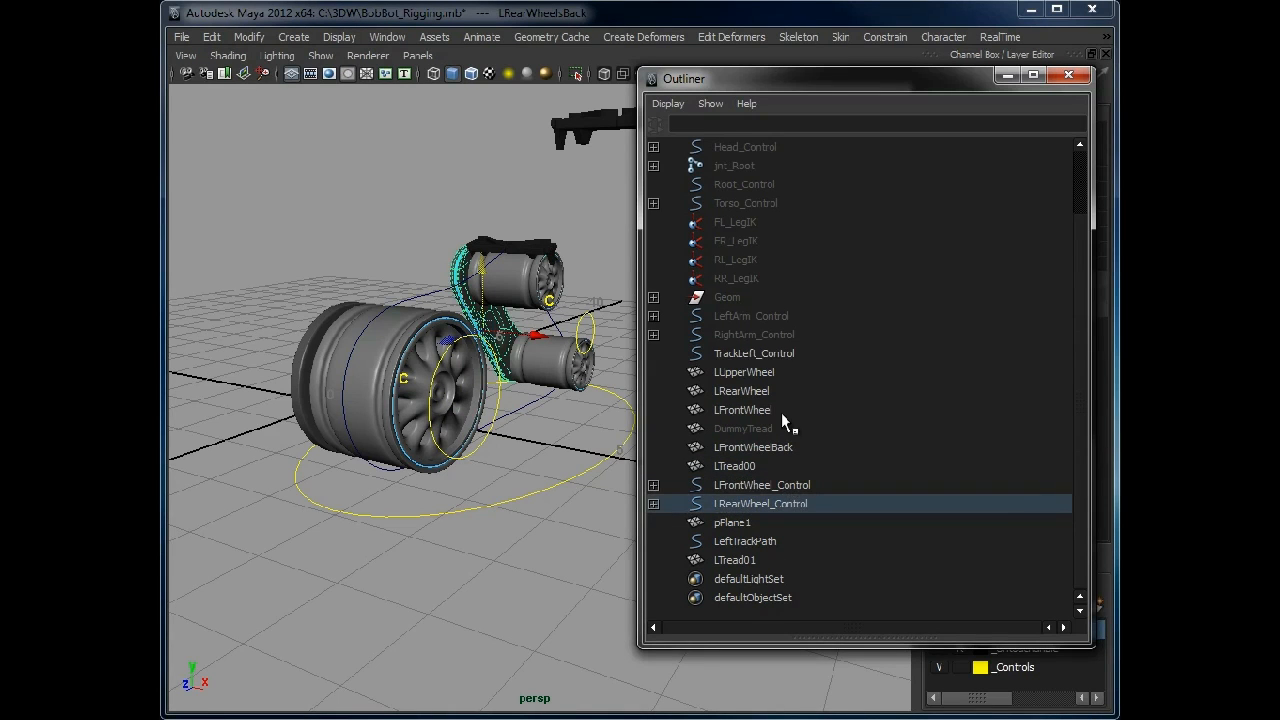
pyautogui.click(742, 390)
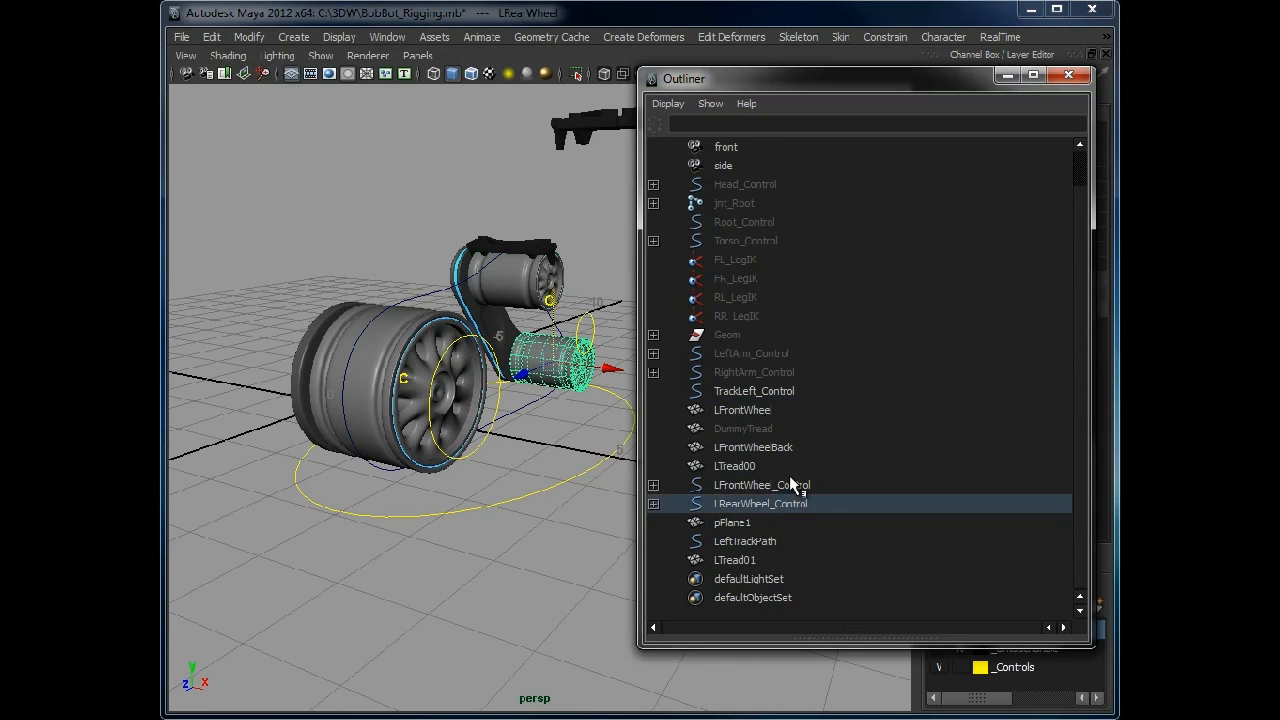
pyautogui.click(752, 448)
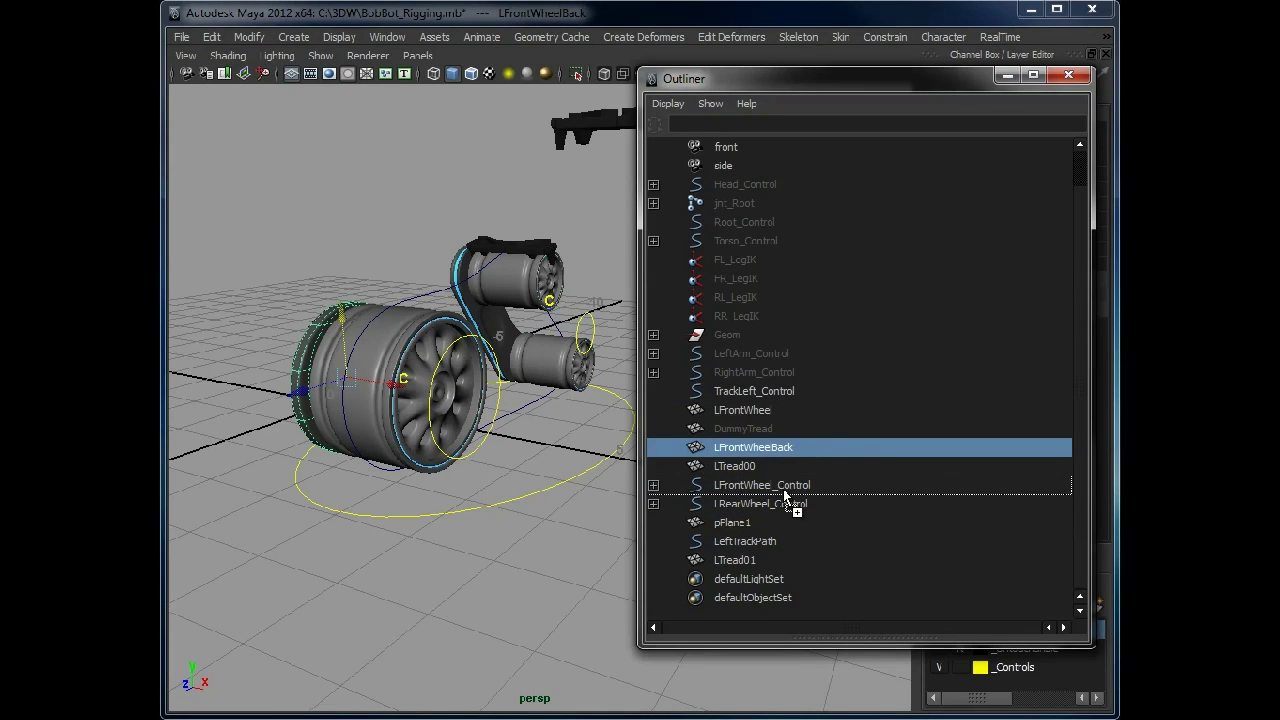
pyautogui.click(764, 484)
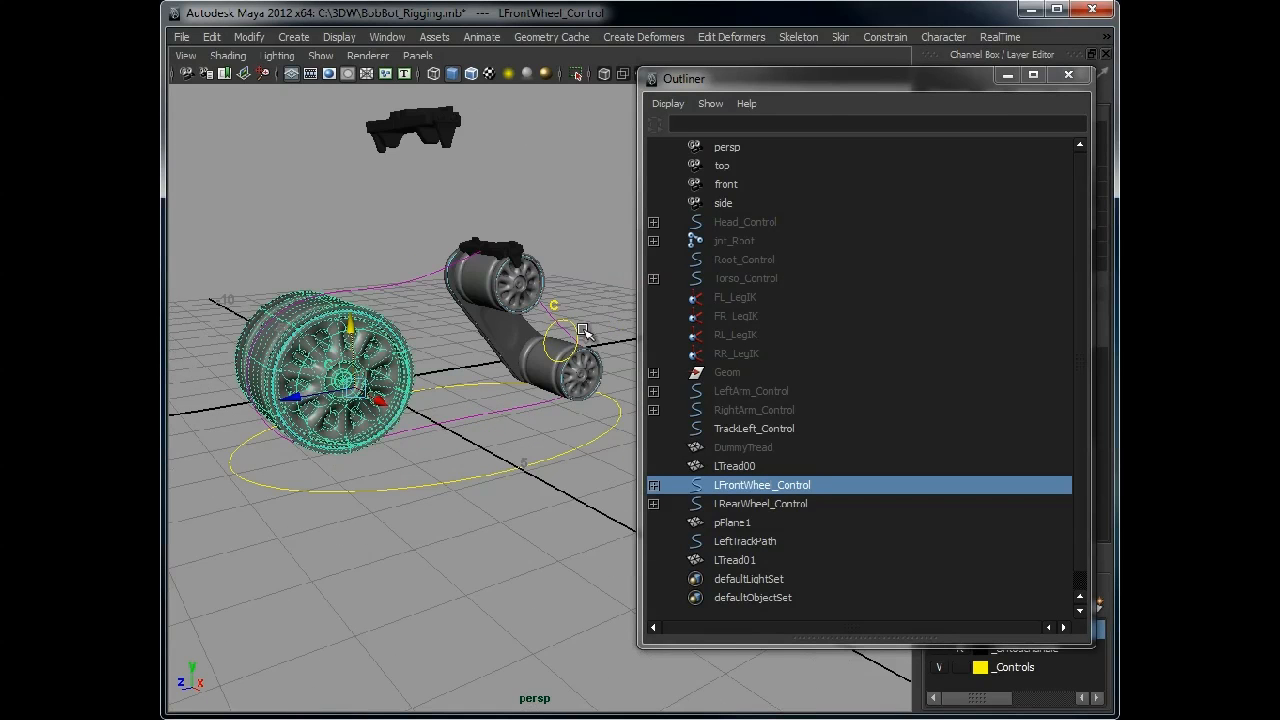
# Select the front wheel control to test that its wheels and the tread follow
pyautogui.click(764, 504)
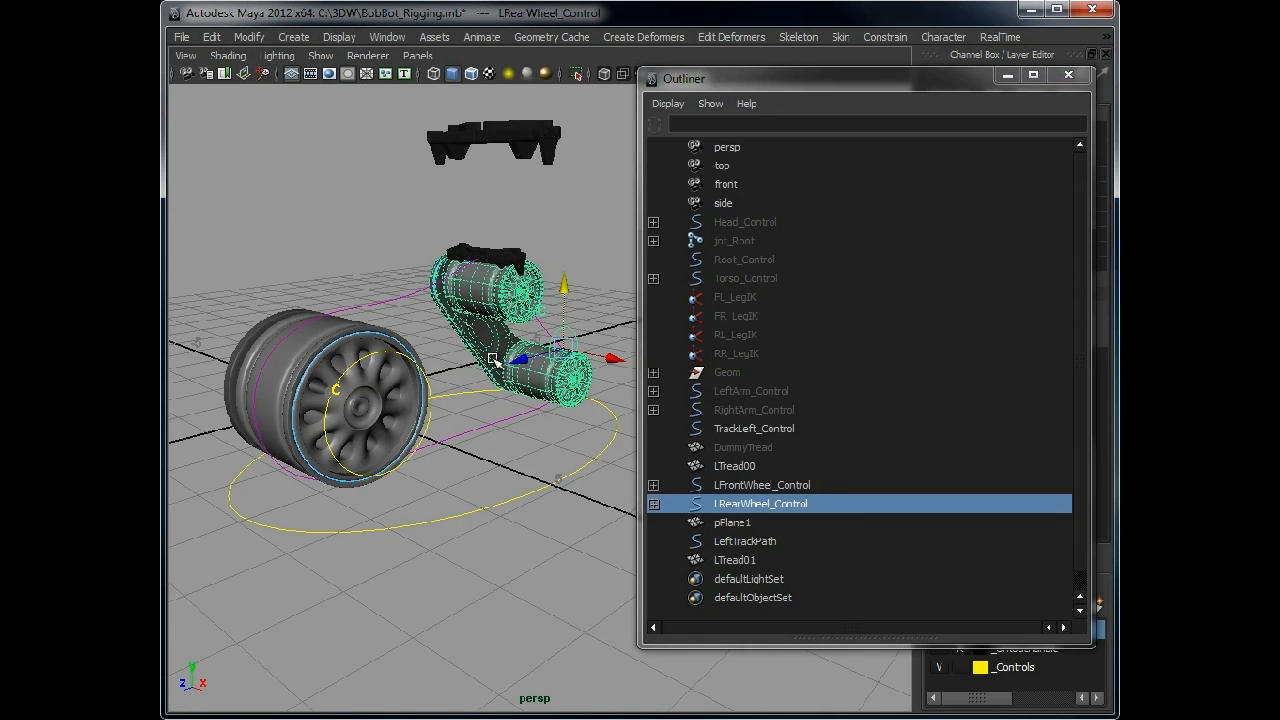
pyautogui.moveTo(498, 324)
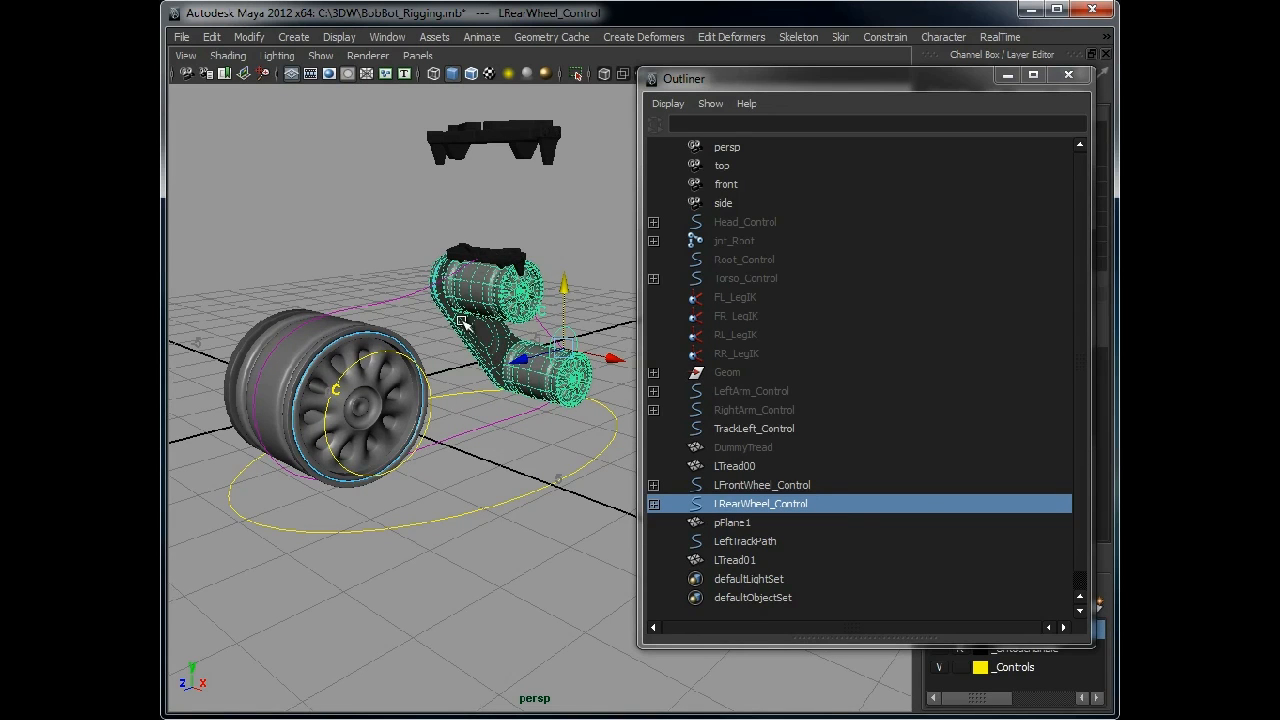
pyautogui.moveTo(490, 272)
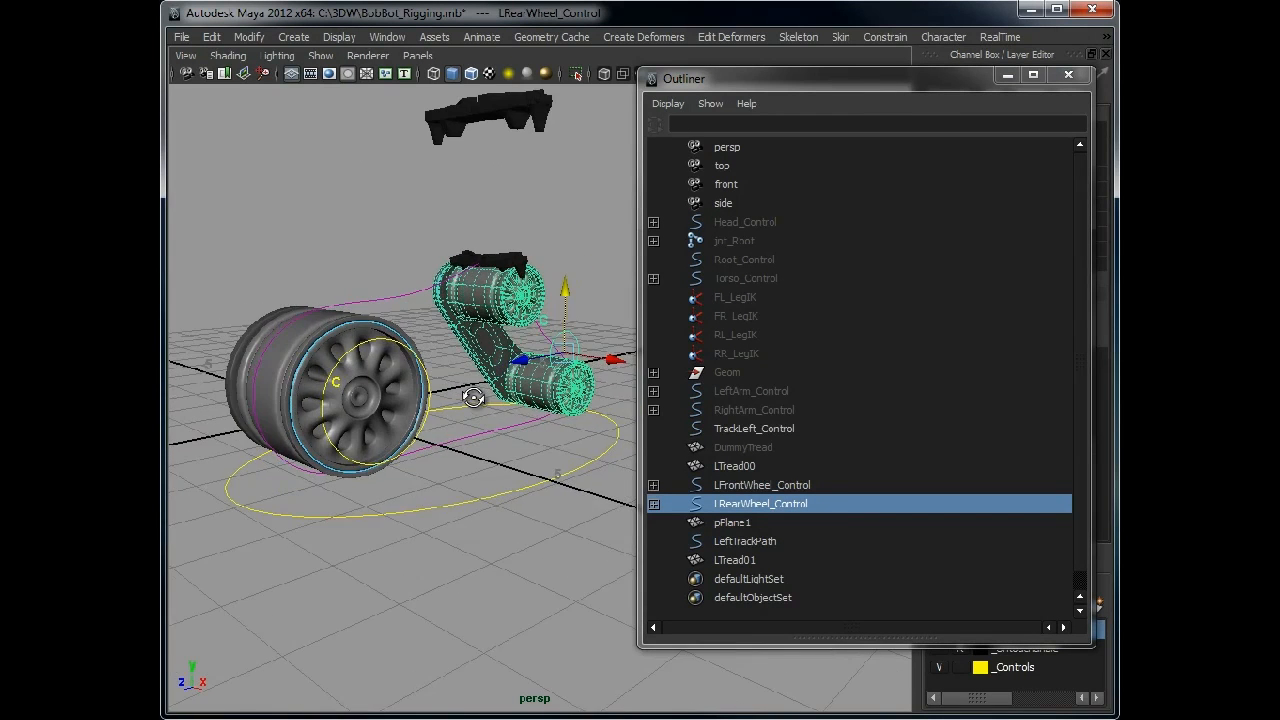
pyautogui.click(764, 484)
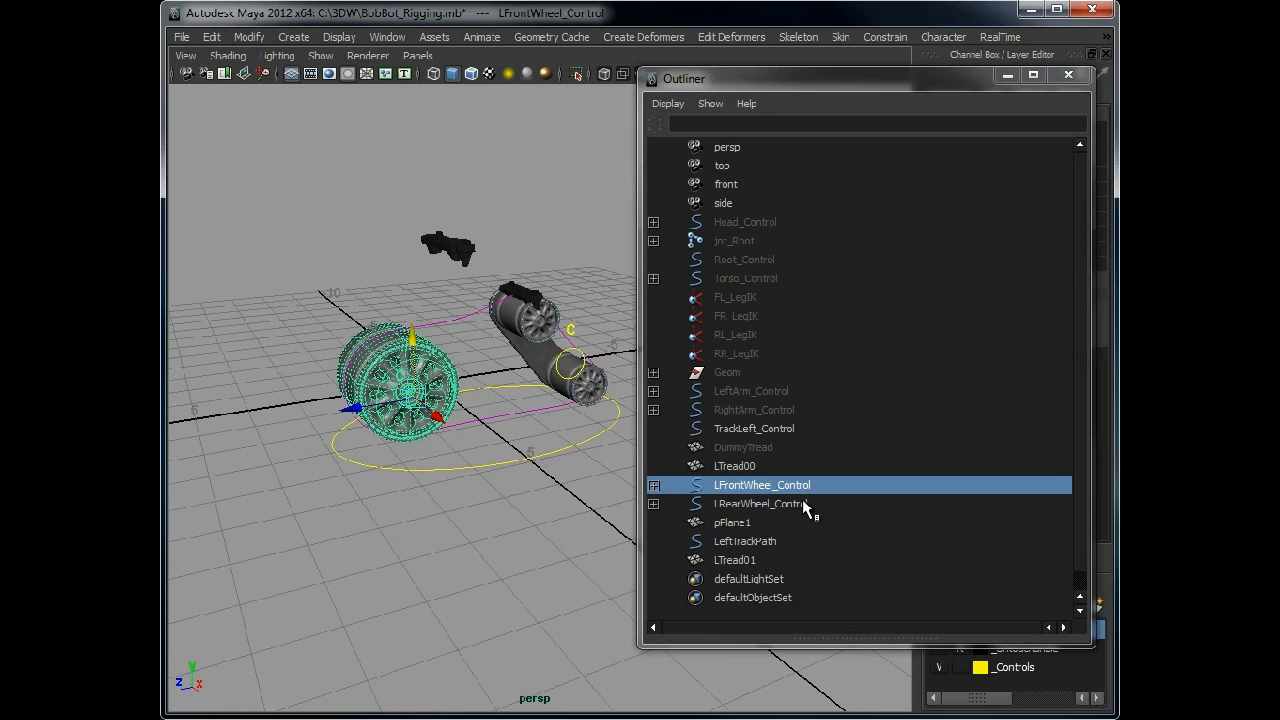
# Parent both wheel controls under LeftTrackPath and inspect its expanded hierarchy
pyautogui.click(760, 504)
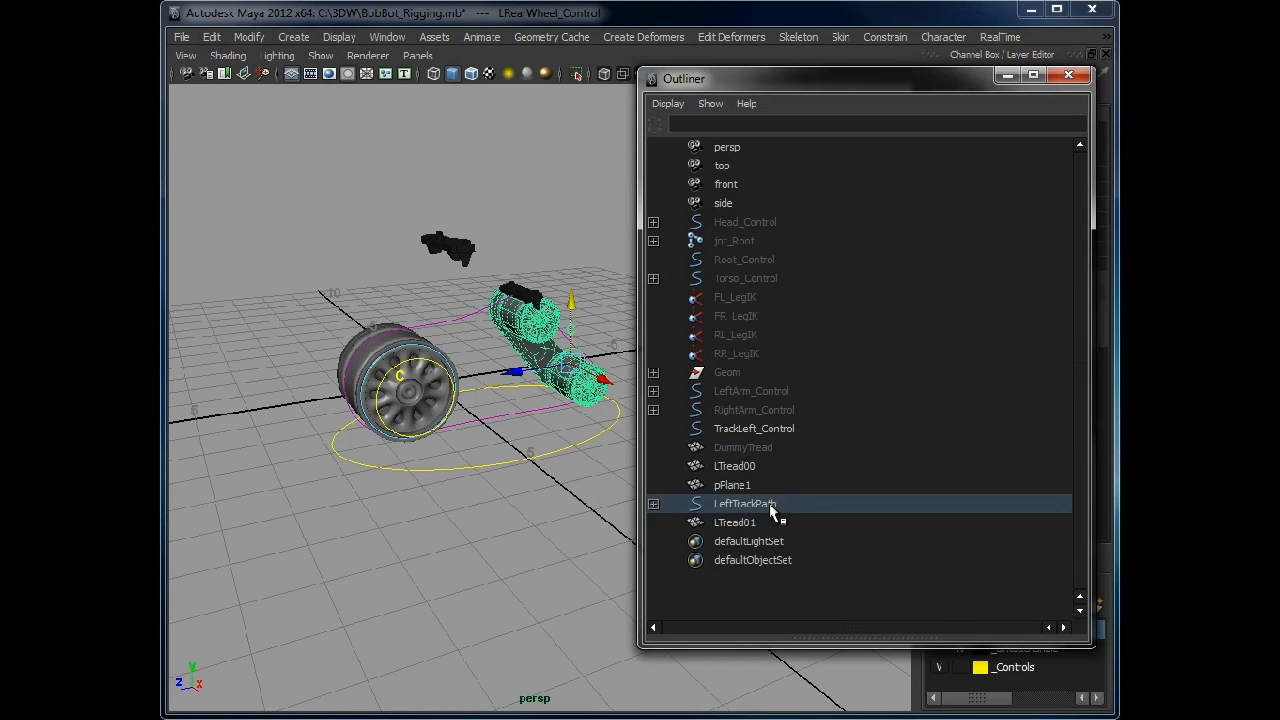
pyautogui.click(744, 504)
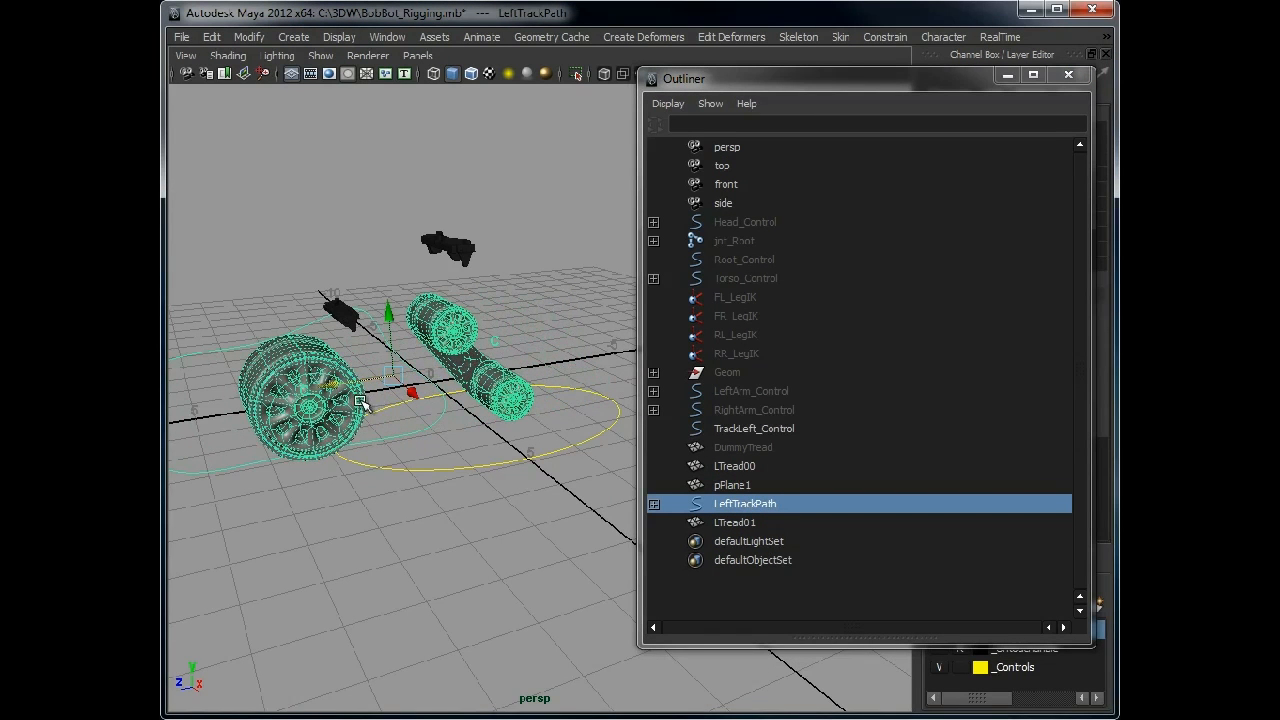
pyautogui.click(654, 504)
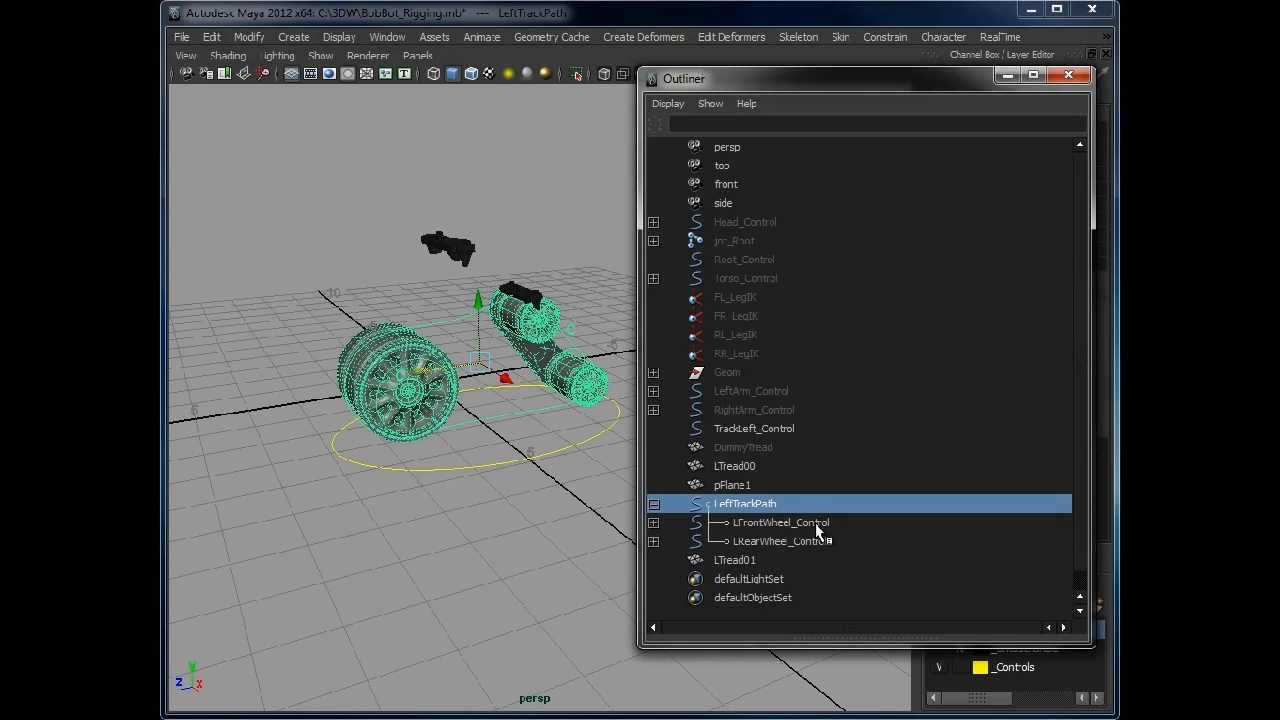
pyautogui.moveTo(800, 550)
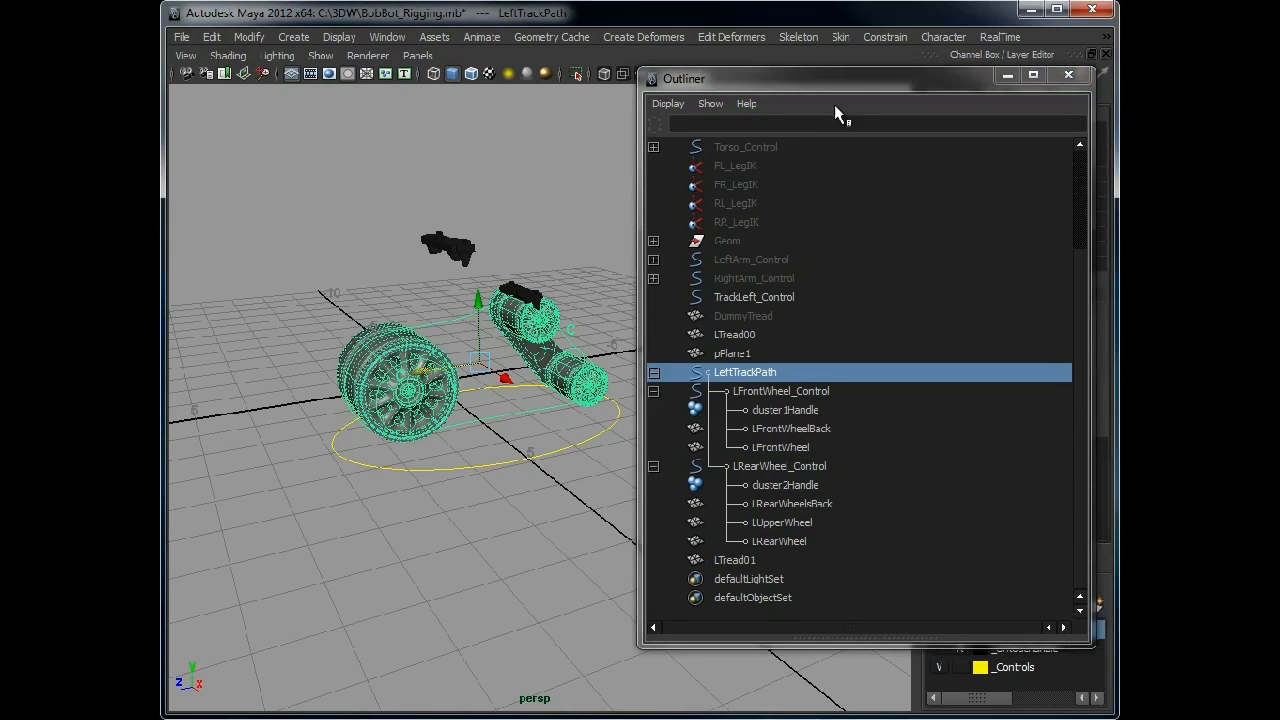
pyautogui.click(780, 390)
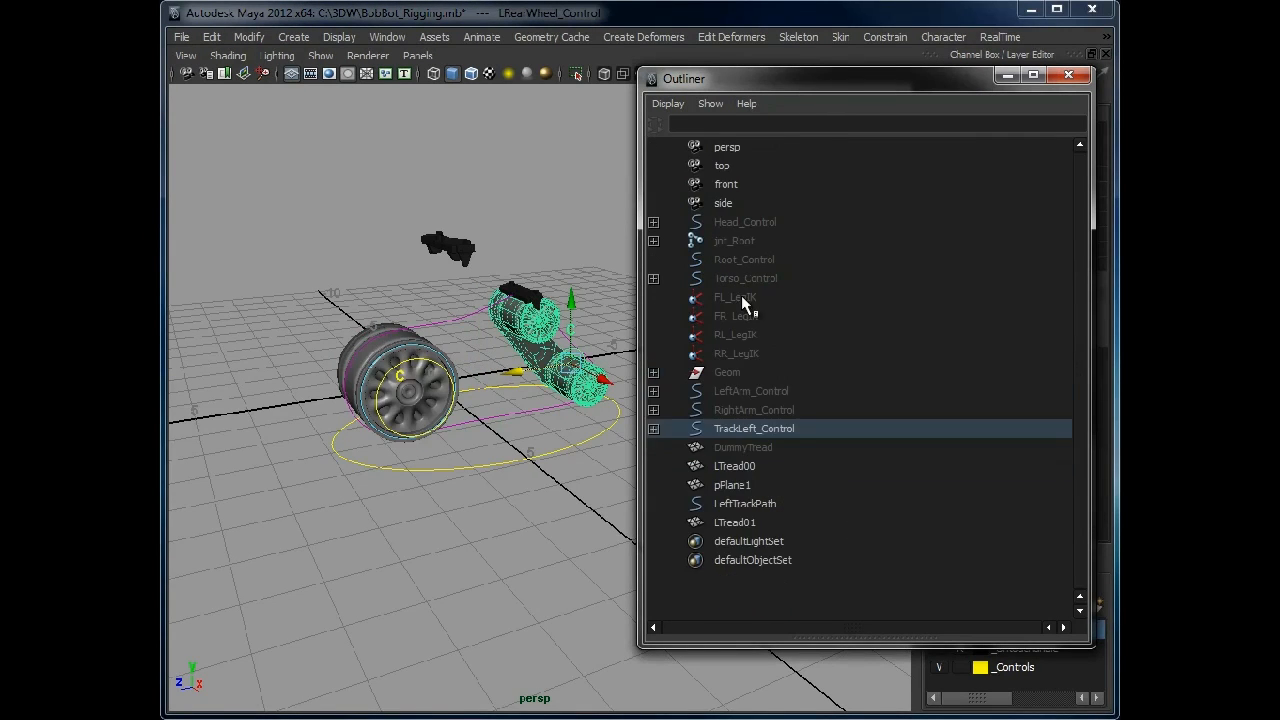
# Test-move TrackLeft_Control sideways to confirm the whole track rig follows
pyautogui.click(754, 428)
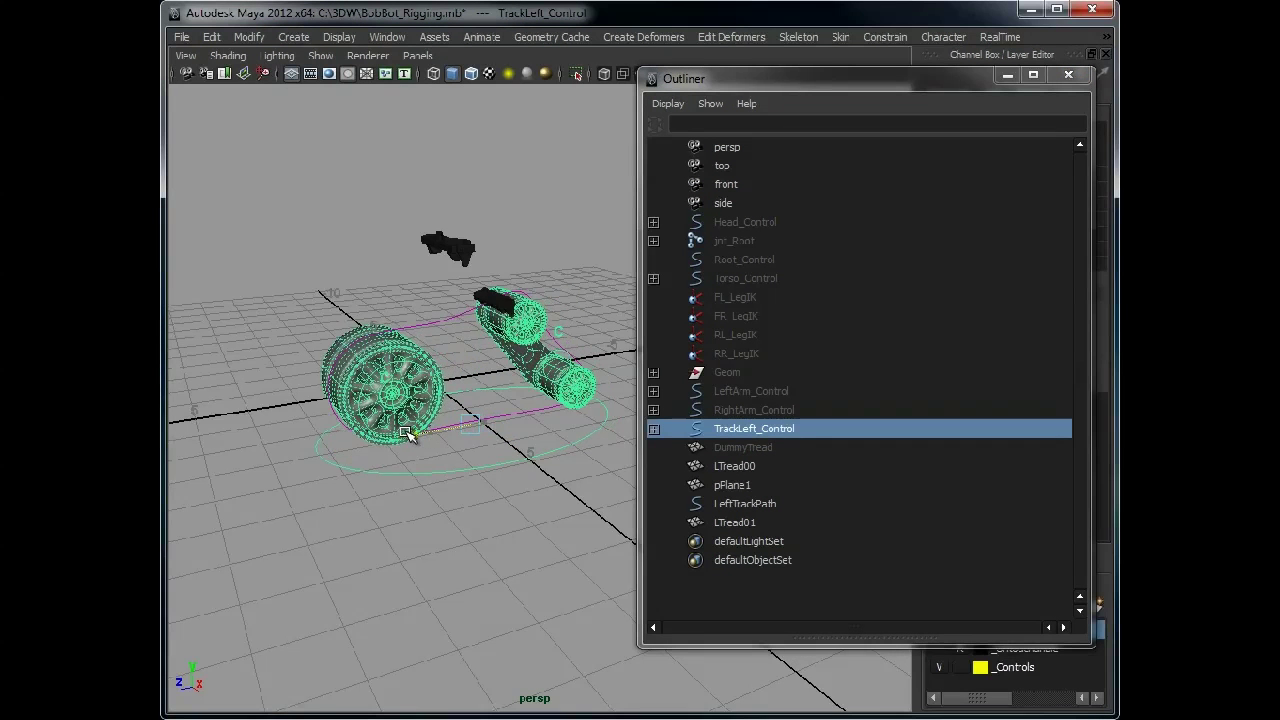
pyautogui.moveTo(410, 430); pyautogui.dragTo(304, 444)
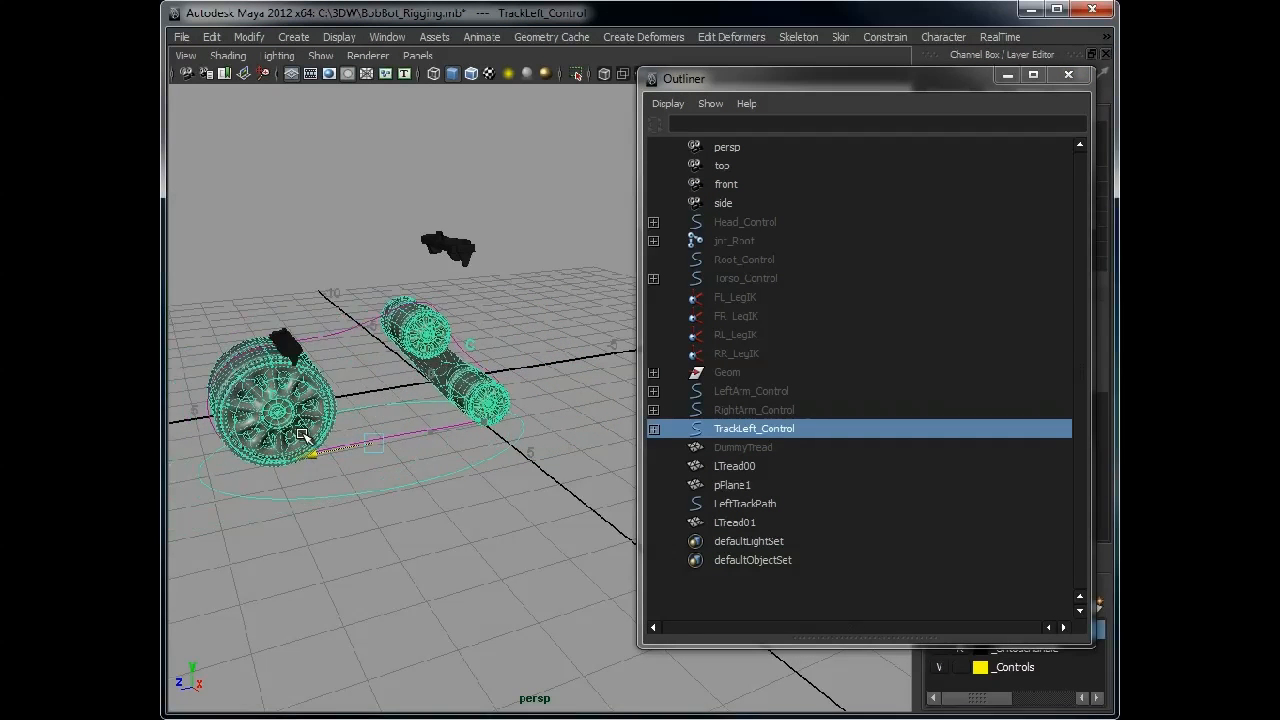
pyautogui.moveTo(304, 436); pyautogui.dragTo(464, 436)
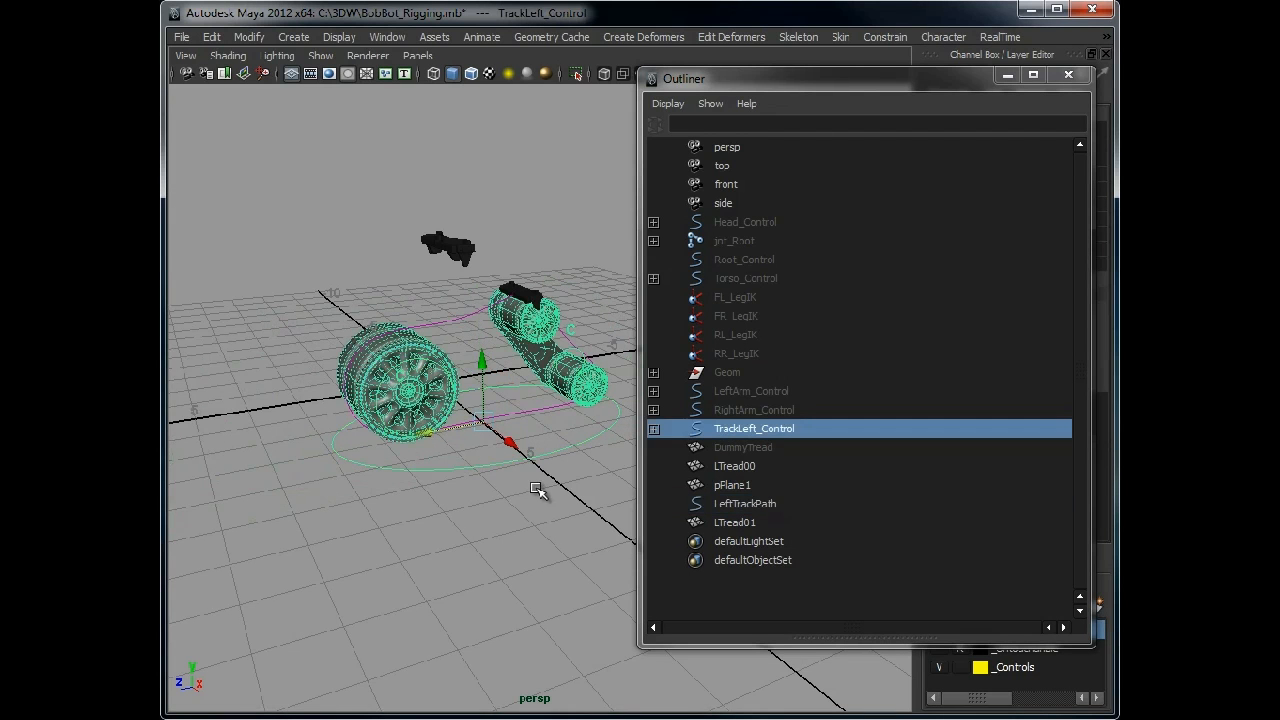
pyautogui.click(744, 504)
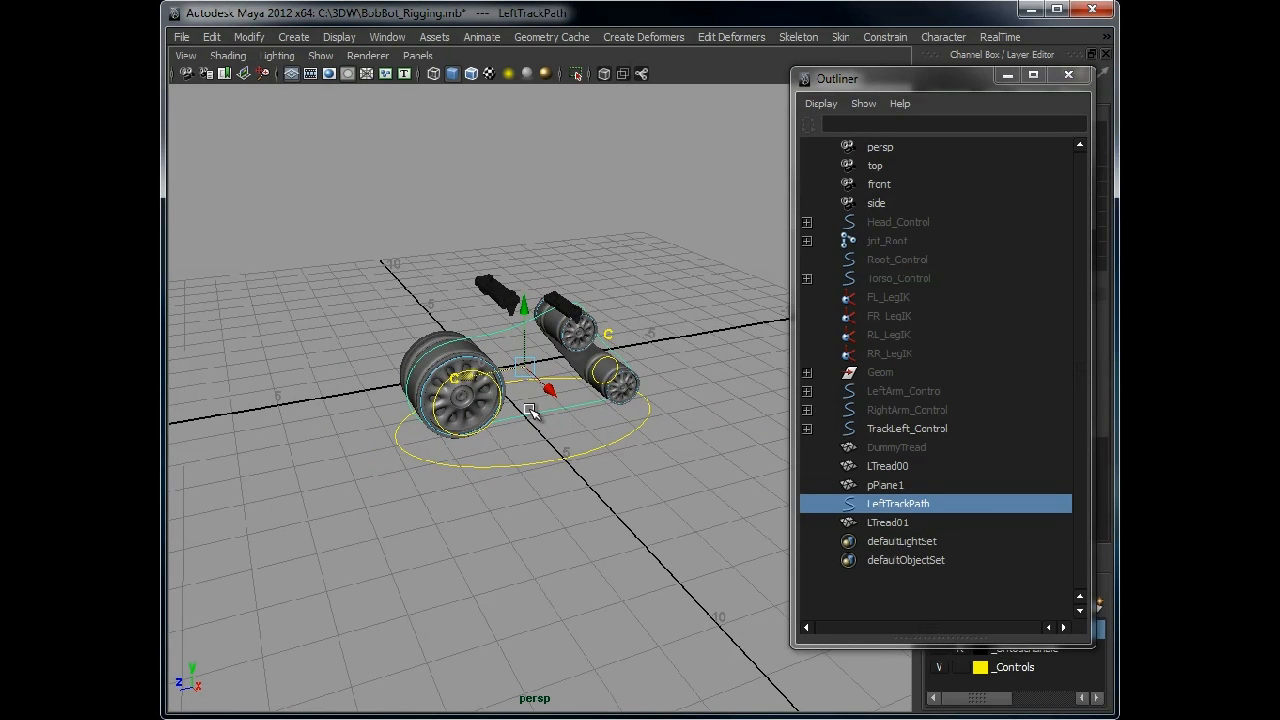
pyautogui.moveTo(924, 444)
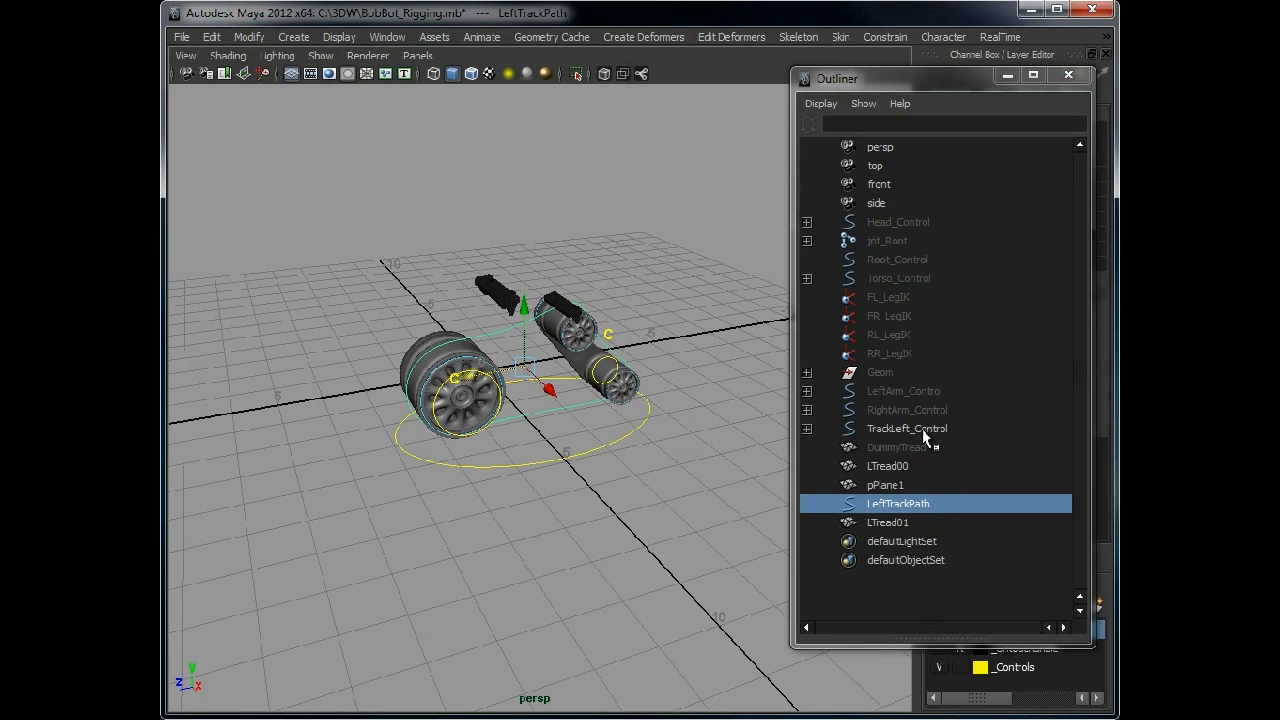
# Parent the wheel controls under TrackLeft_Control and return LeftTrackPath to the top level
pyautogui.click(806, 428)
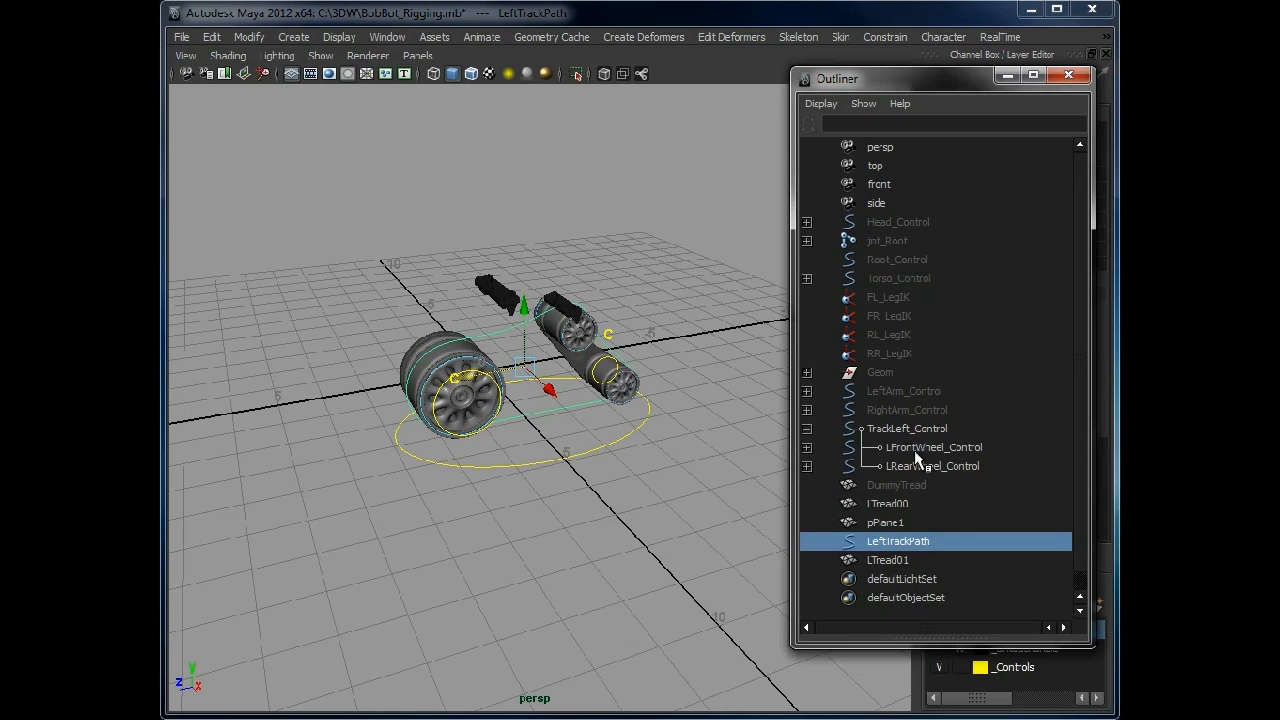
pyautogui.click(906, 428)
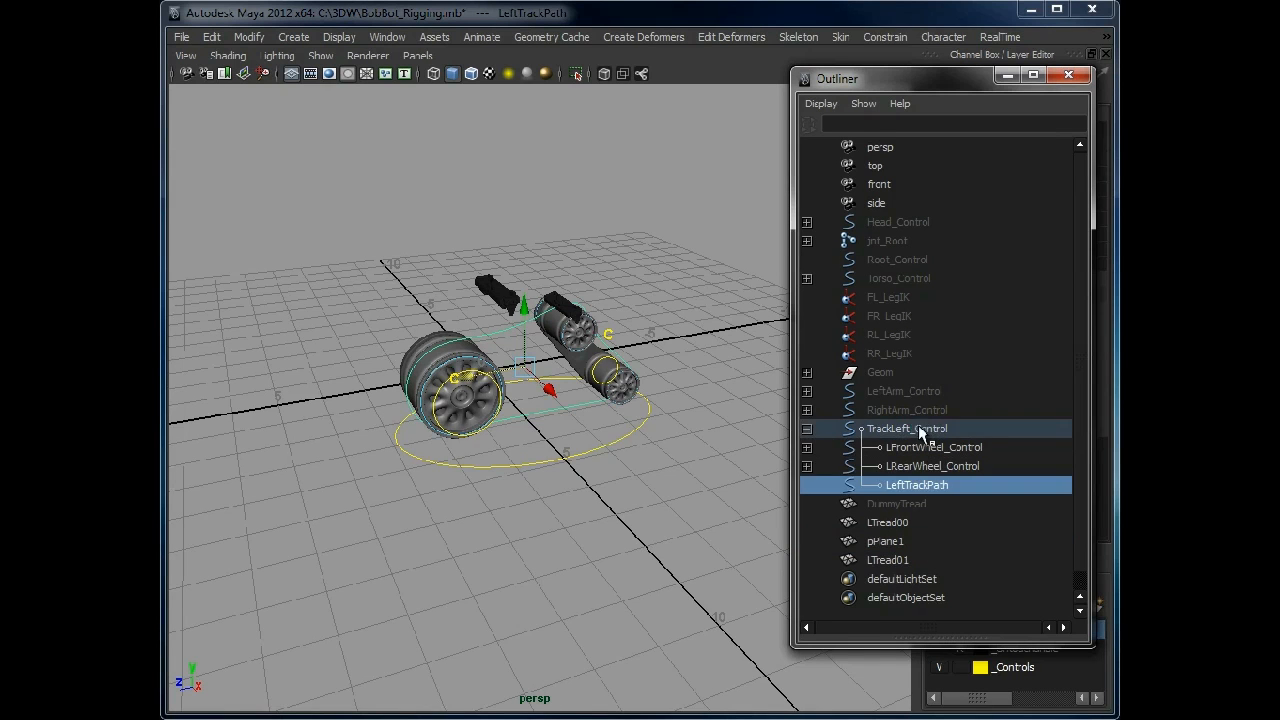
pyautogui.click(908, 428)
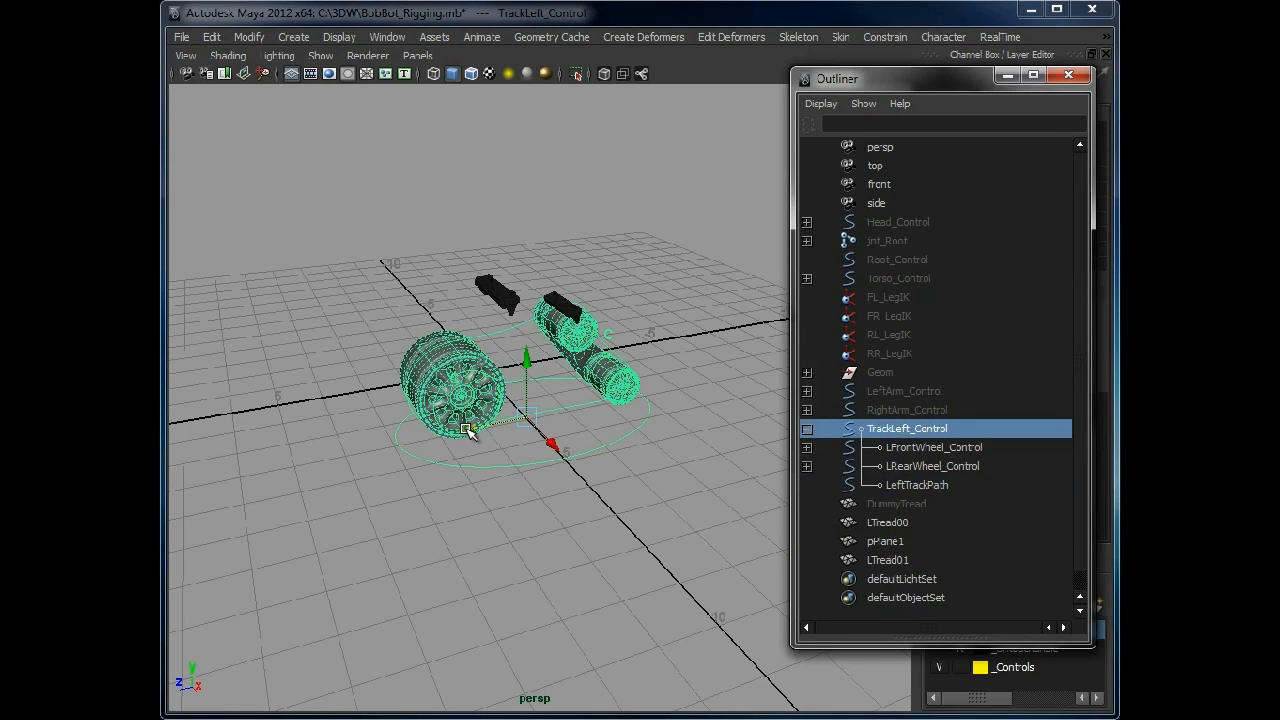
pyautogui.click(916, 484)
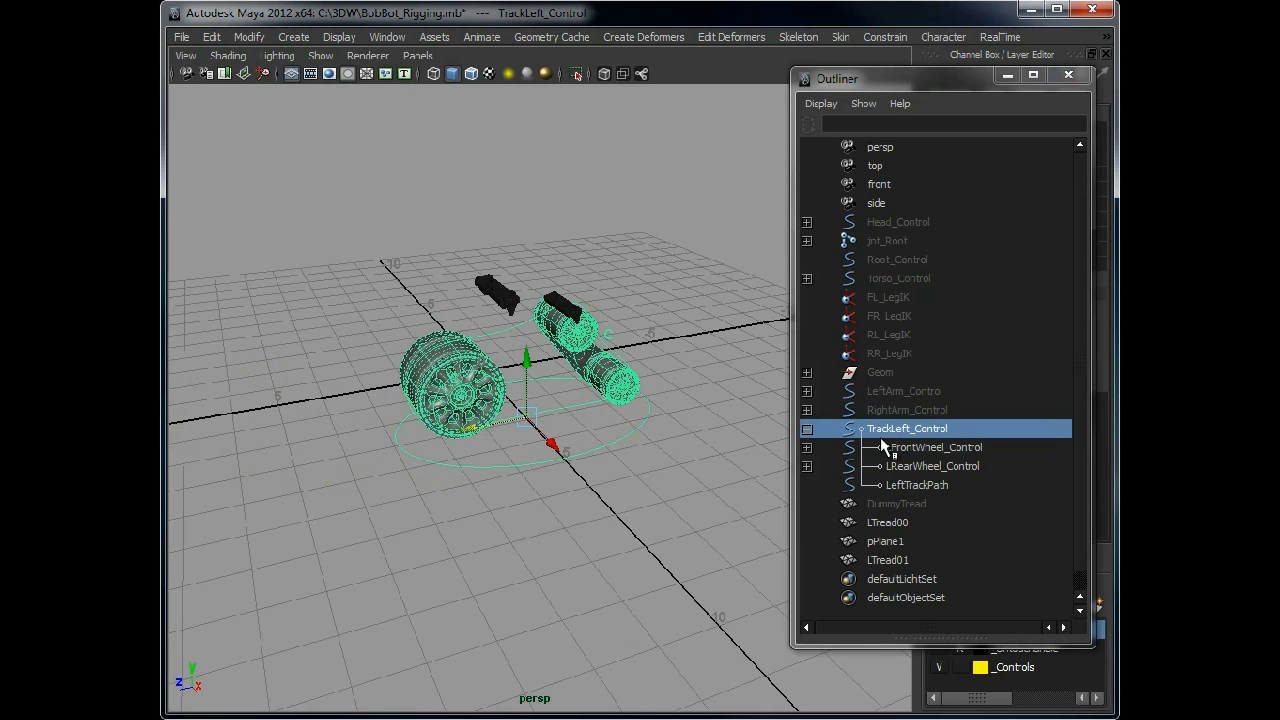
pyautogui.click(906, 486)
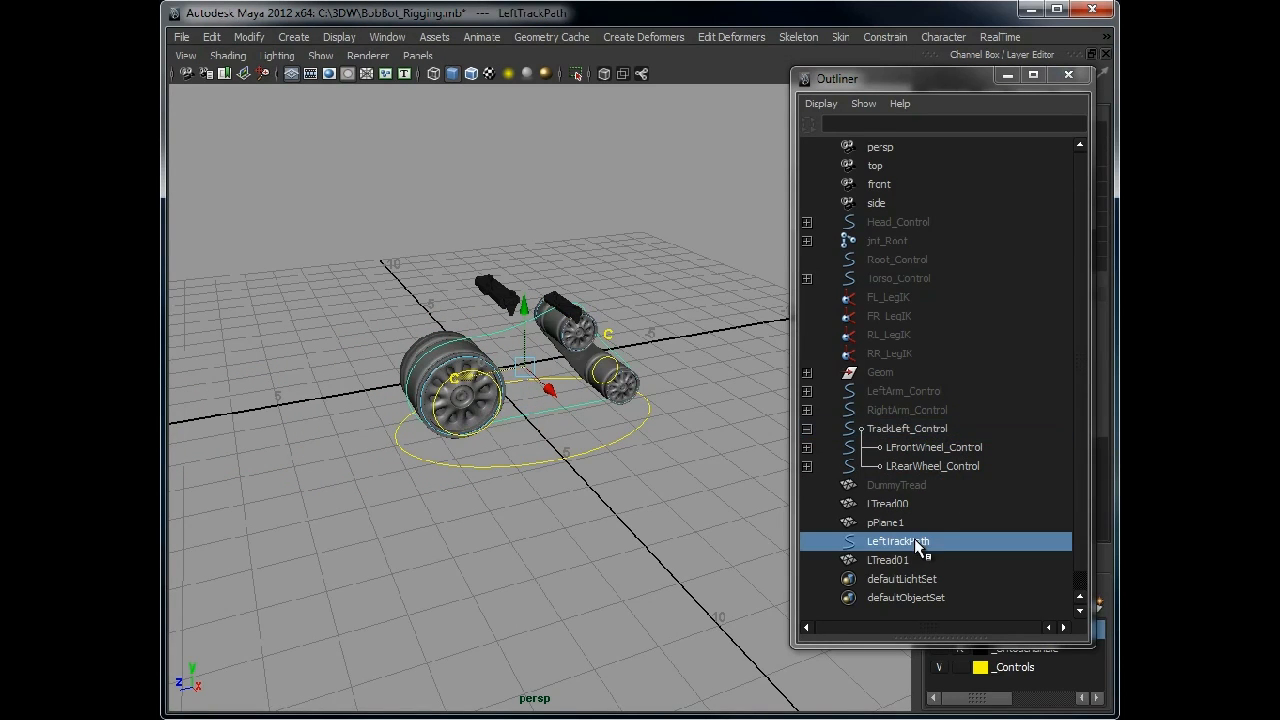
pyautogui.click(908, 428)
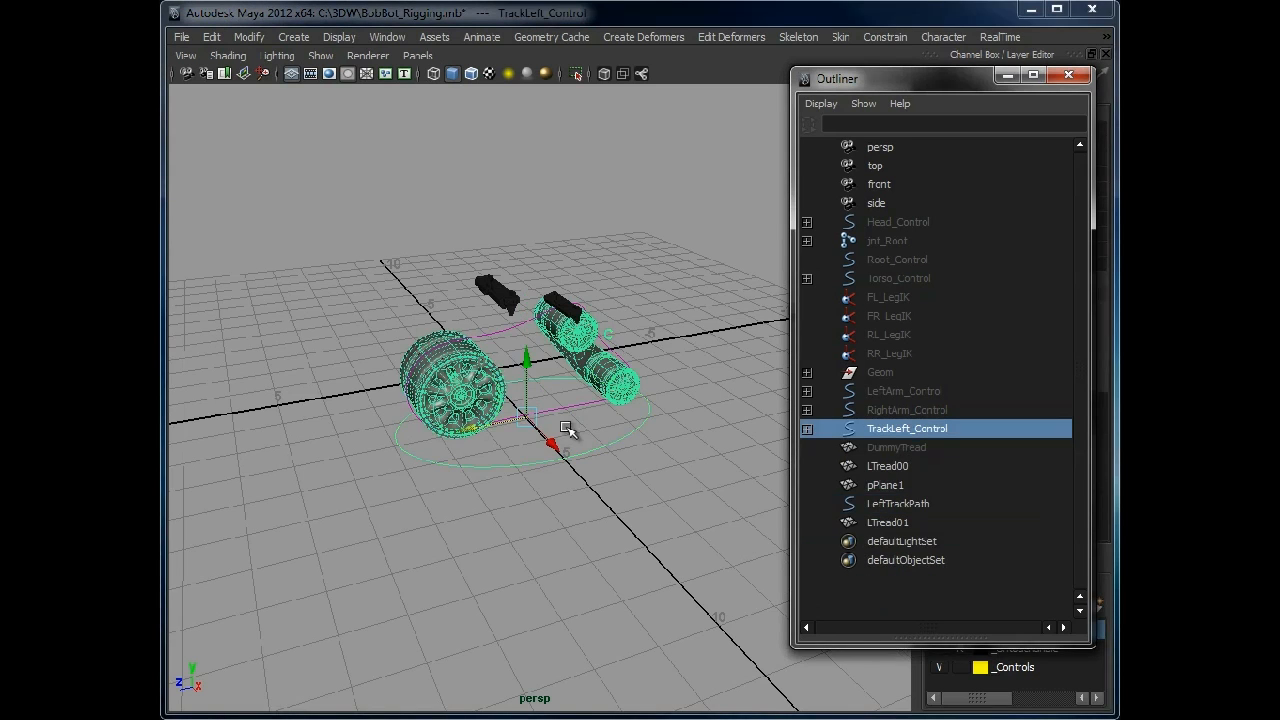
pyautogui.moveTo(556, 444); pyautogui.dragTo(300, 450)
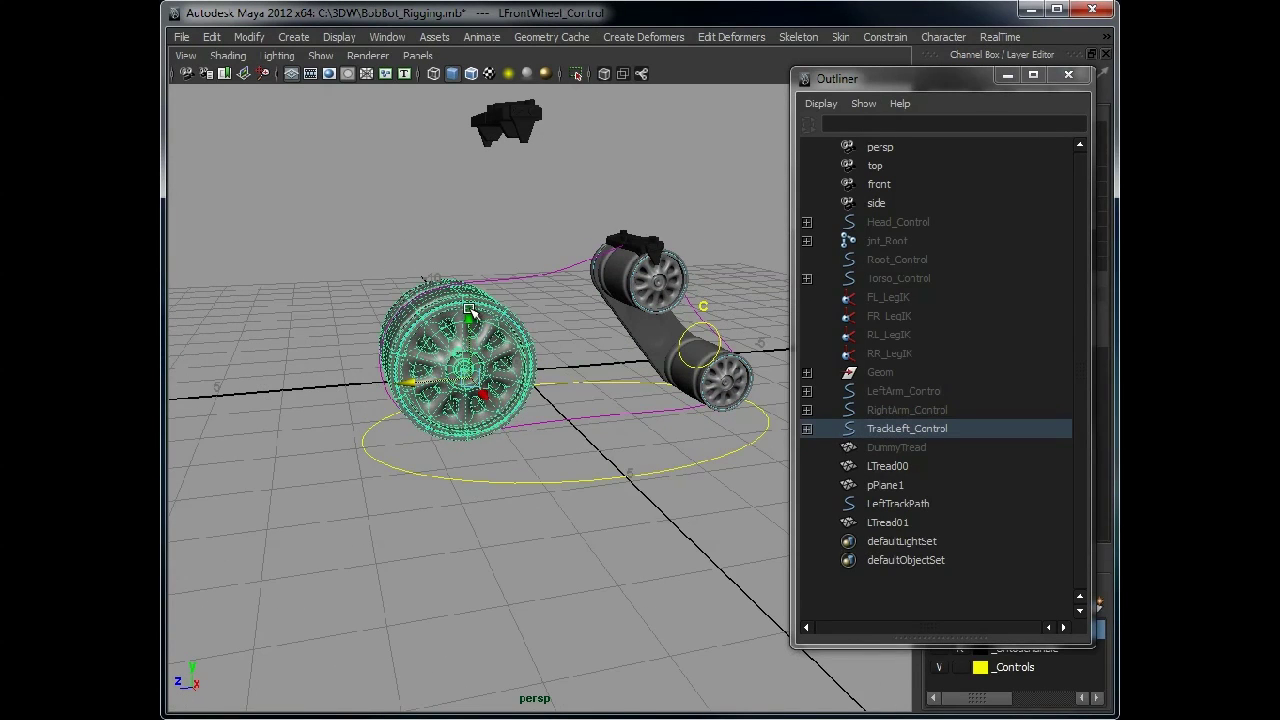
pyautogui.moveTo(470, 310); pyautogui.dragTo(470, 280)
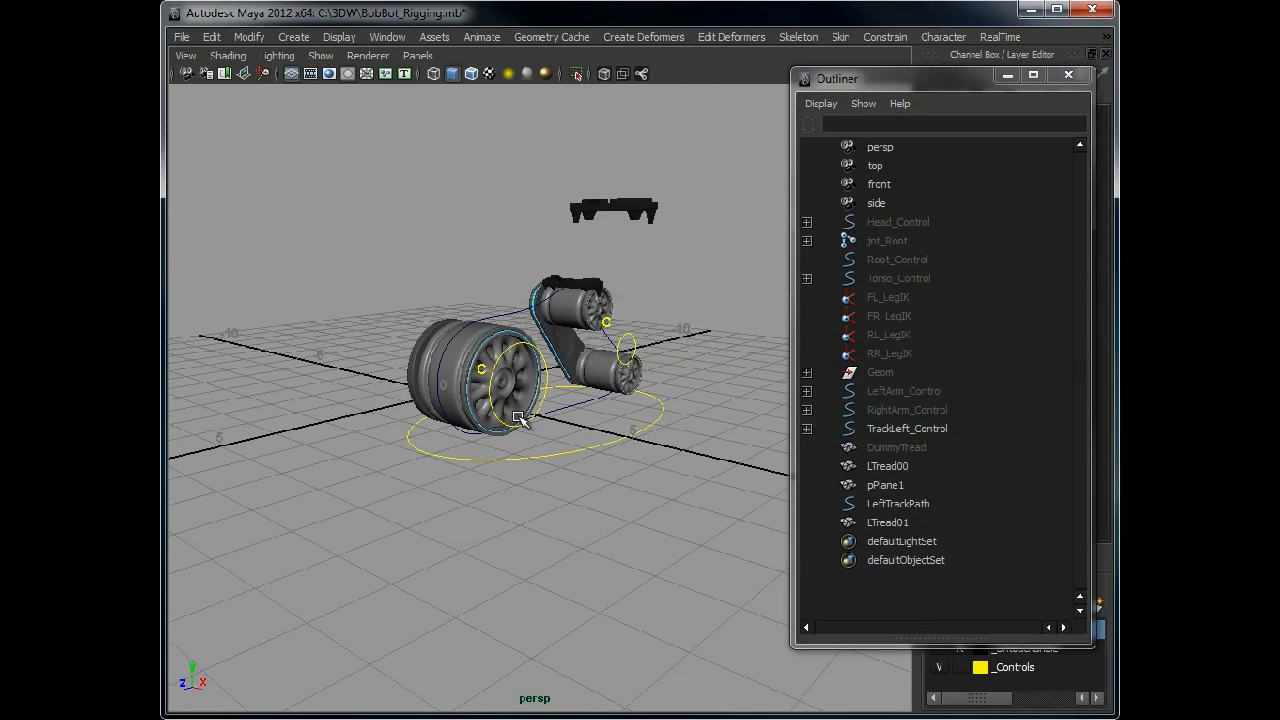
pyautogui.moveTo(520, 418); pyautogui.dragTo(576, 486)
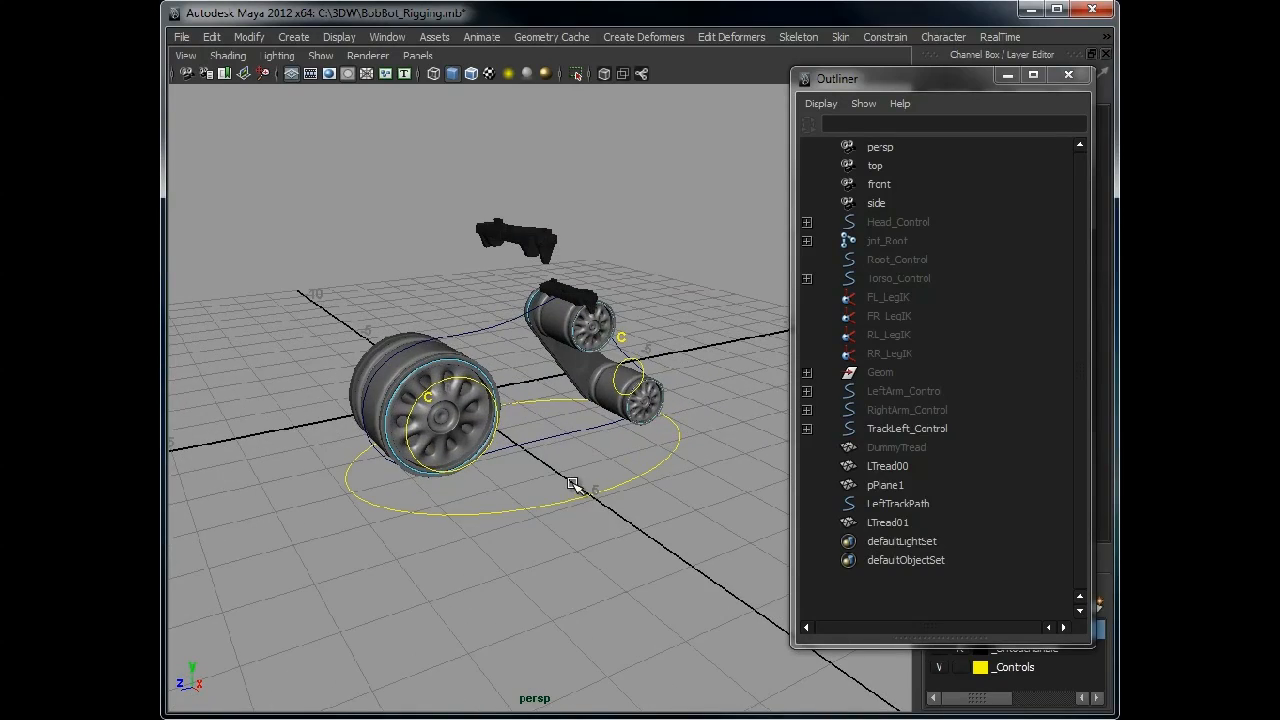
pyautogui.click(908, 428)
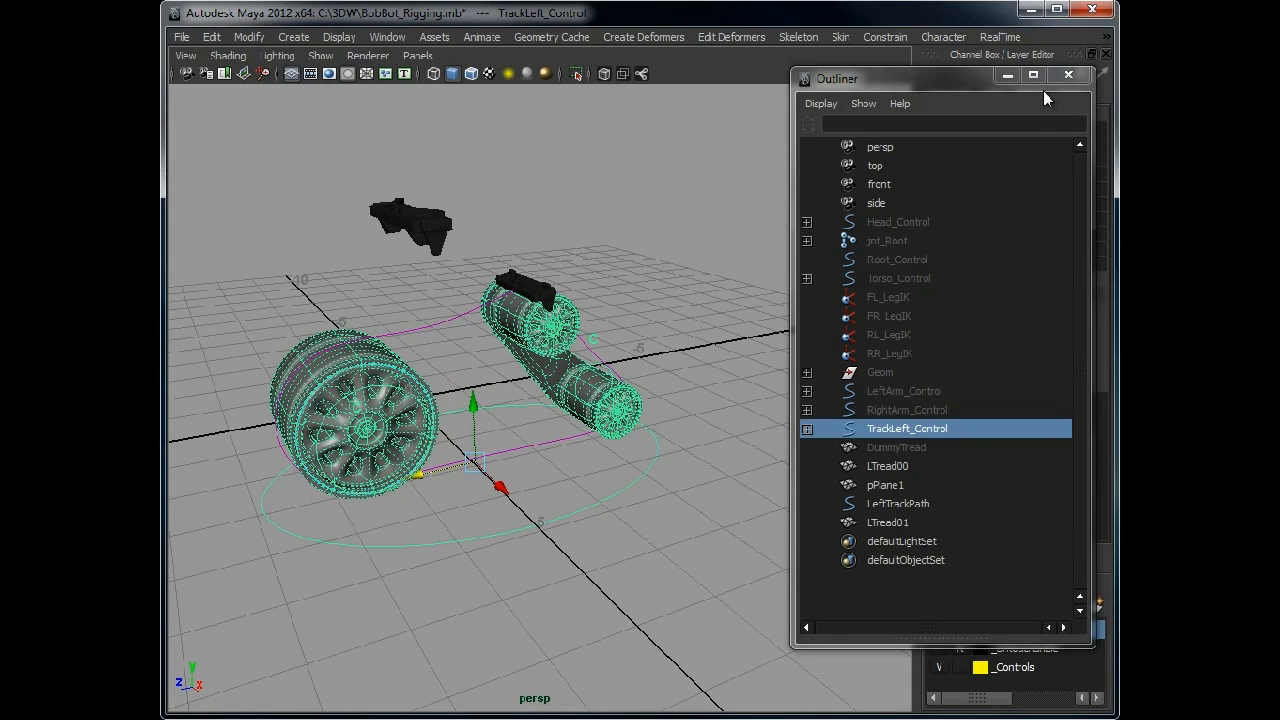
pyautogui.click(1066, 76)
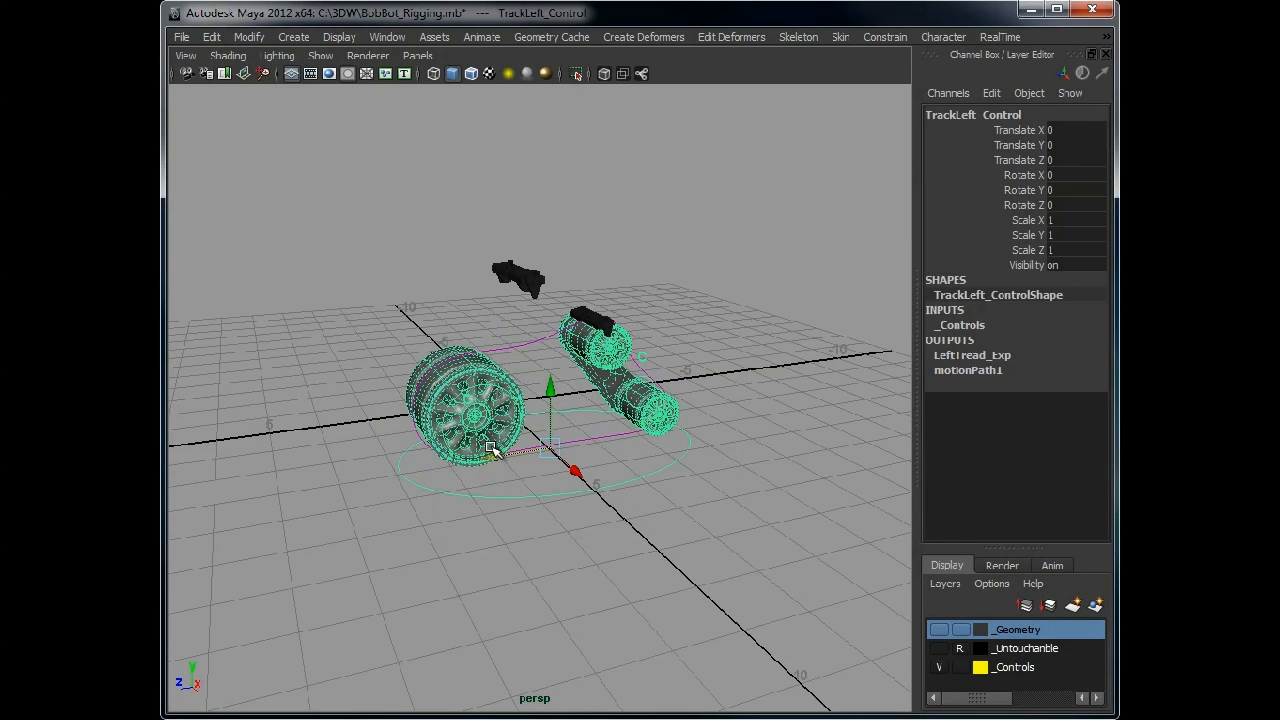
pyautogui.moveTo(576, 470); pyautogui.dragTo(444, 456)
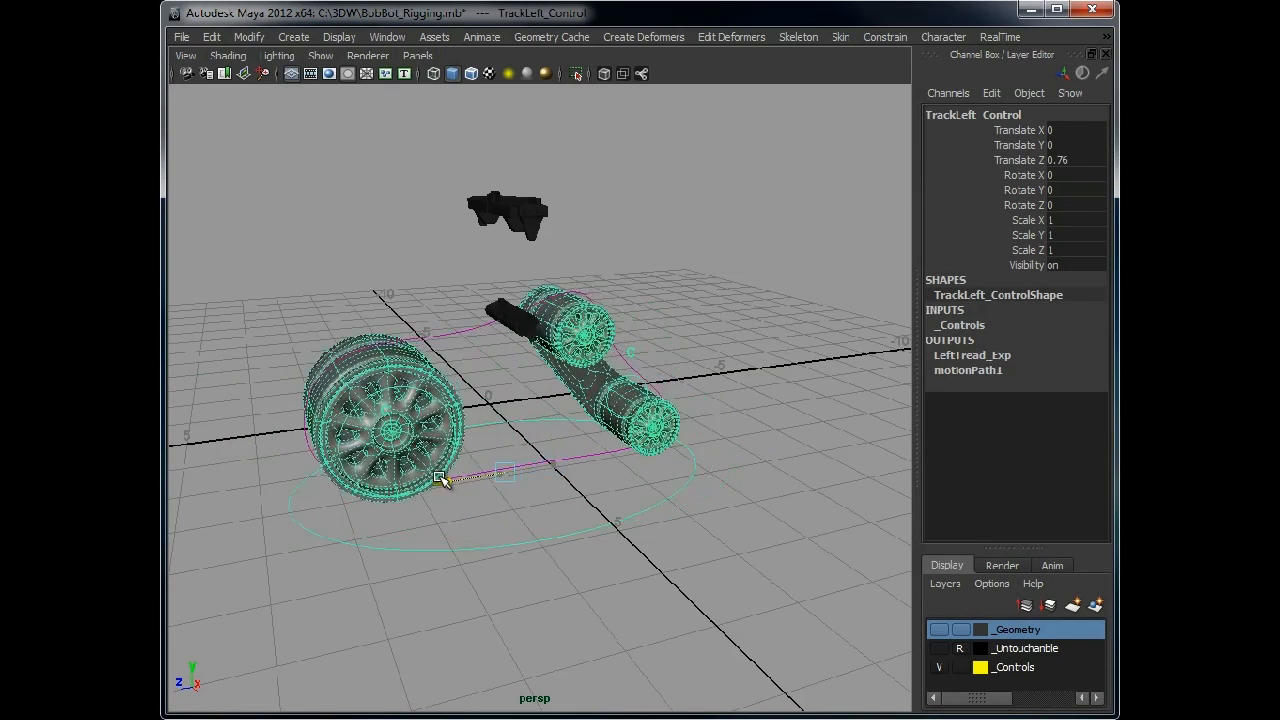
pyautogui.moveTo(444, 476); pyautogui.dragTo(636, 456)
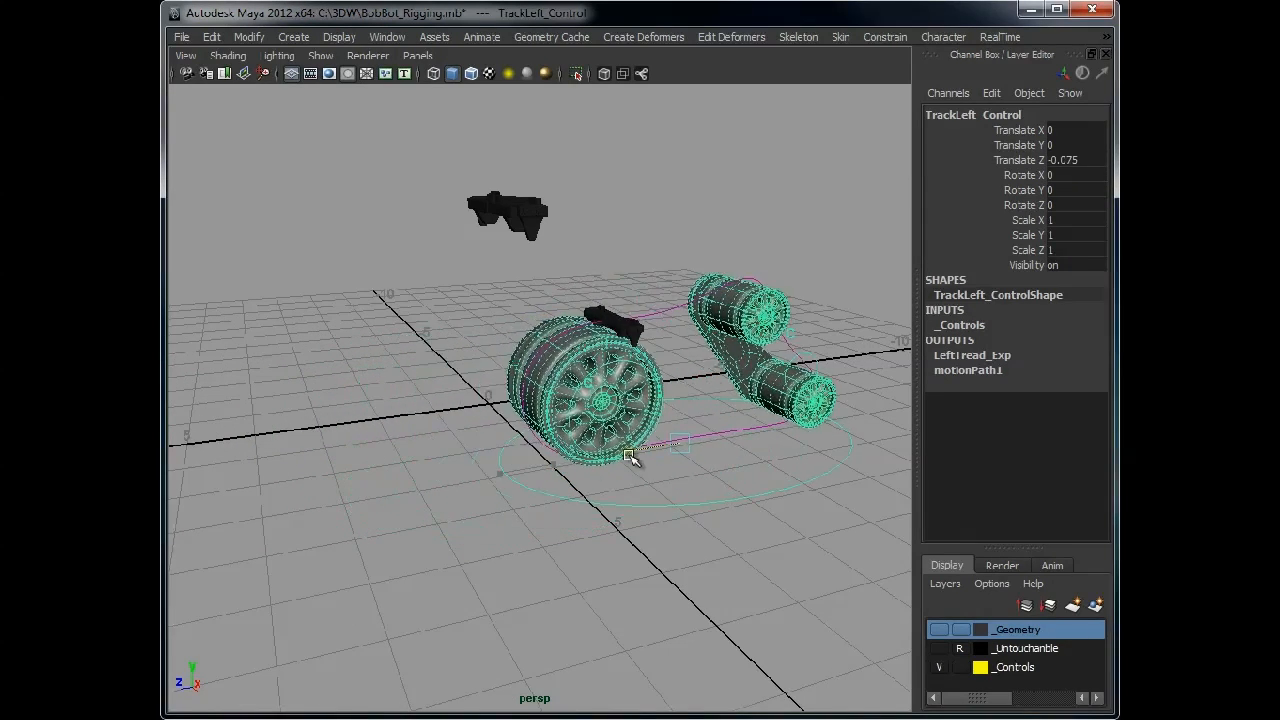
pyautogui.moveTo(630, 456); pyautogui.dragTo(520, 460)
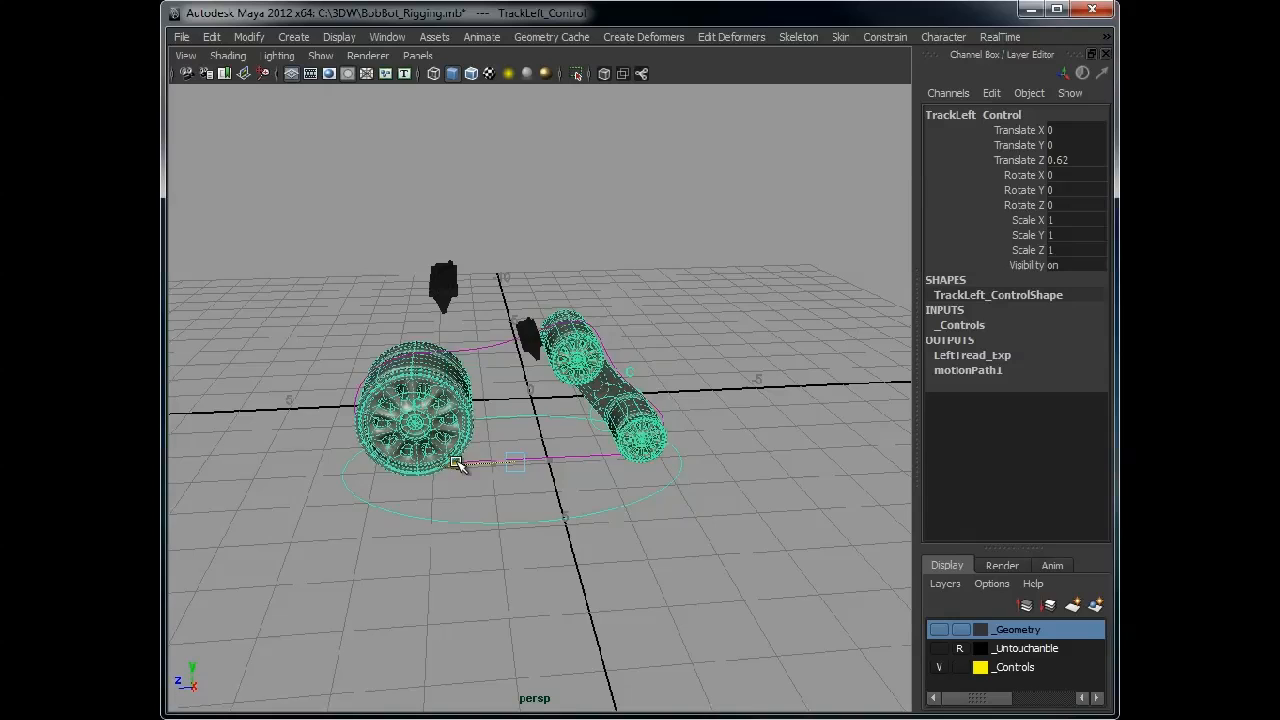
pyautogui.moveTo(460, 462); pyautogui.dragTo(668, 456)
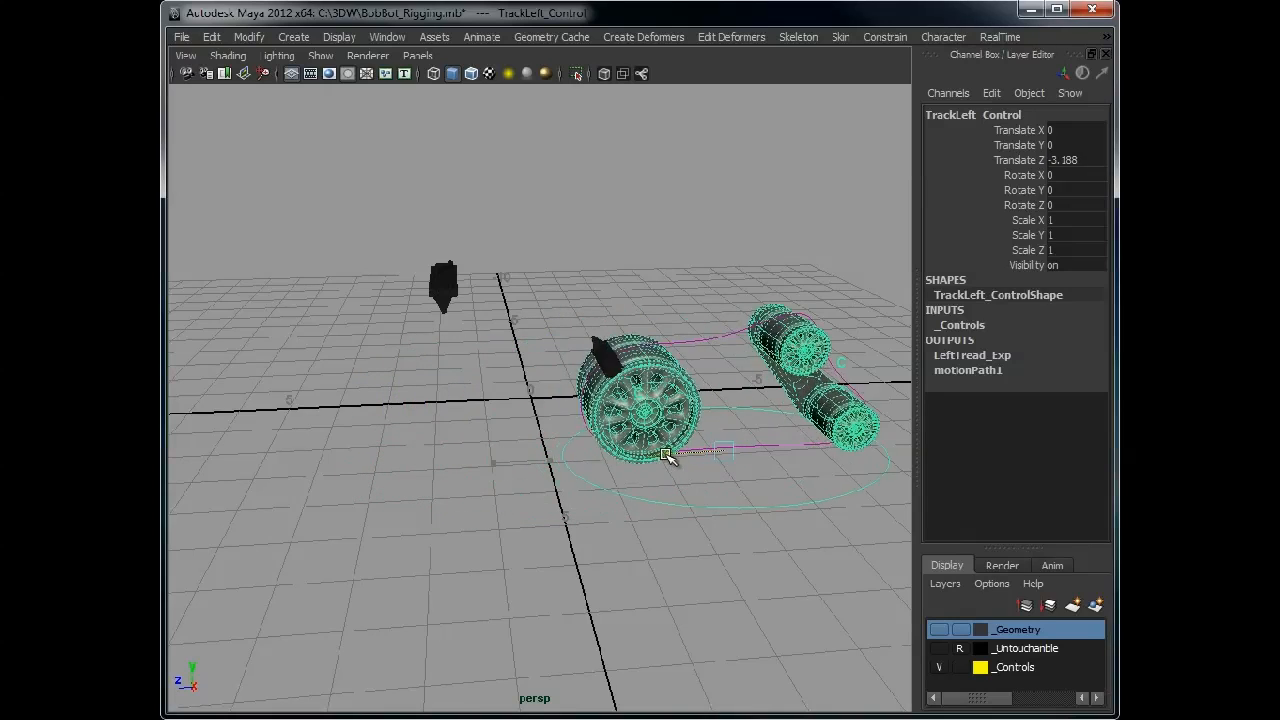
pyautogui.moveTo(670, 456); pyautogui.dragTo(684, 464)
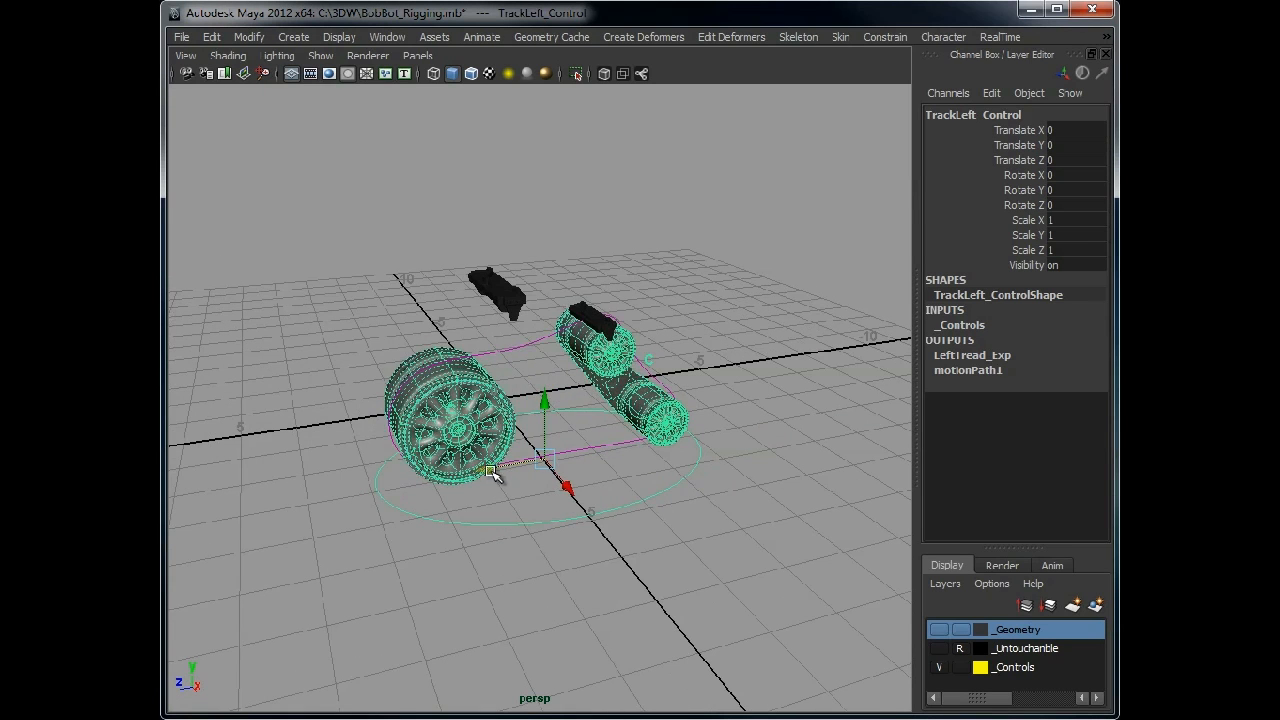
pyautogui.moveTo(496, 470); pyautogui.dragTo(310, 504)
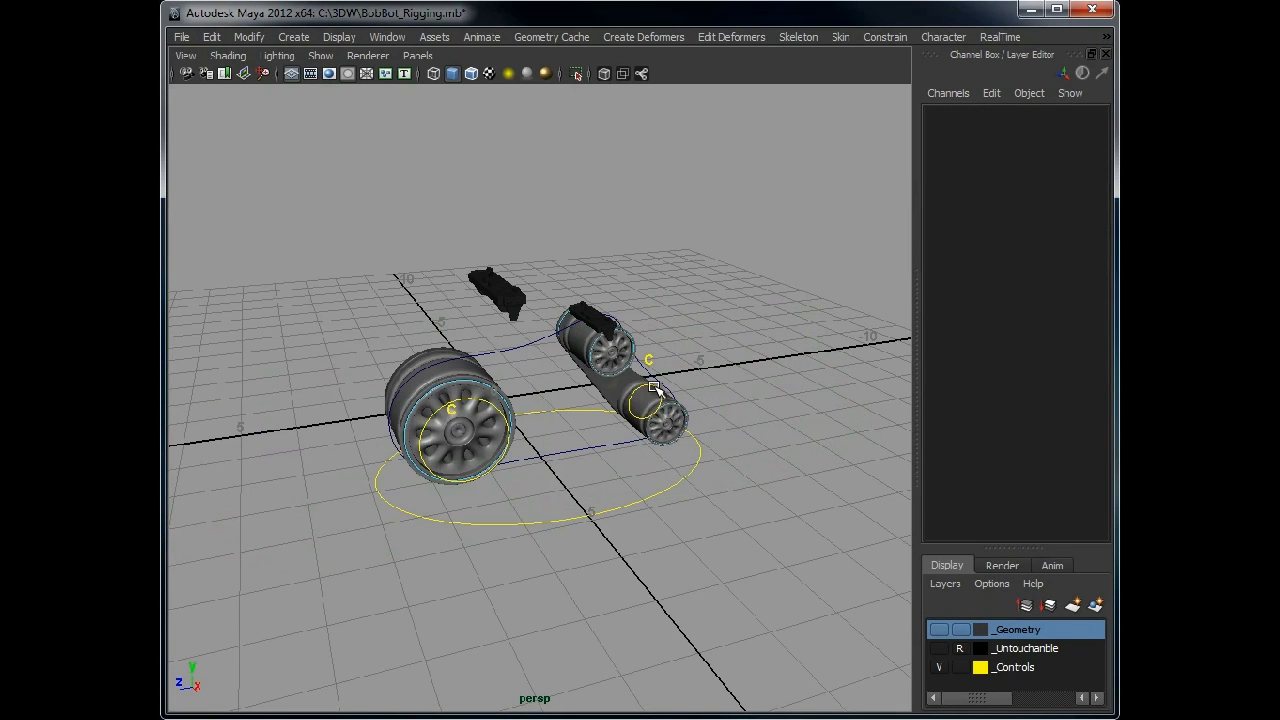
# Select LeftTrackPathUp in the viewport and bring up the Outliner from the Window menu
pyautogui.click(650, 404)
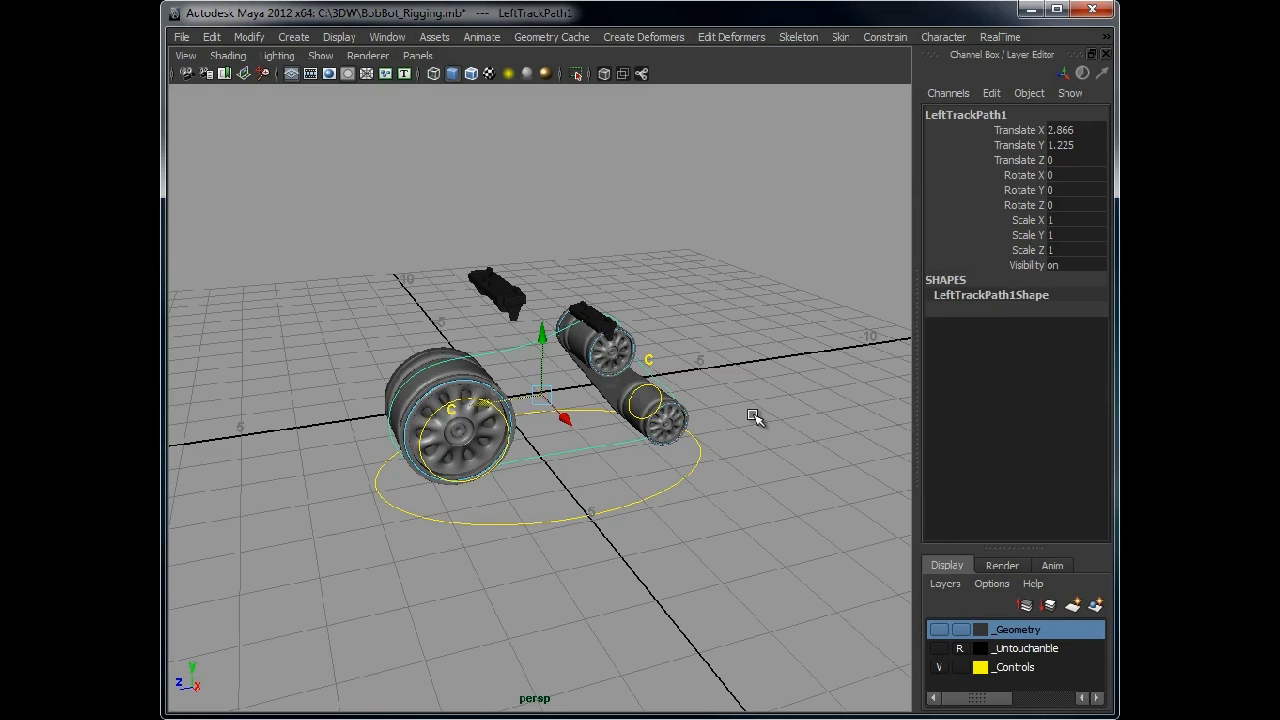
pyautogui.doubleClick(964, 114)
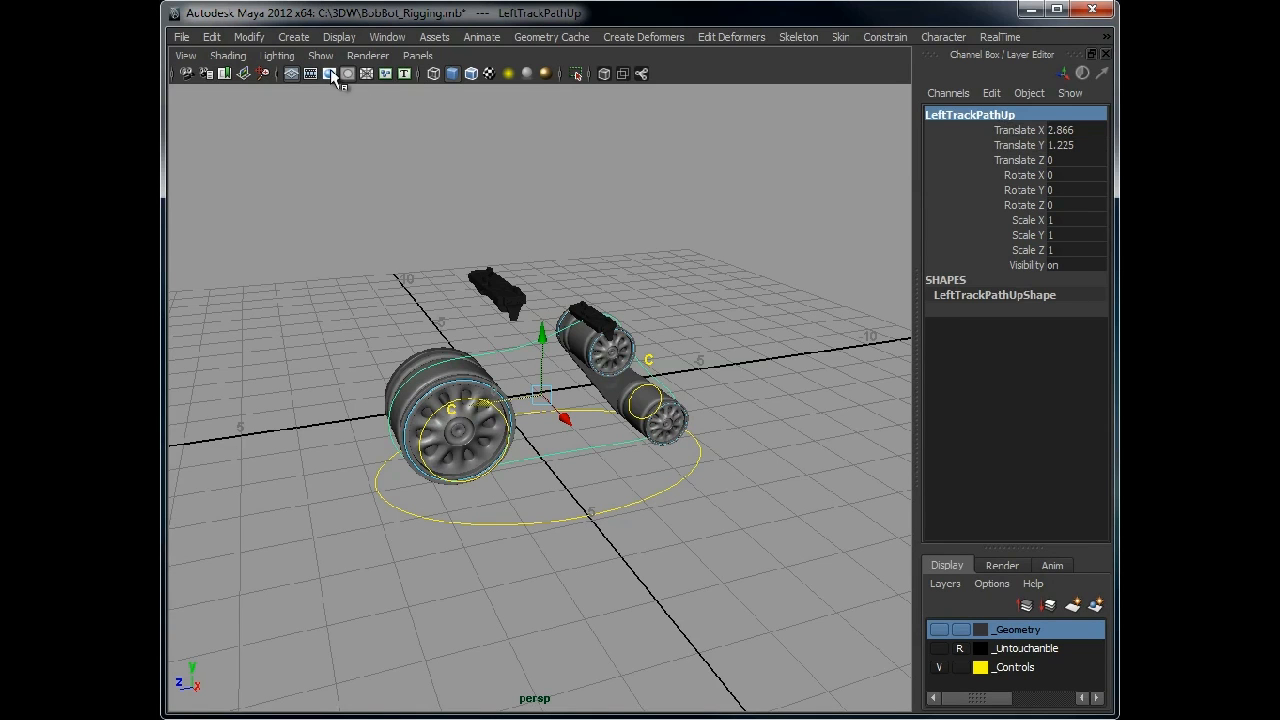
pyautogui.click(388, 36)
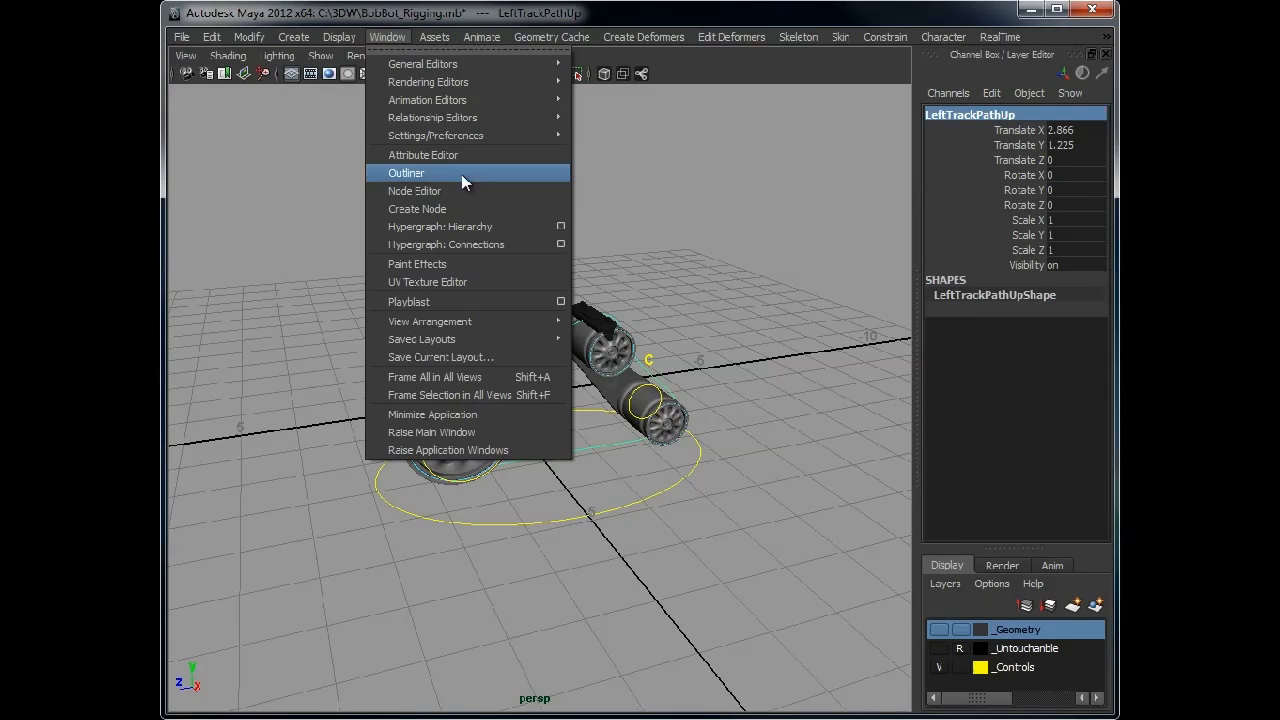
pyautogui.click(406, 172)
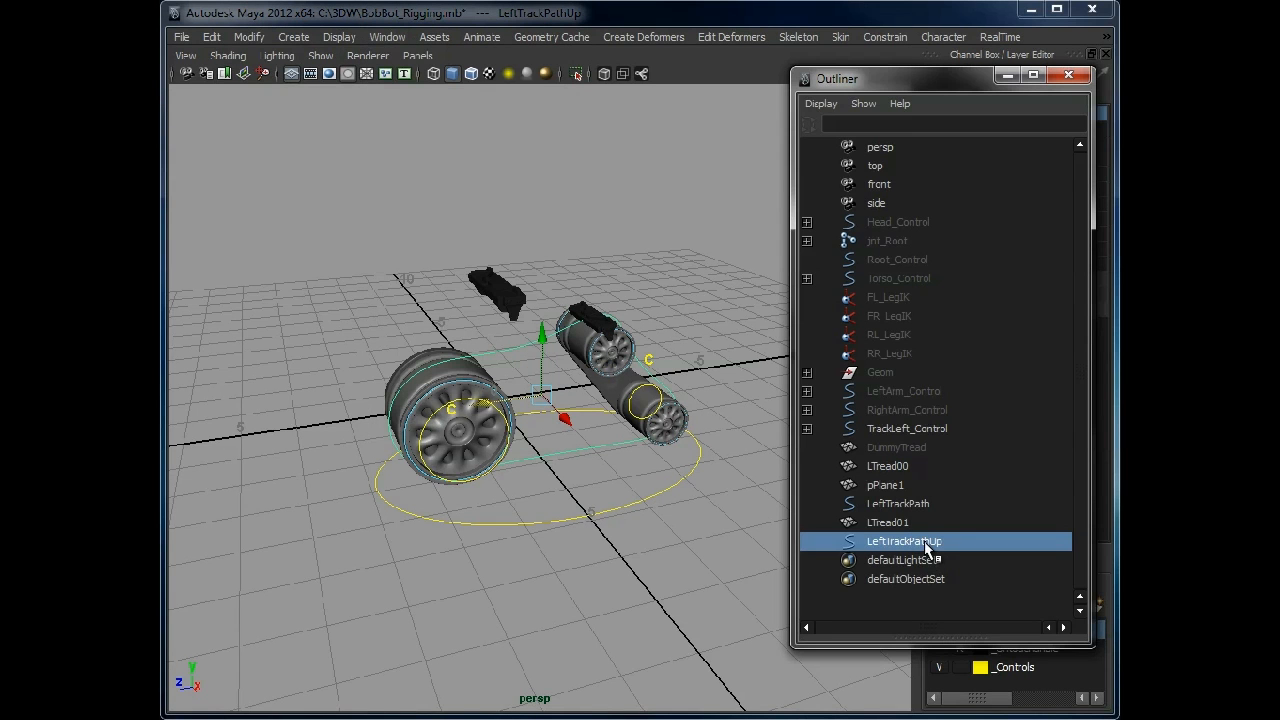
# Parent LeftTrackPathUp under TrackLeft_Control and slide the Outliner to the left
pyautogui.click(900, 504)
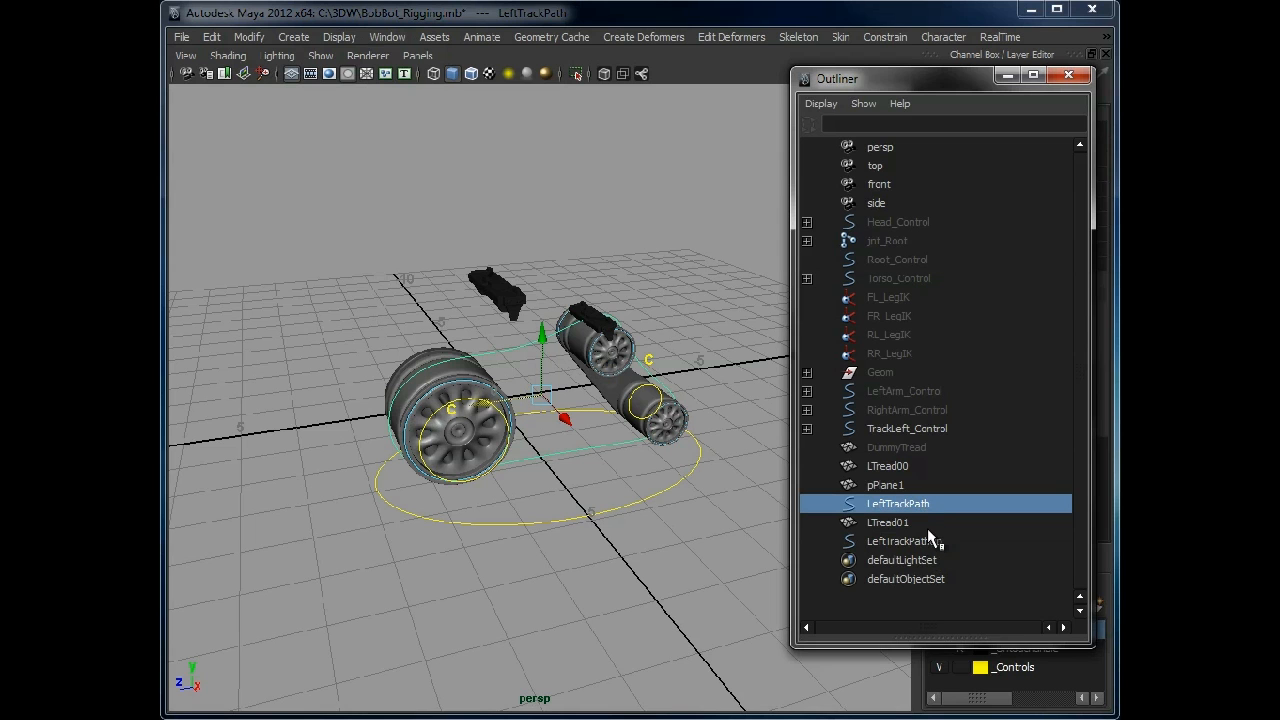
pyautogui.click(904, 540)
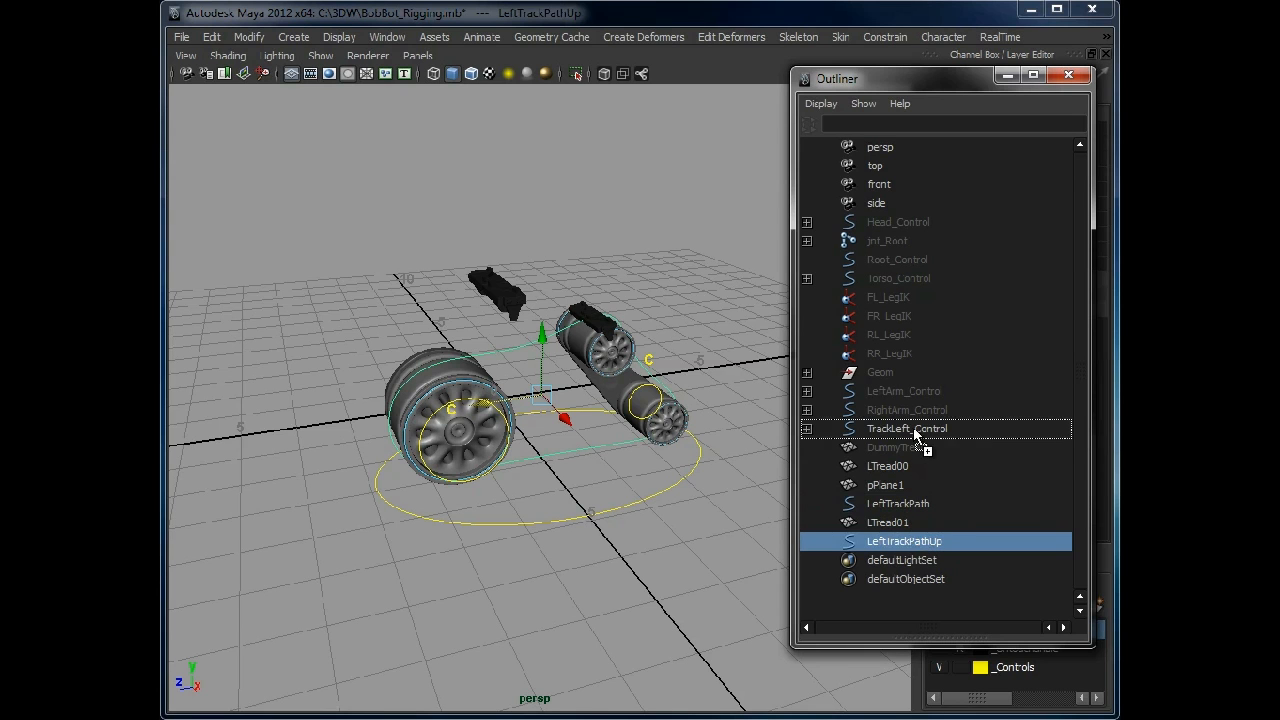
pyautogui.click(808, 428)
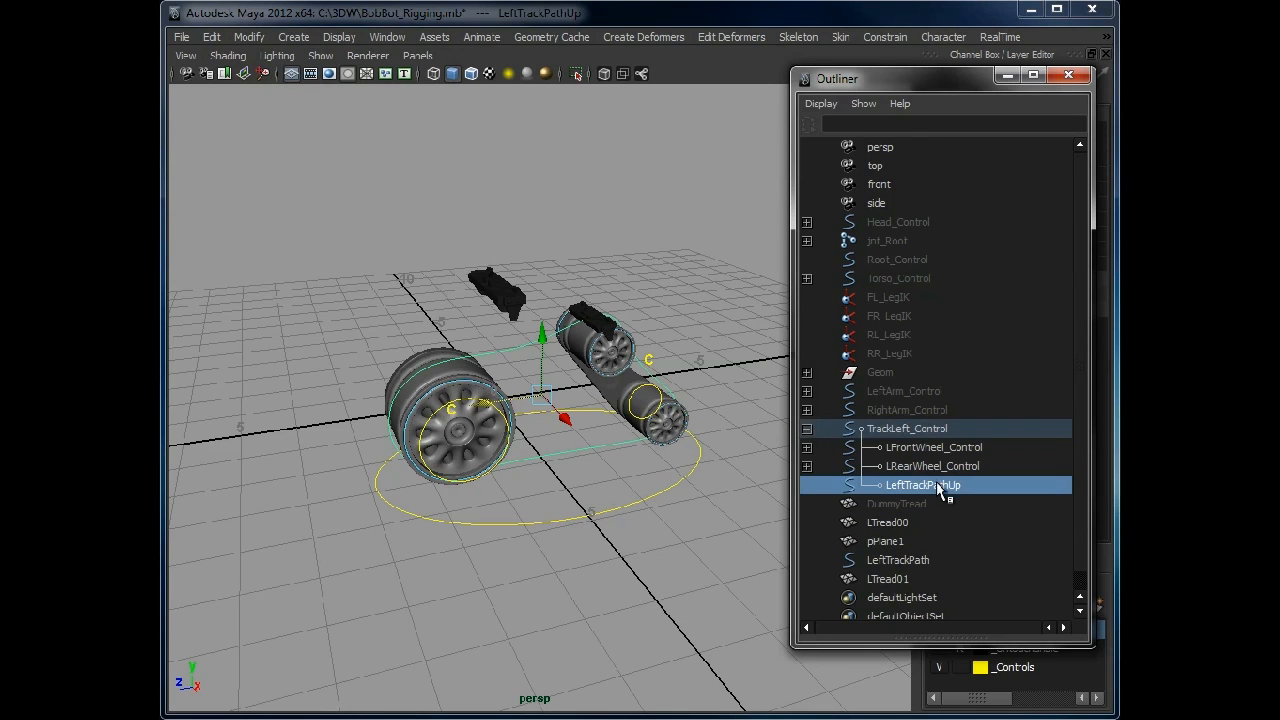
pyautogui.moveTo(920, 84)
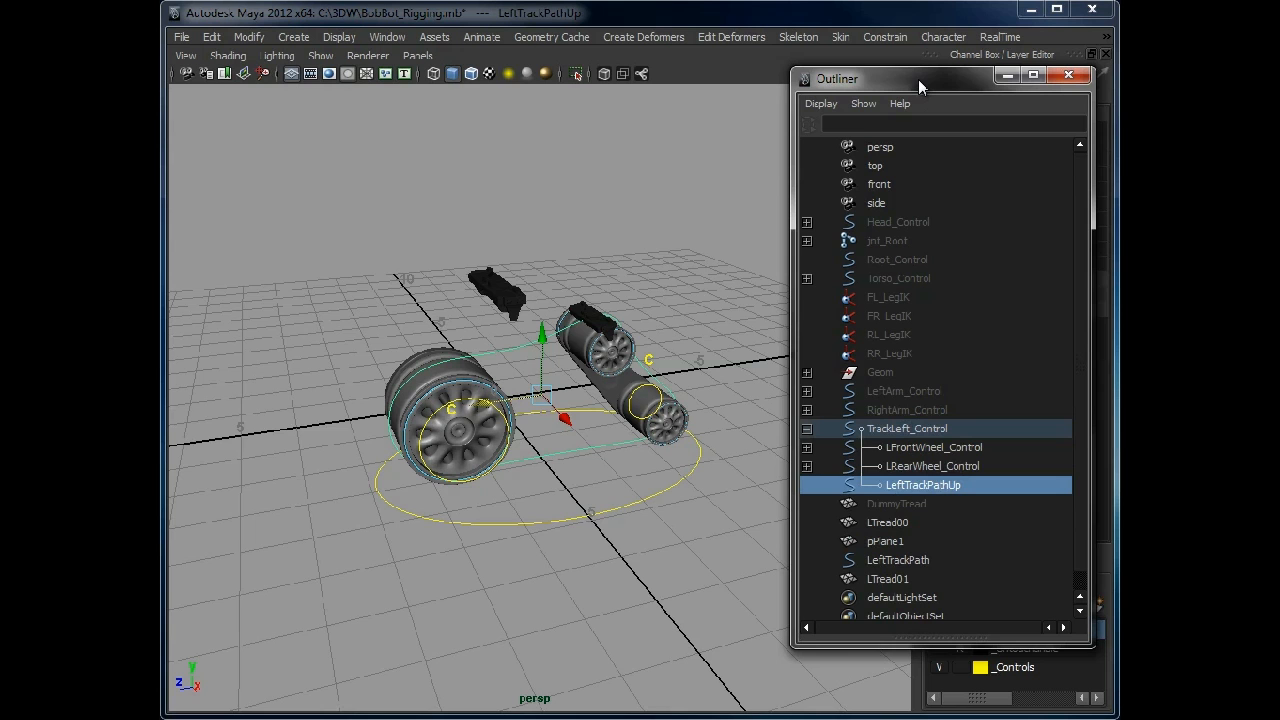
pyautogui.moveTo(920, 80); pyautogui.dragTo(340, 82)
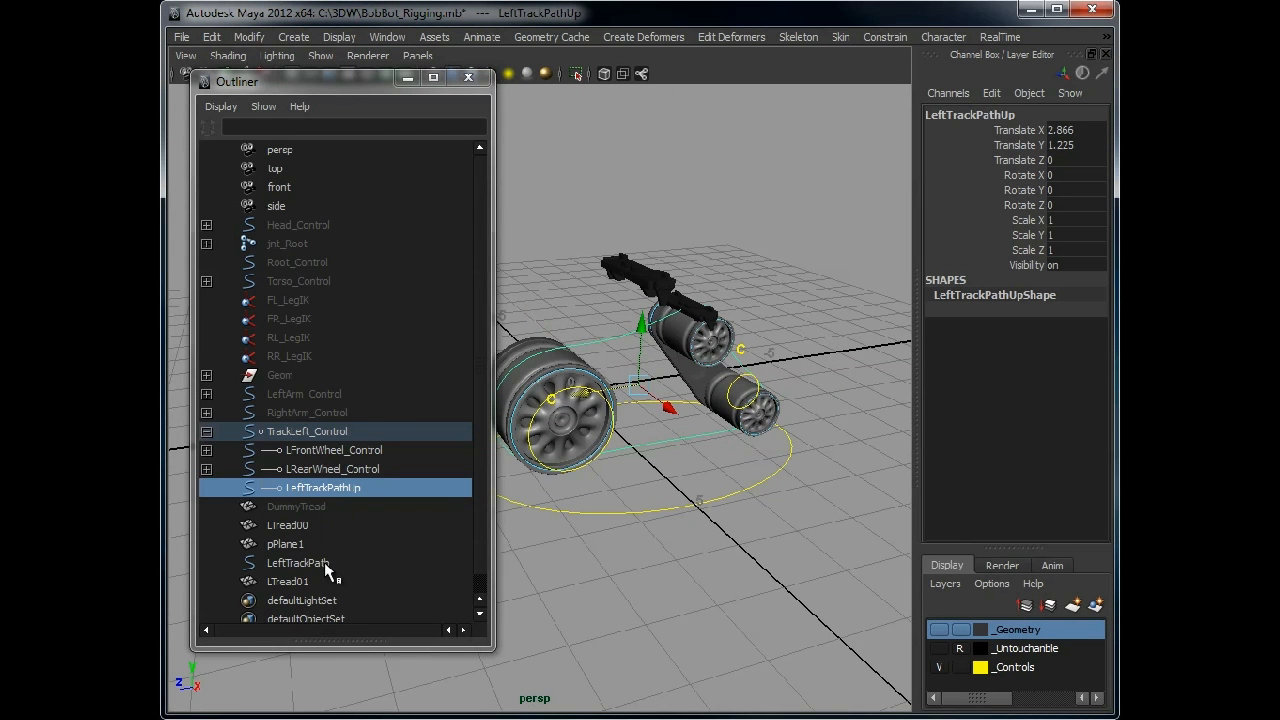
# Set motionPath1's World Up Object to LeftTrackPathUp
pyautogui.click(296, 562)
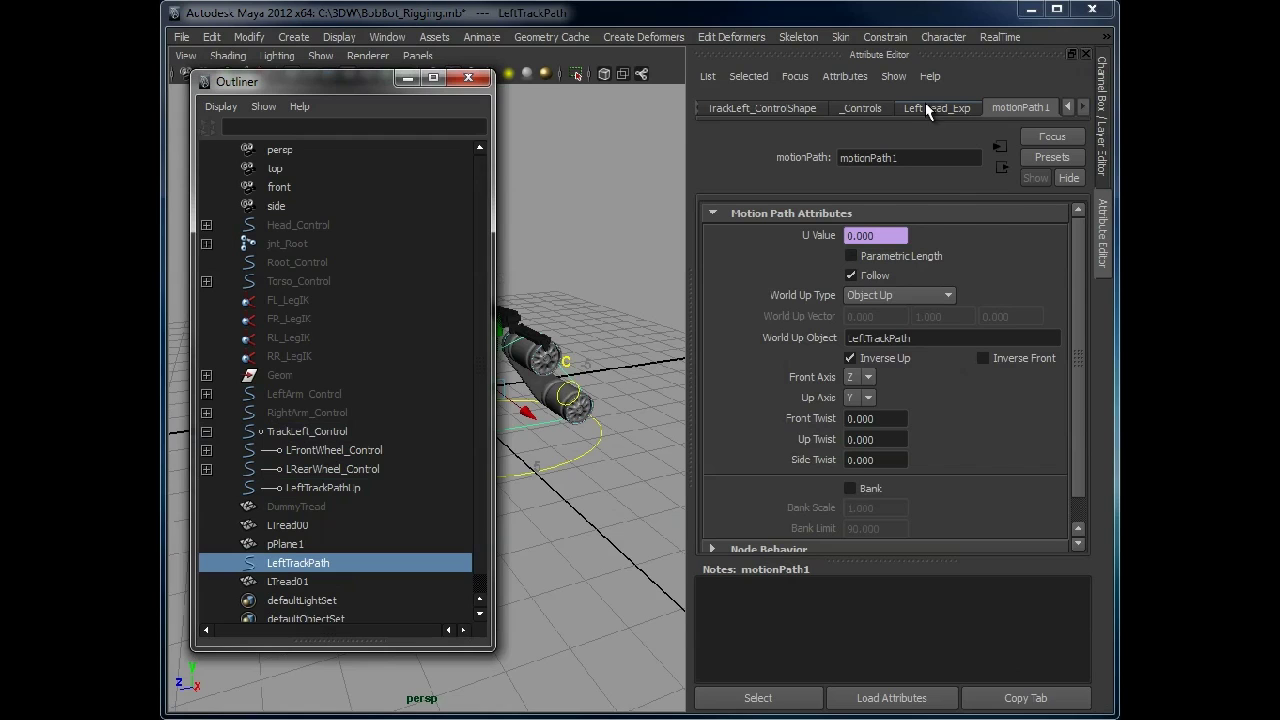
pyautogui.click(952, 338)
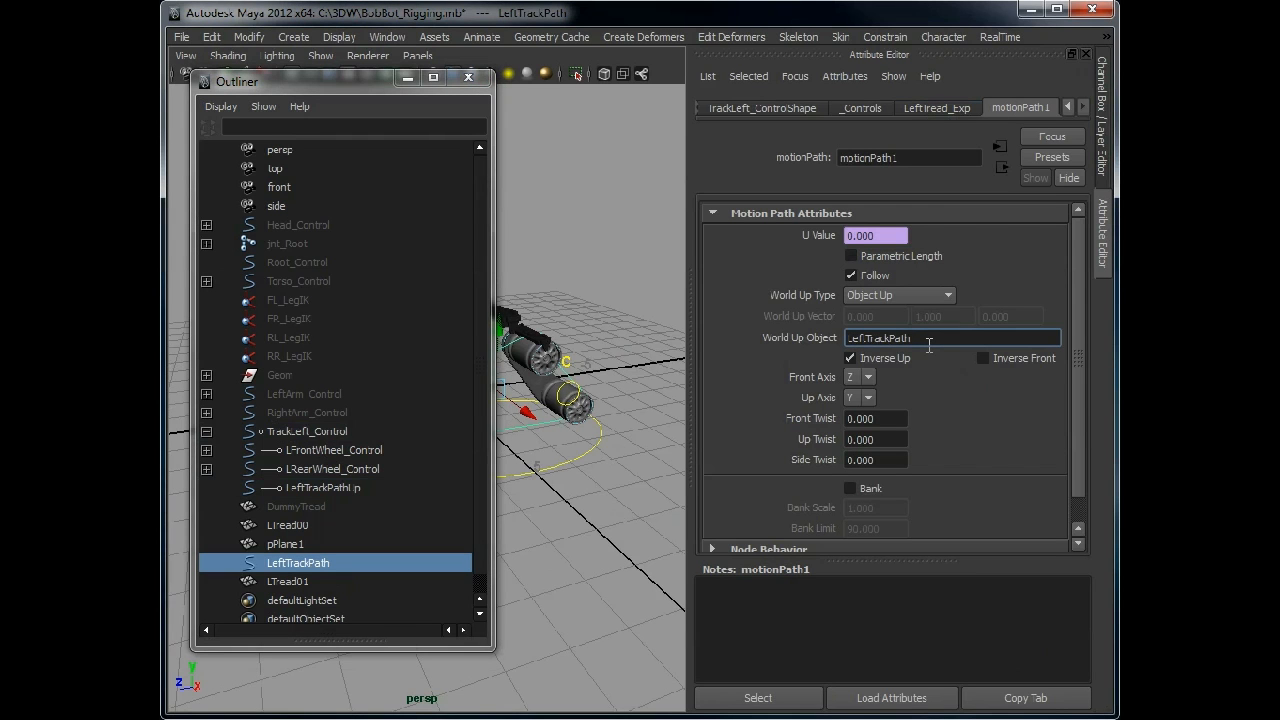
pyautogui.write('Up')
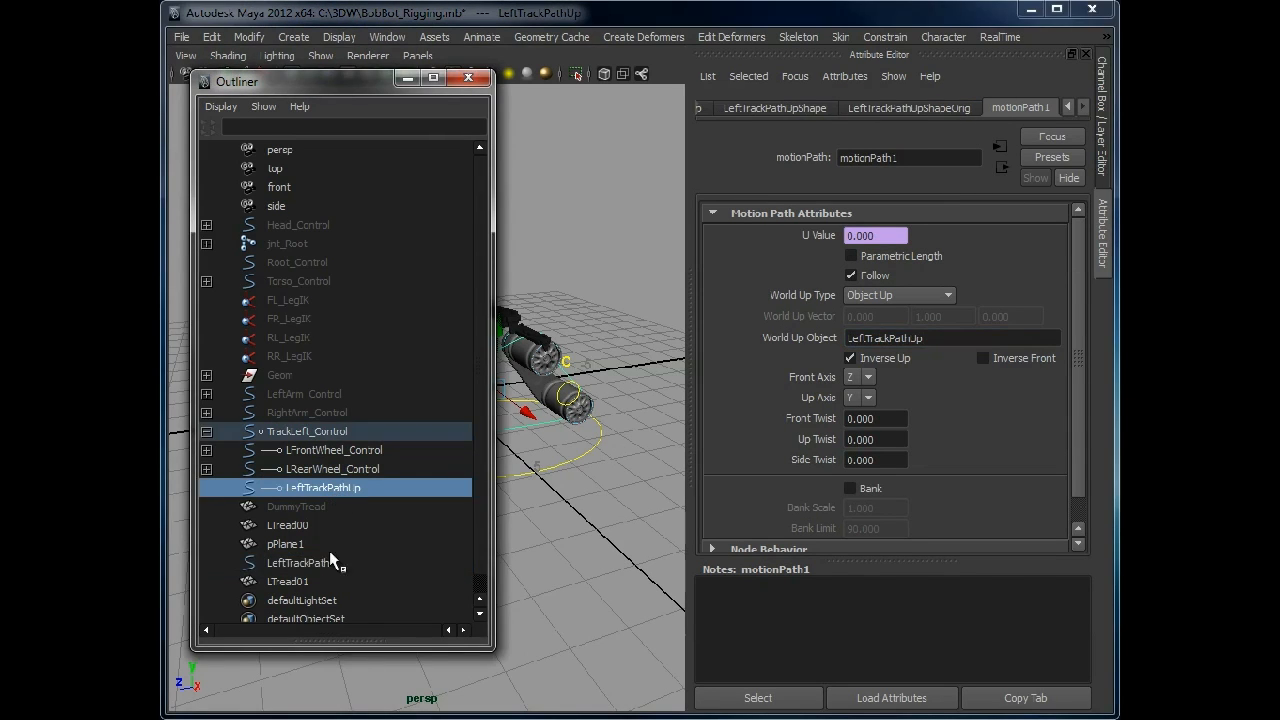
# Translate TrackLeft_Control in Z to test the tread, then review LeftTrackPath in the Outliner
pyautogui.click(296, 562)
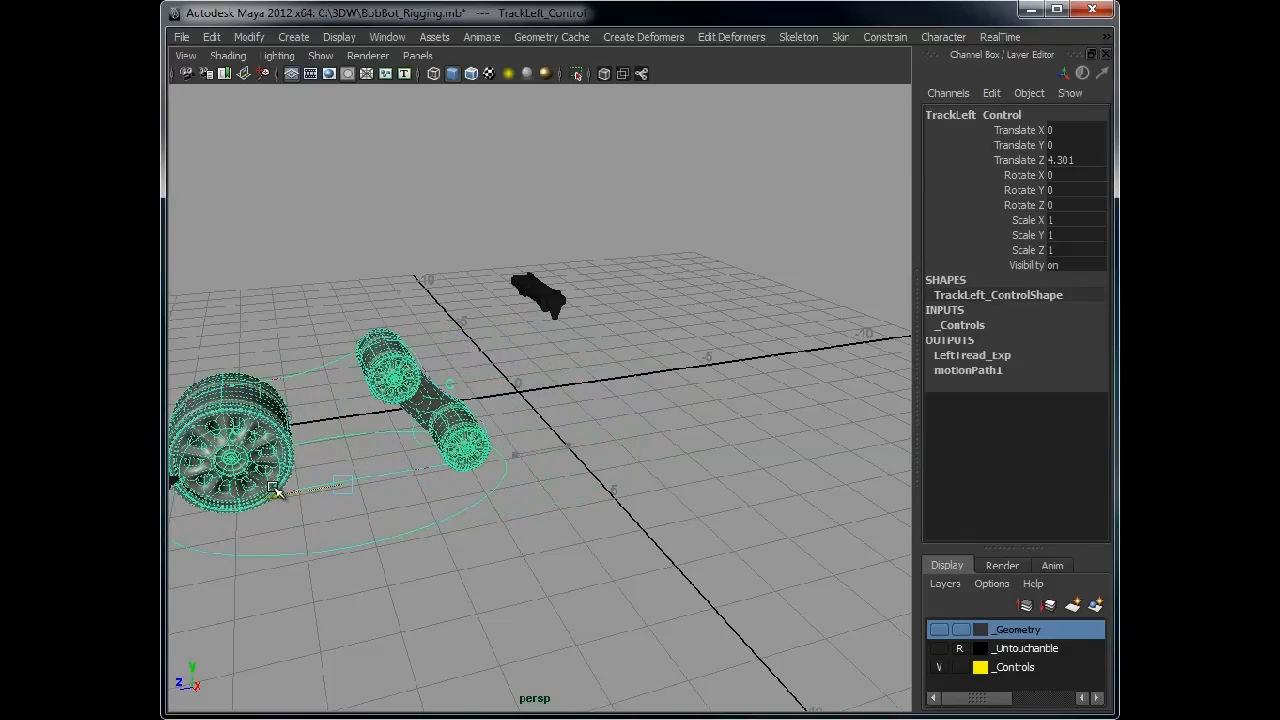
pyautogui.moveTo(276, 490); pyautogui.dragTo(716, 444)
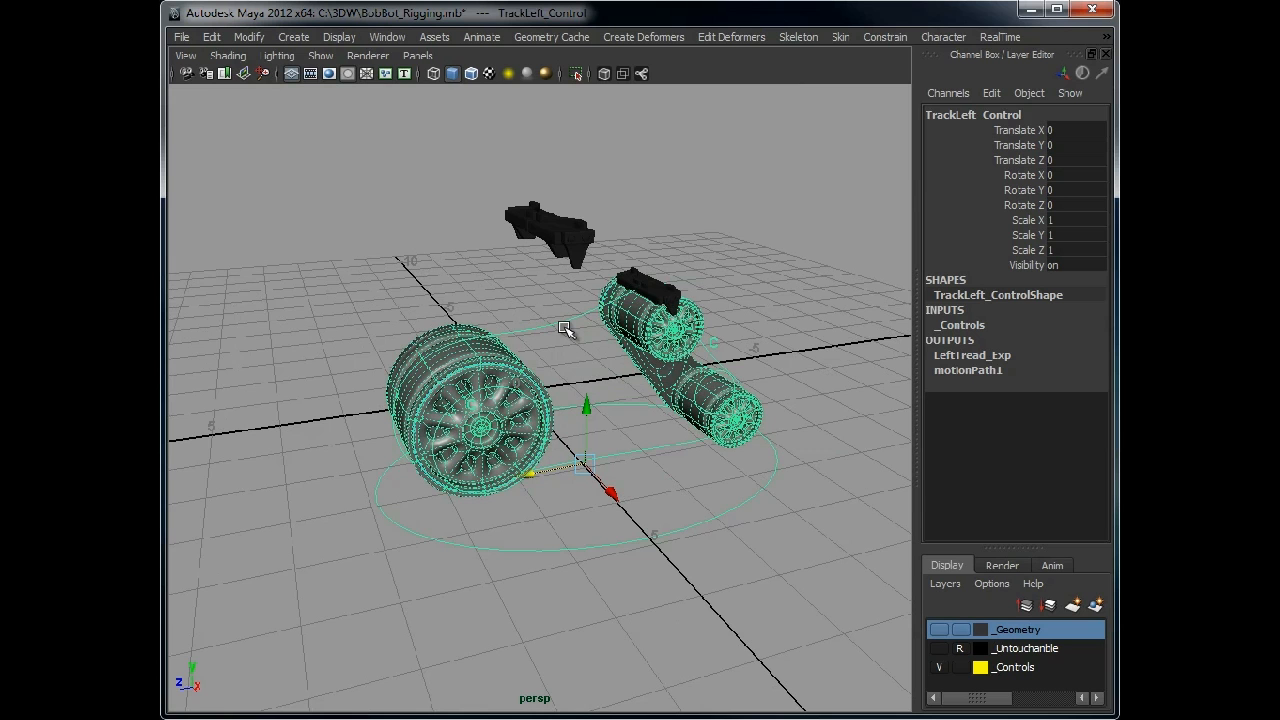
pyautogui.moveTo(758, 172)
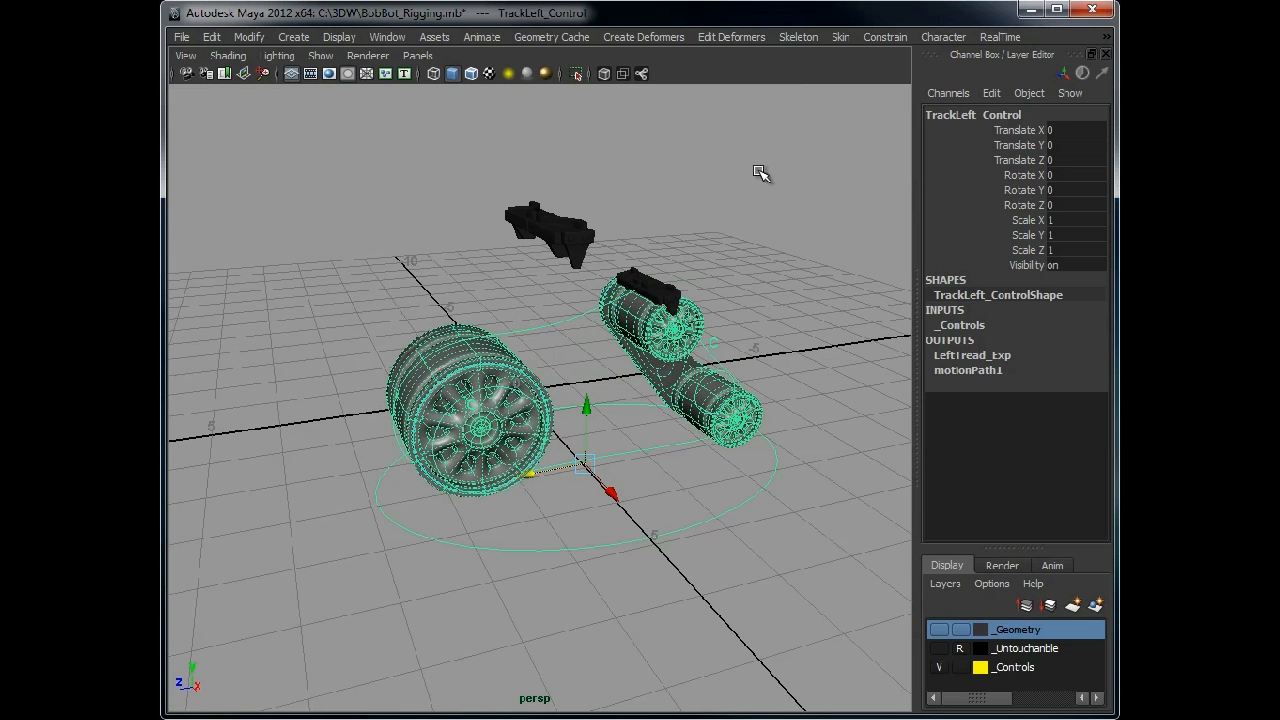
pyautogui.click(388, 36)
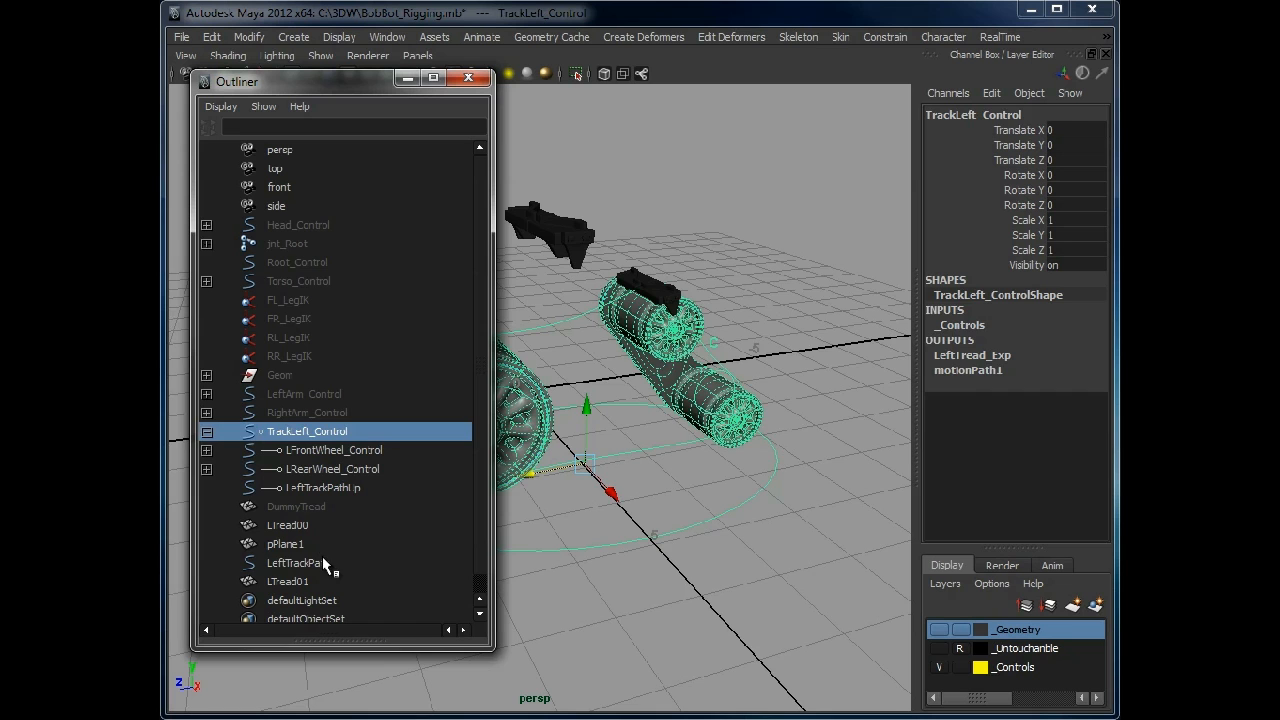
pyautogui.click(298, 562)
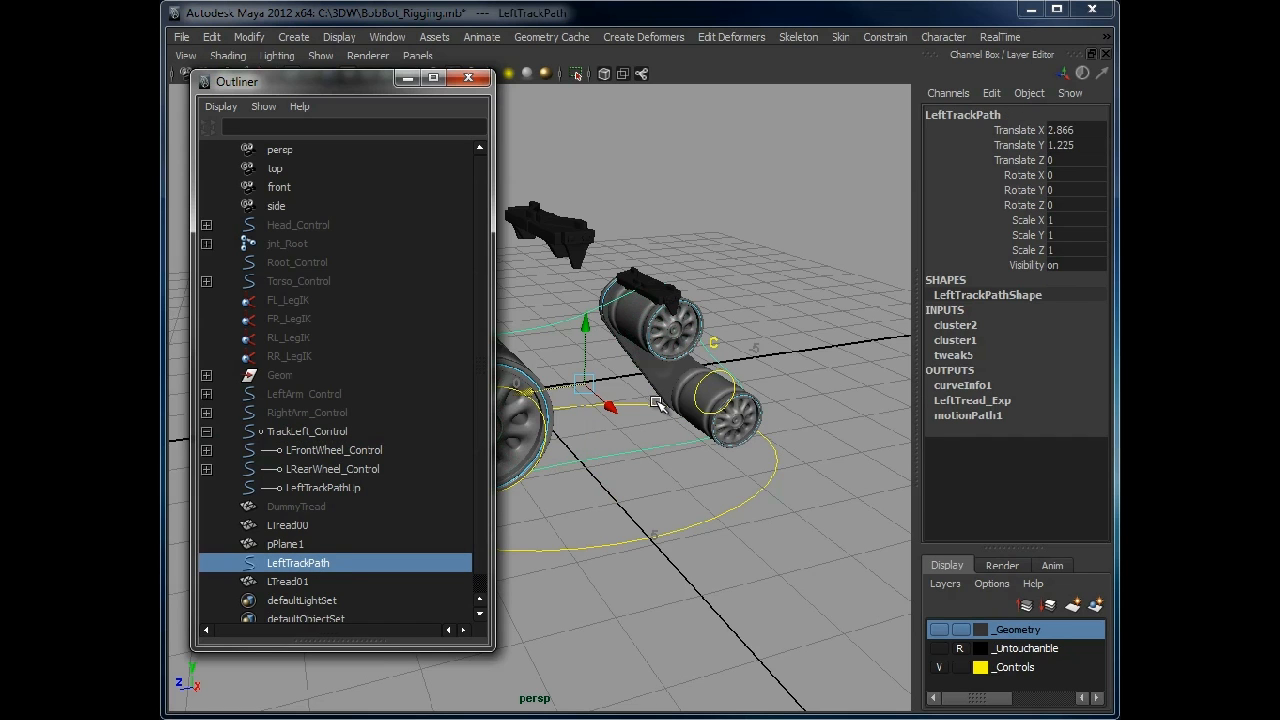
pyautogui.moveTo(602, 344)
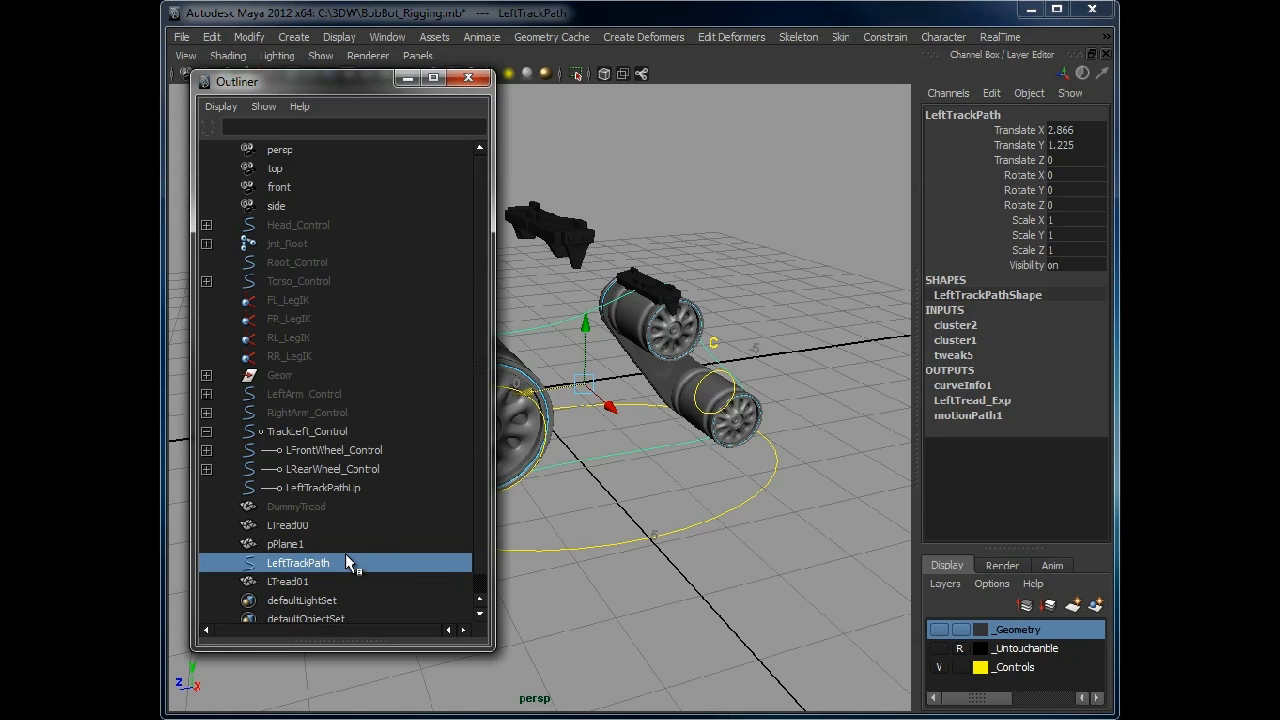
pyautogui.moveTo(360, 506)
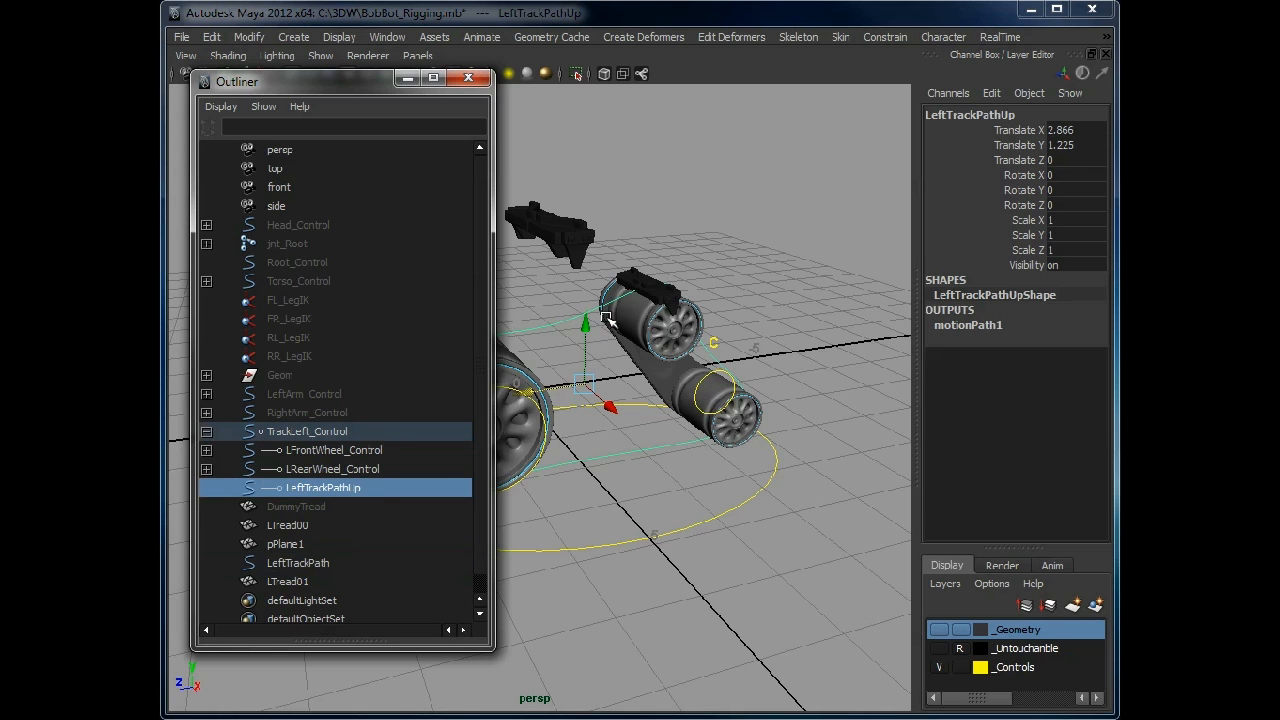
pyautogui.moveTo(652, 464)
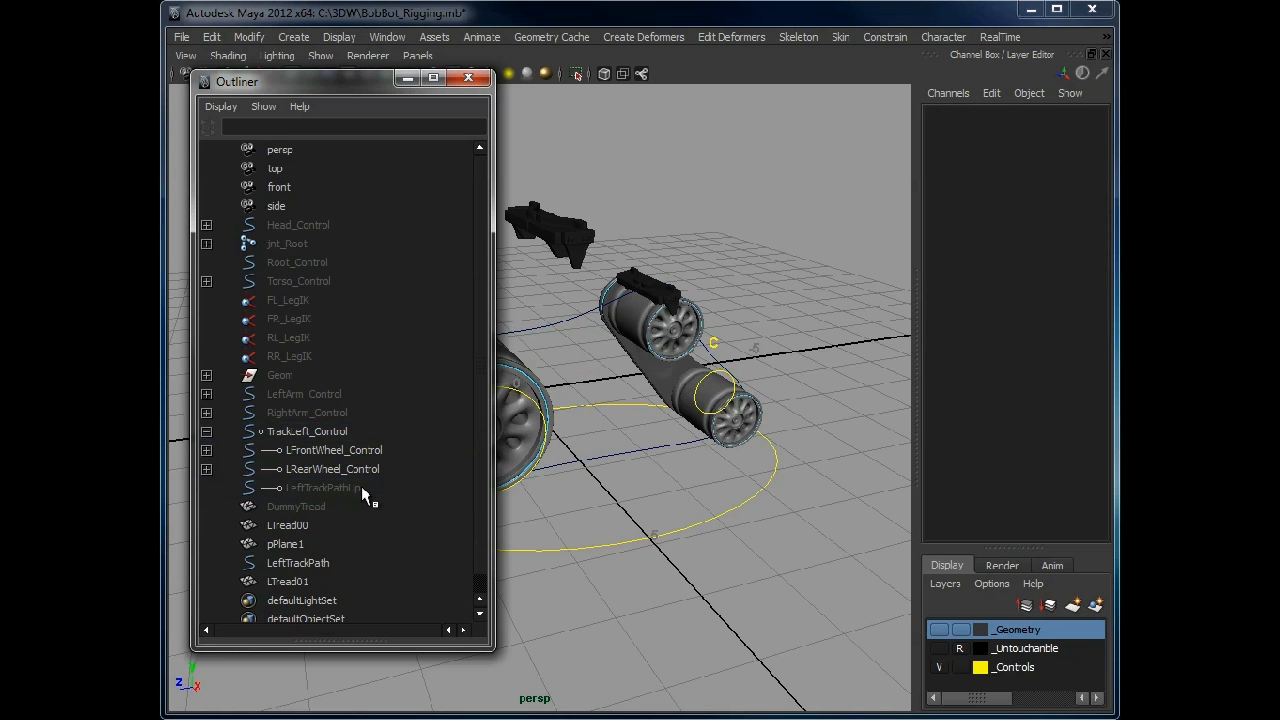
pyautogui.moveTo(298, 450)
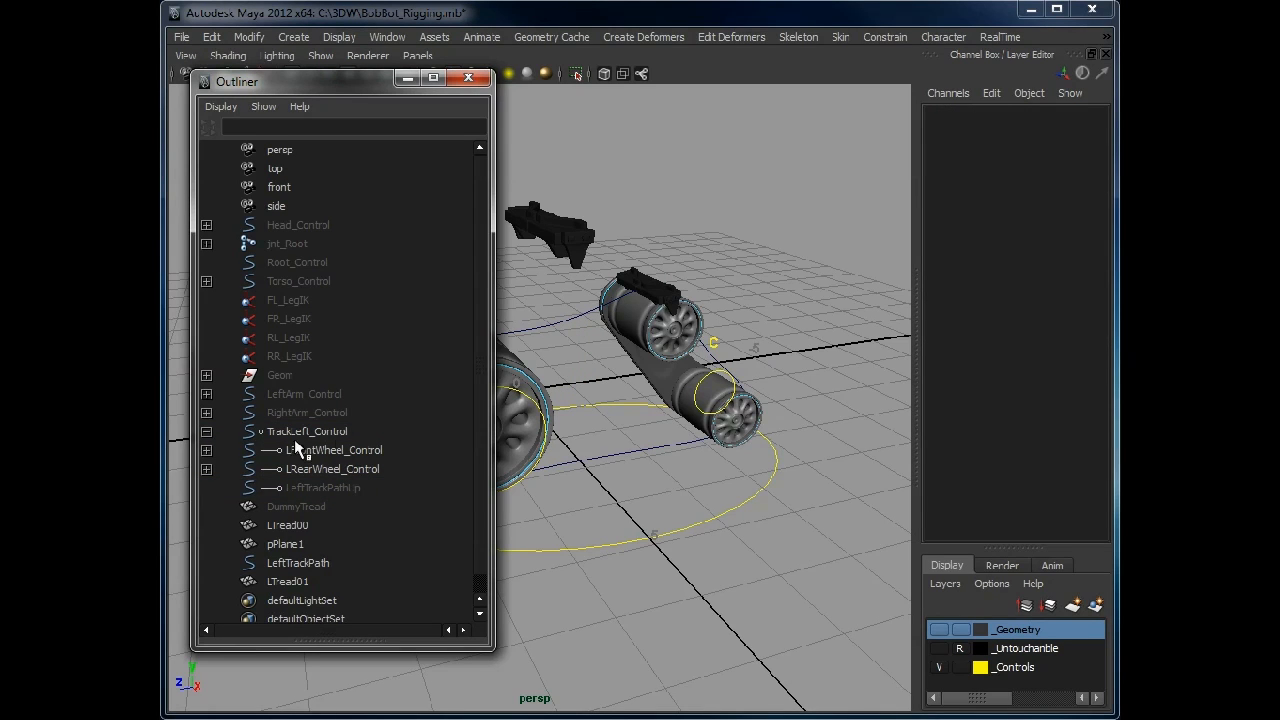
pyautogui.click(468, 78)
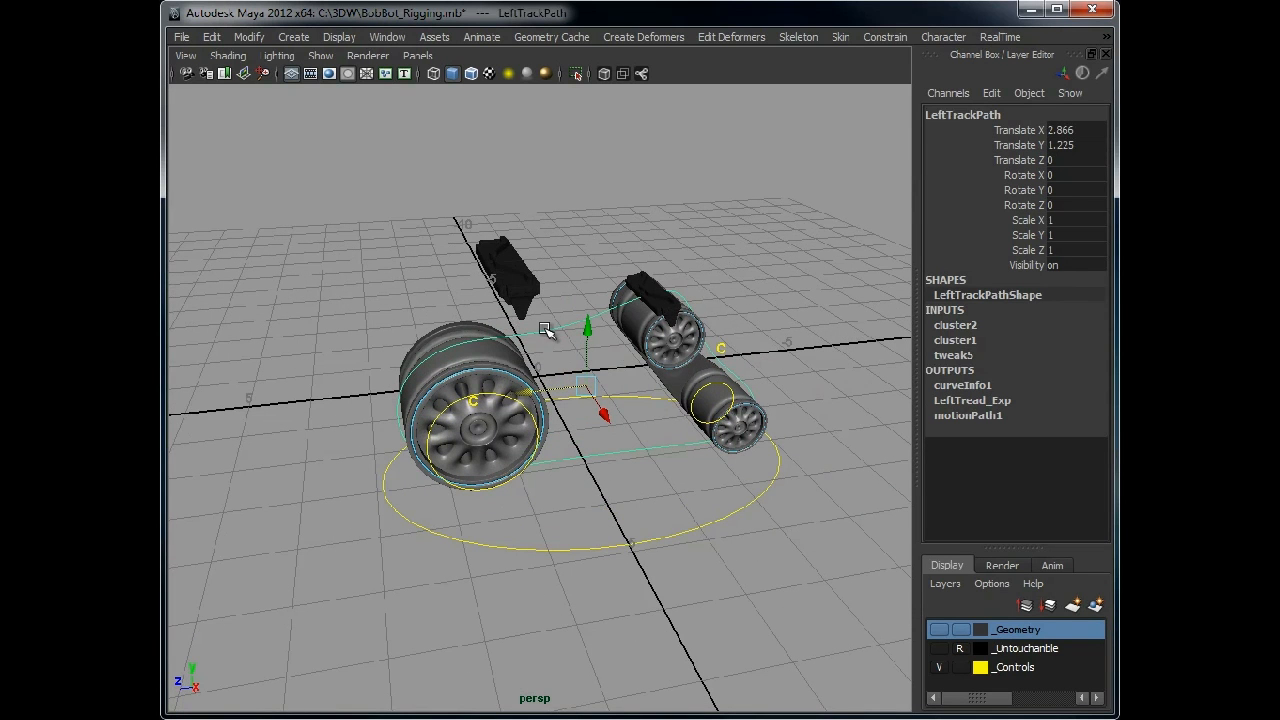
# Reverse LeftTrackPath's curve direction via Edit Curves > Reverse Curve Direction, adding reverseCurve1
pyautogui.press('space')
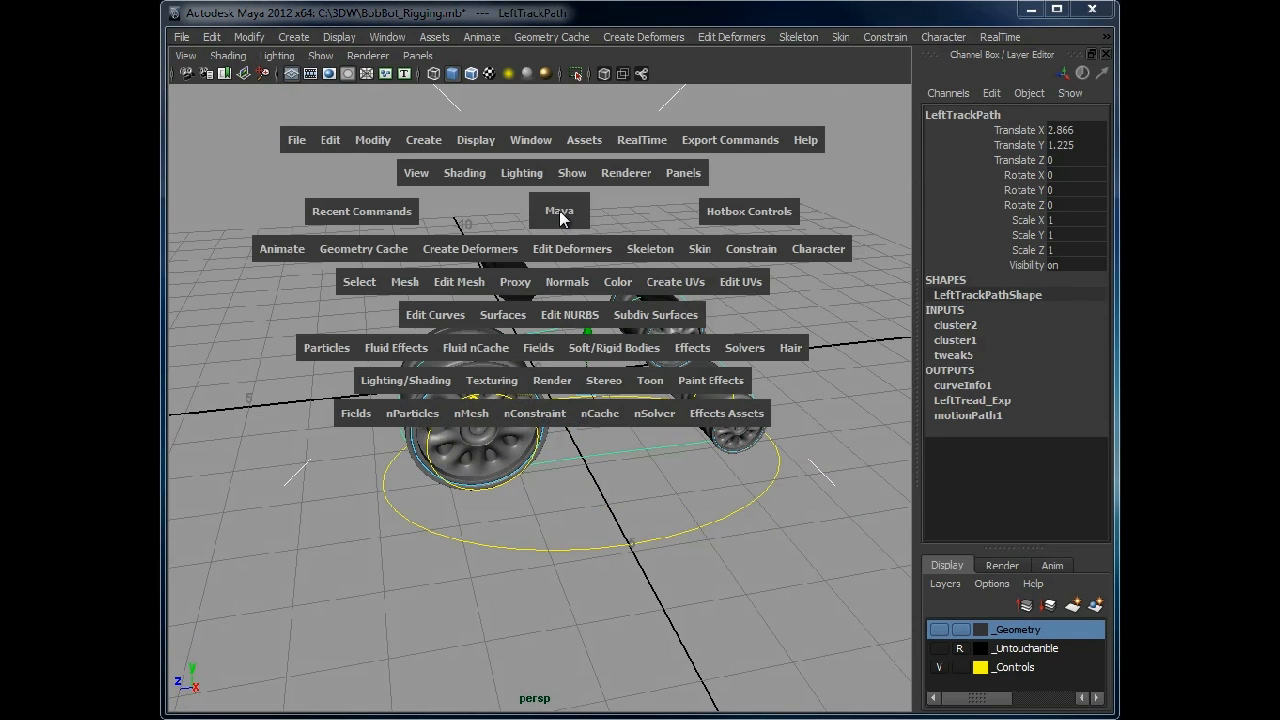
pyautogui.click(470, 248)
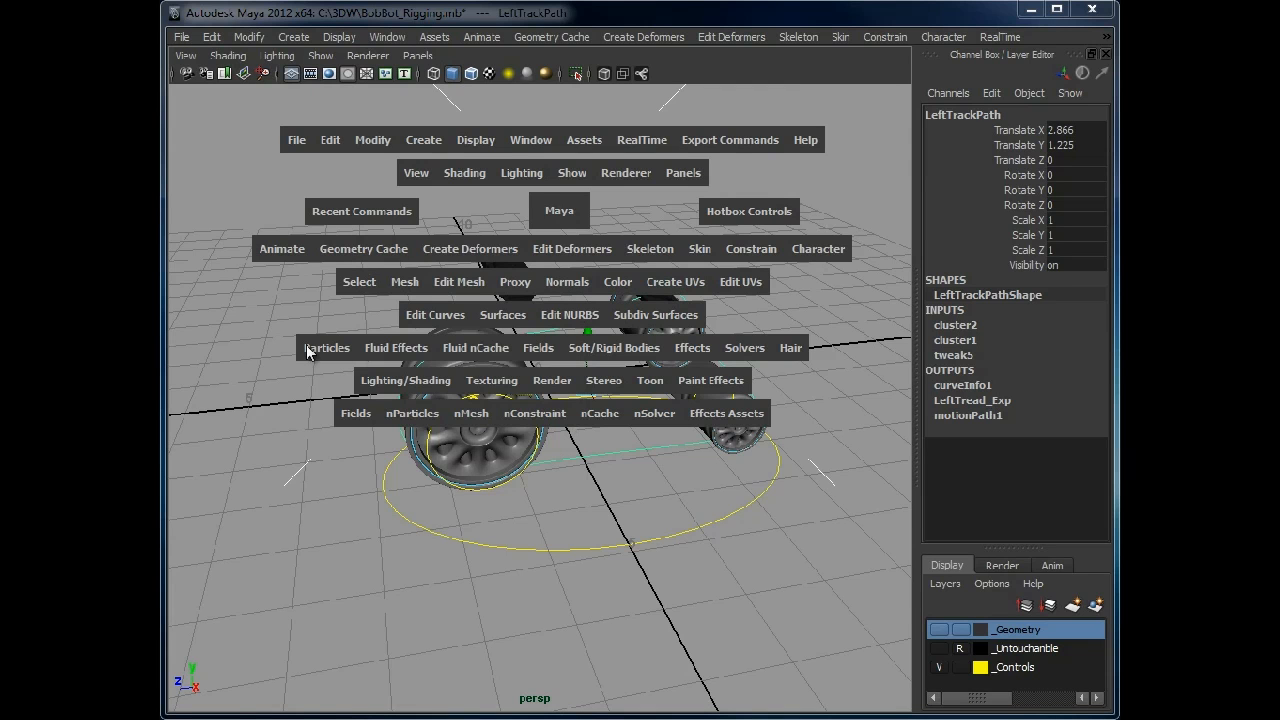
pyautogui.click(436, 314)
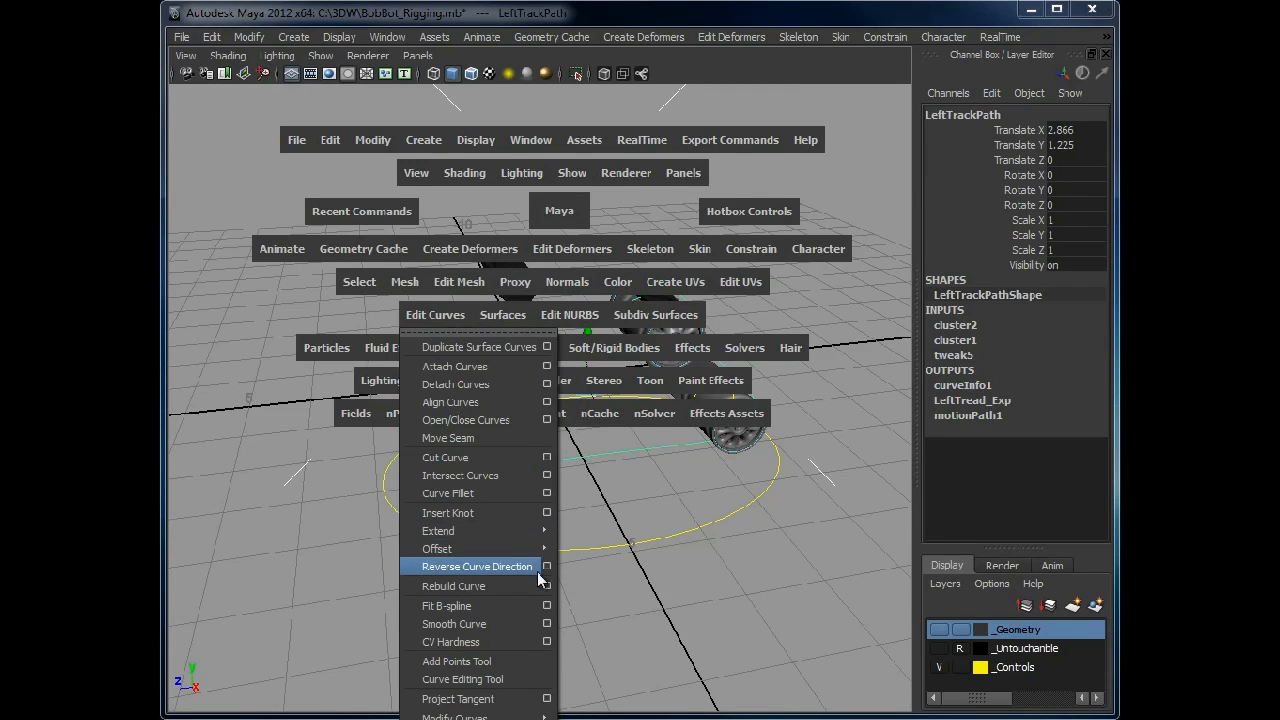
pyautogui.click(546, 566)
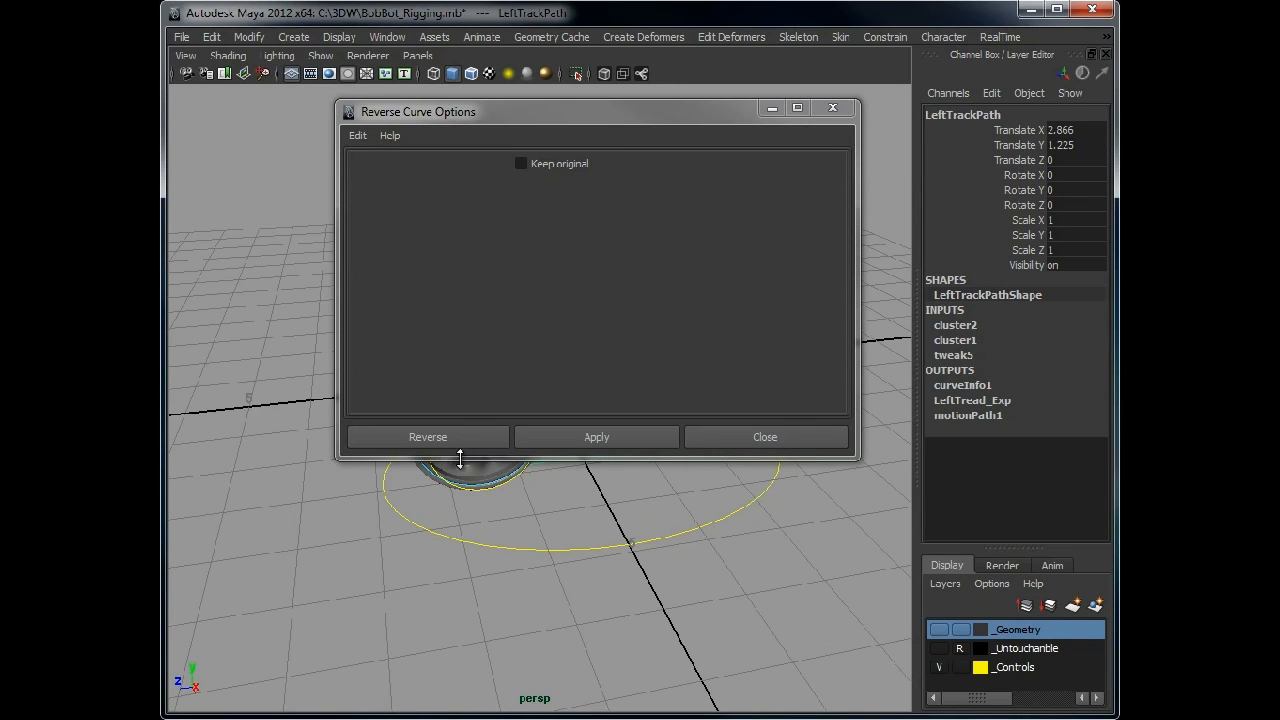
pyautogui.click(428, 436)
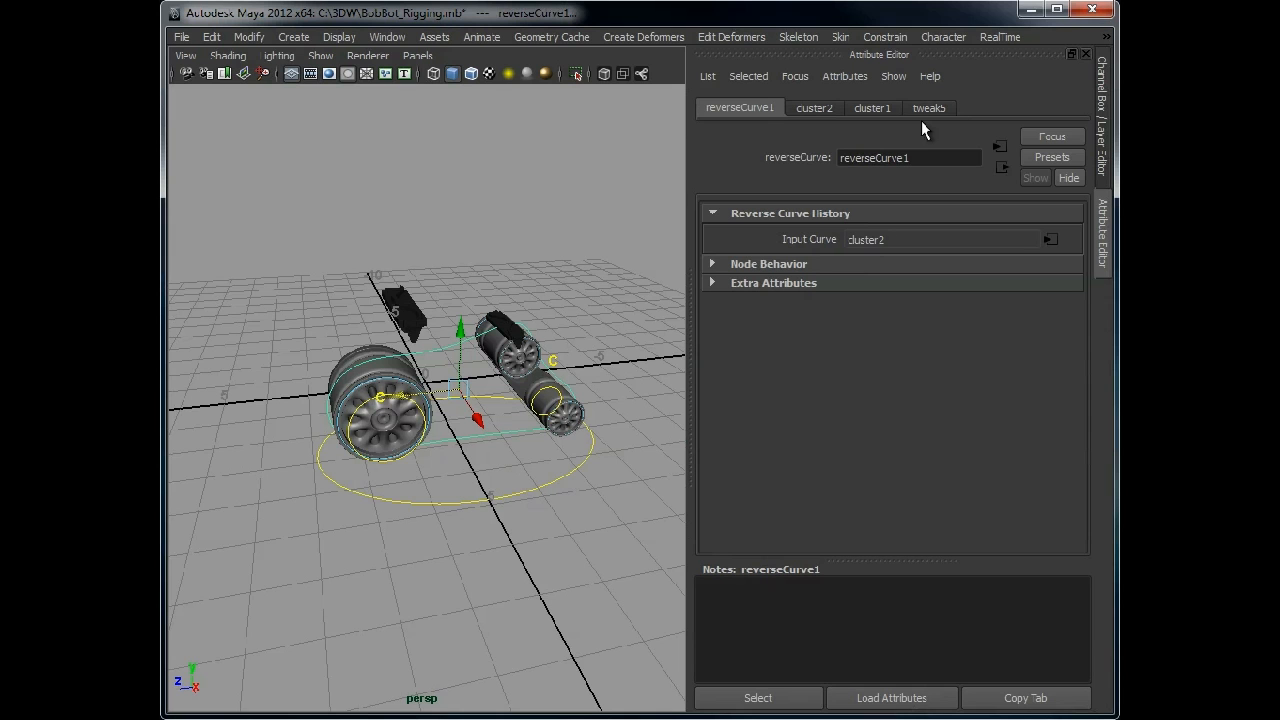
pyautogui.moveTo(540, 474)
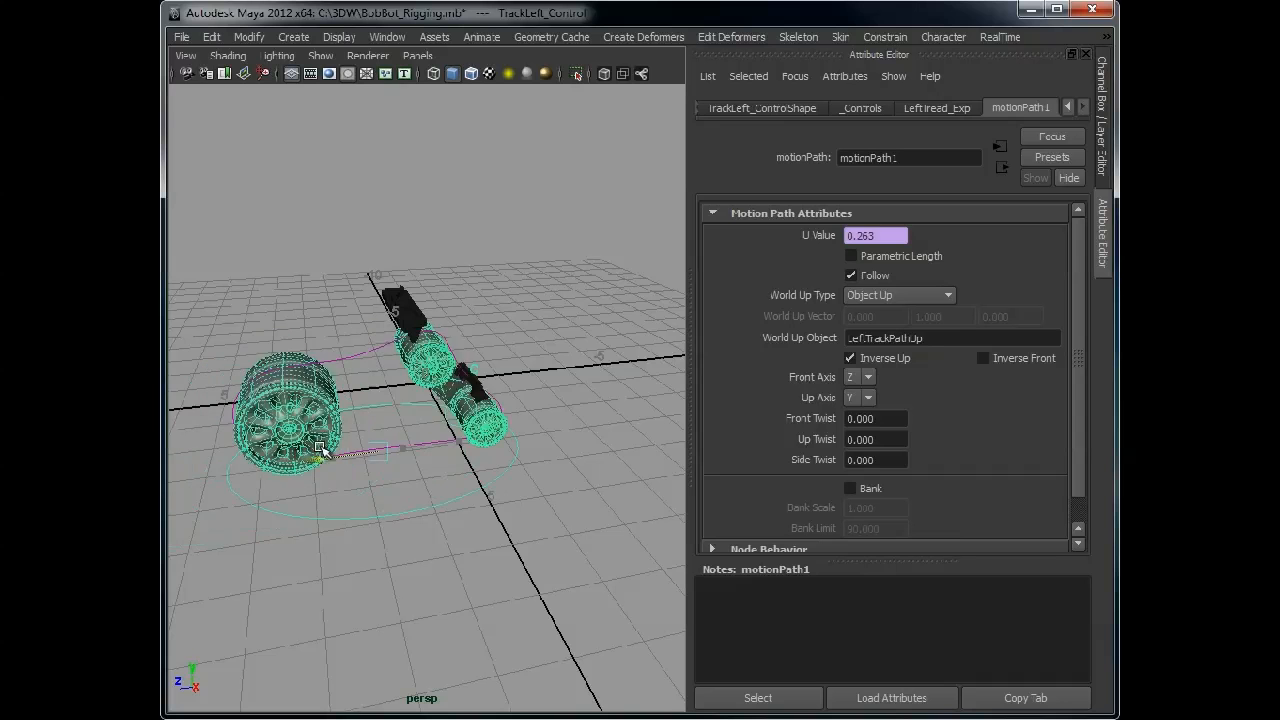
# Slide the track control back so motionPath1's U Value reads 0
pyautogui.moveTo(876, 236); pyautogui.dragTo(840, 236)
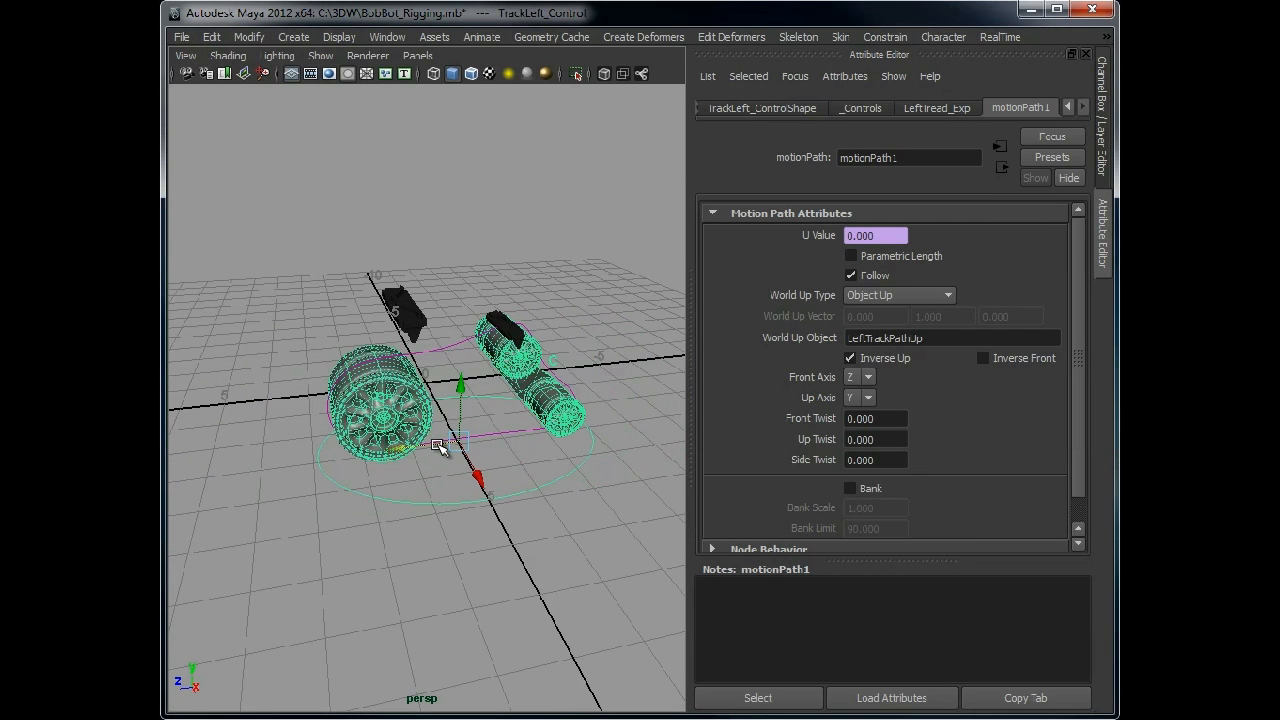
pyautogui.moveTo(1076, 40)
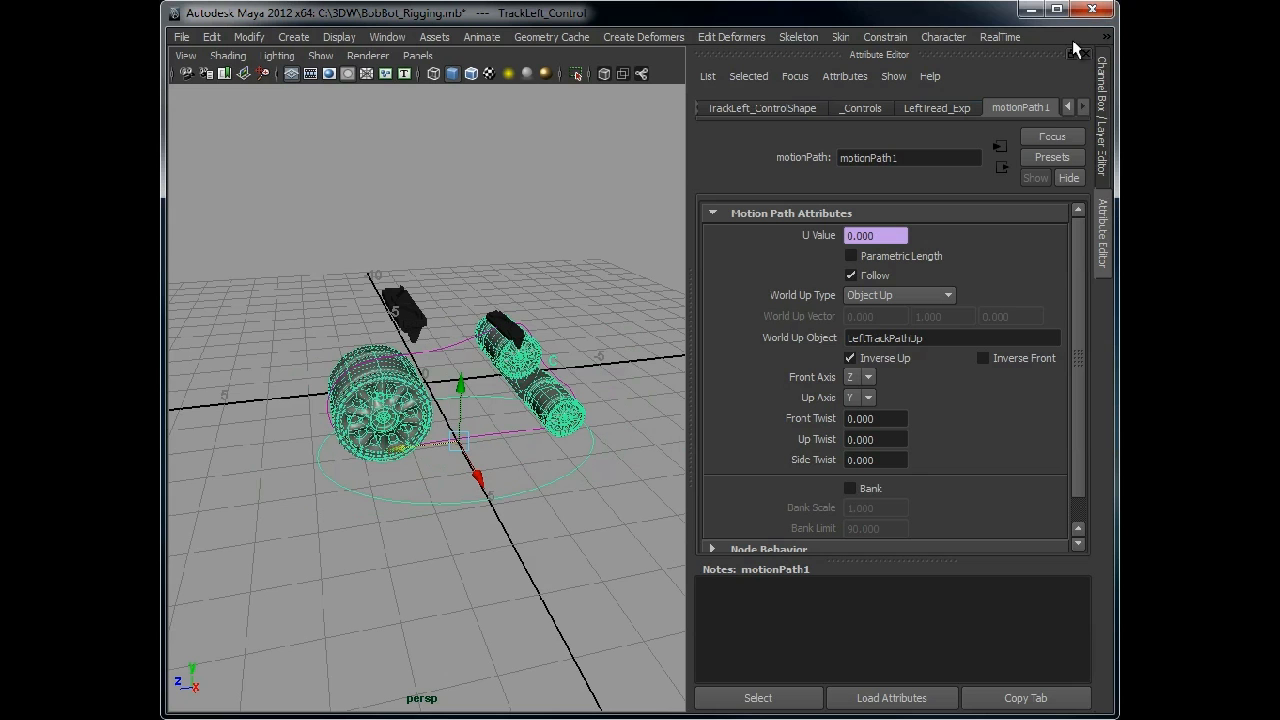
pyautogui.moveTo(912, 194)
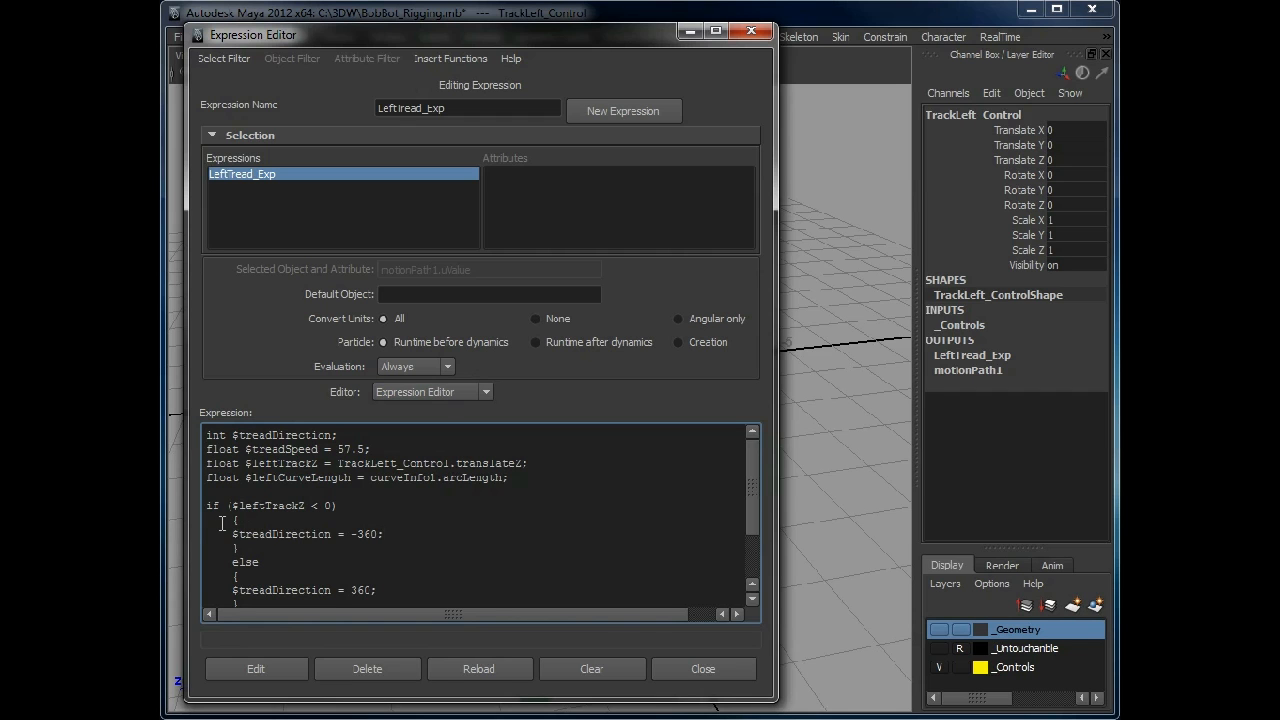
# Add reverseCurve1.nodeState = 1; under the -360 negative-direction branch of LeftTread_Exp
pyautogui.moveTo(208, 504); pyautogui.dragTo(376, 590)
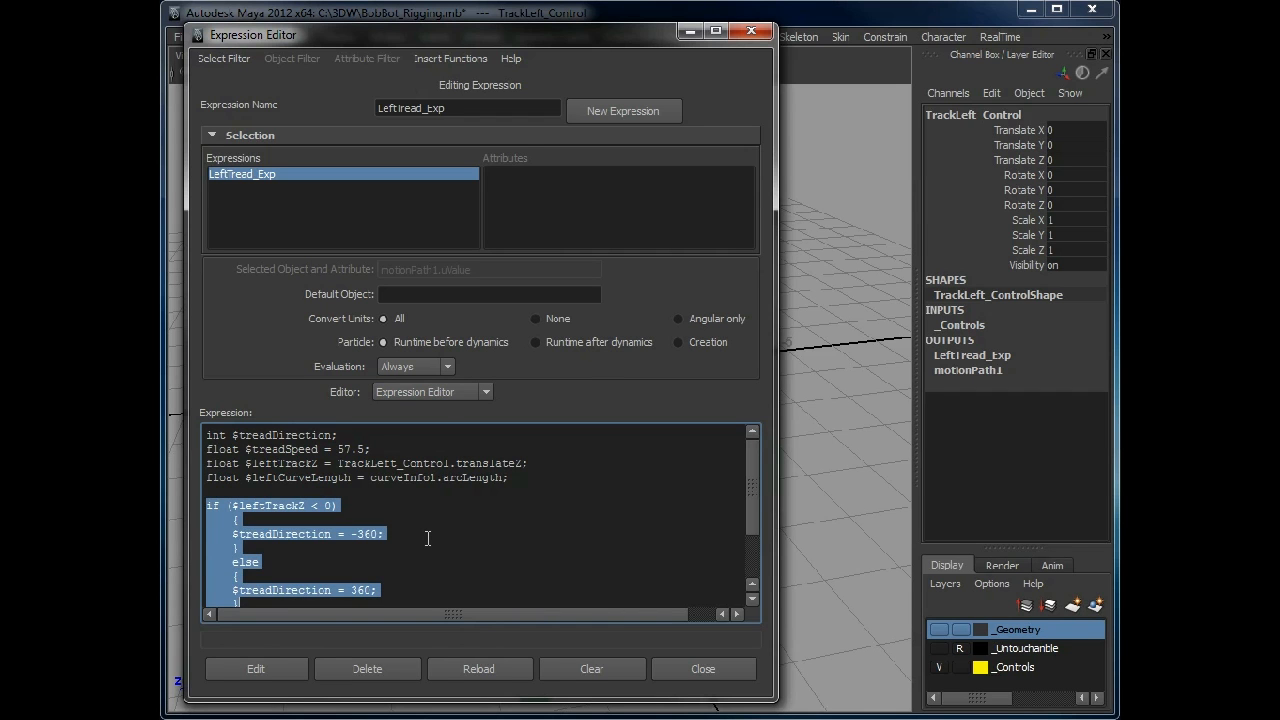
pyautogui.moveTo(800, 500)
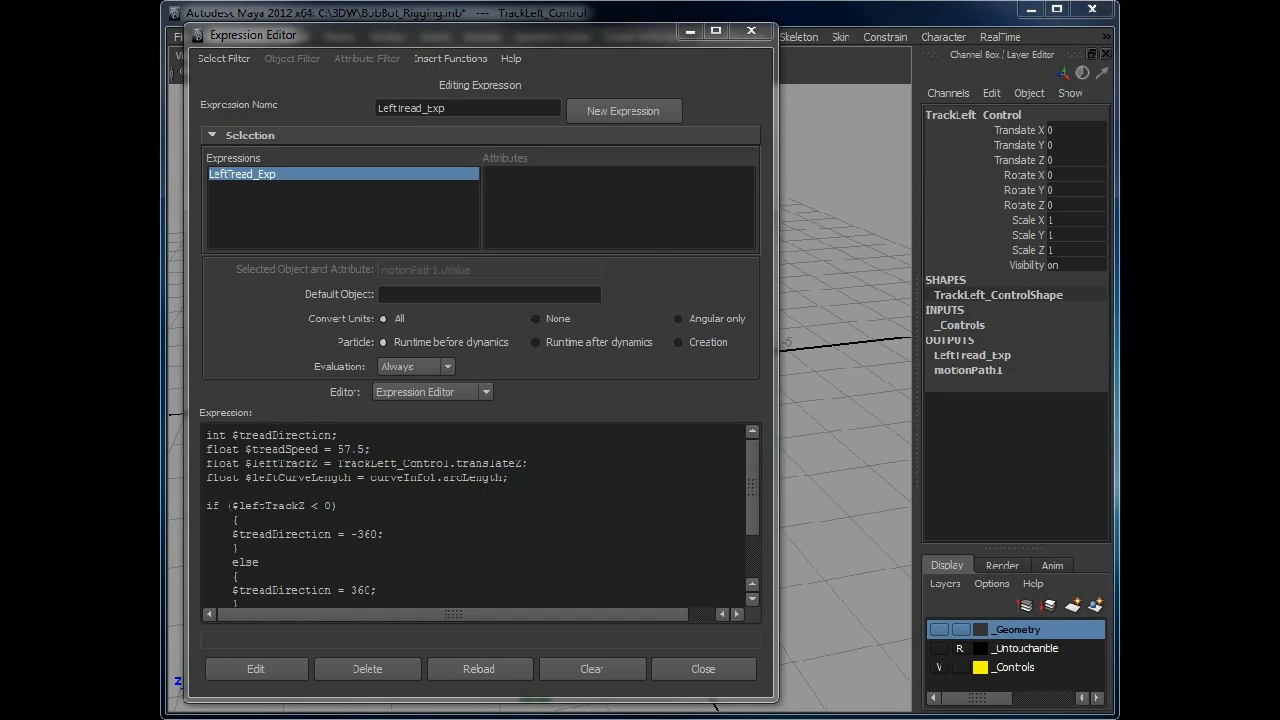
pyautogui.click(374, 534)
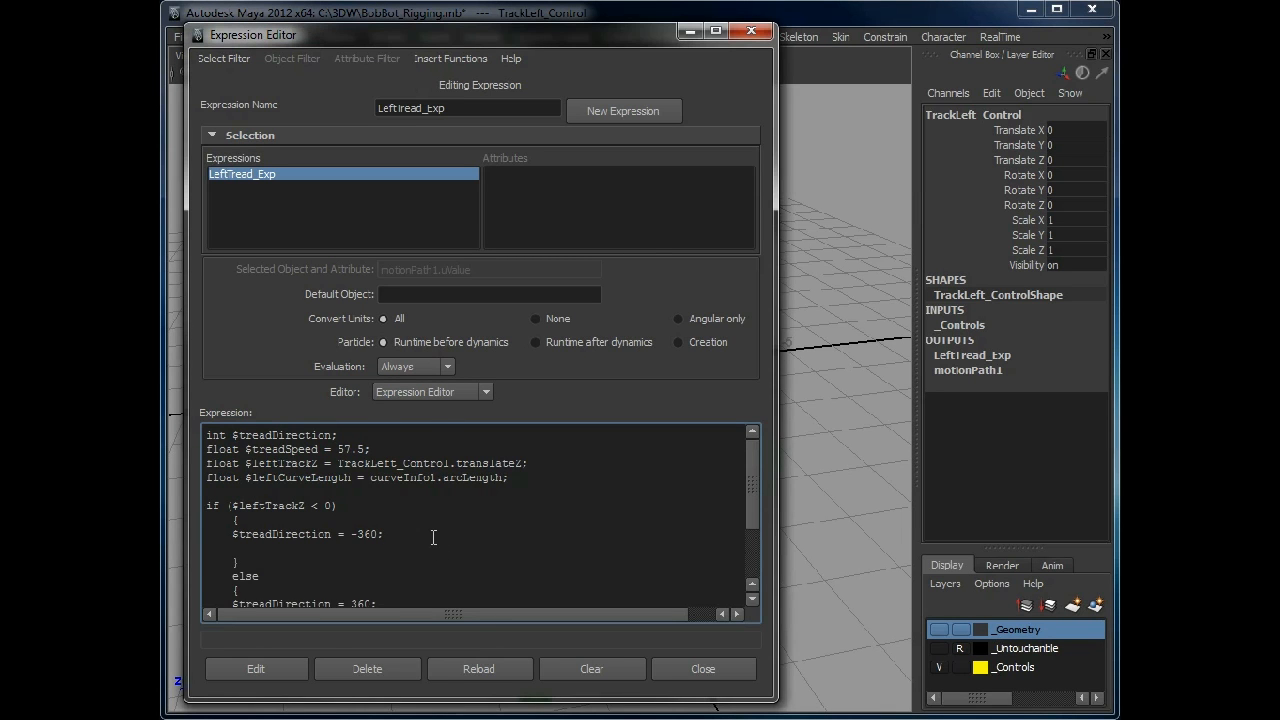
pyautogui.write('reverseCurve1.nodeState')
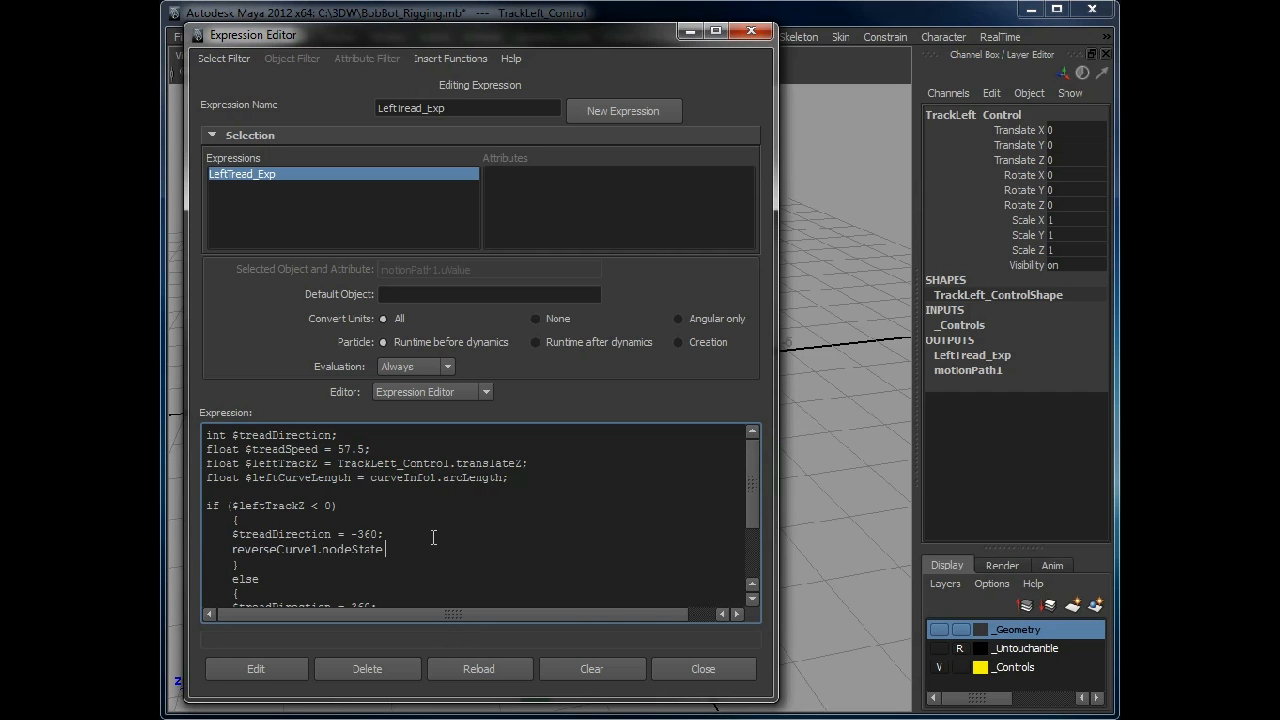
pyautogui.write('= 1;')
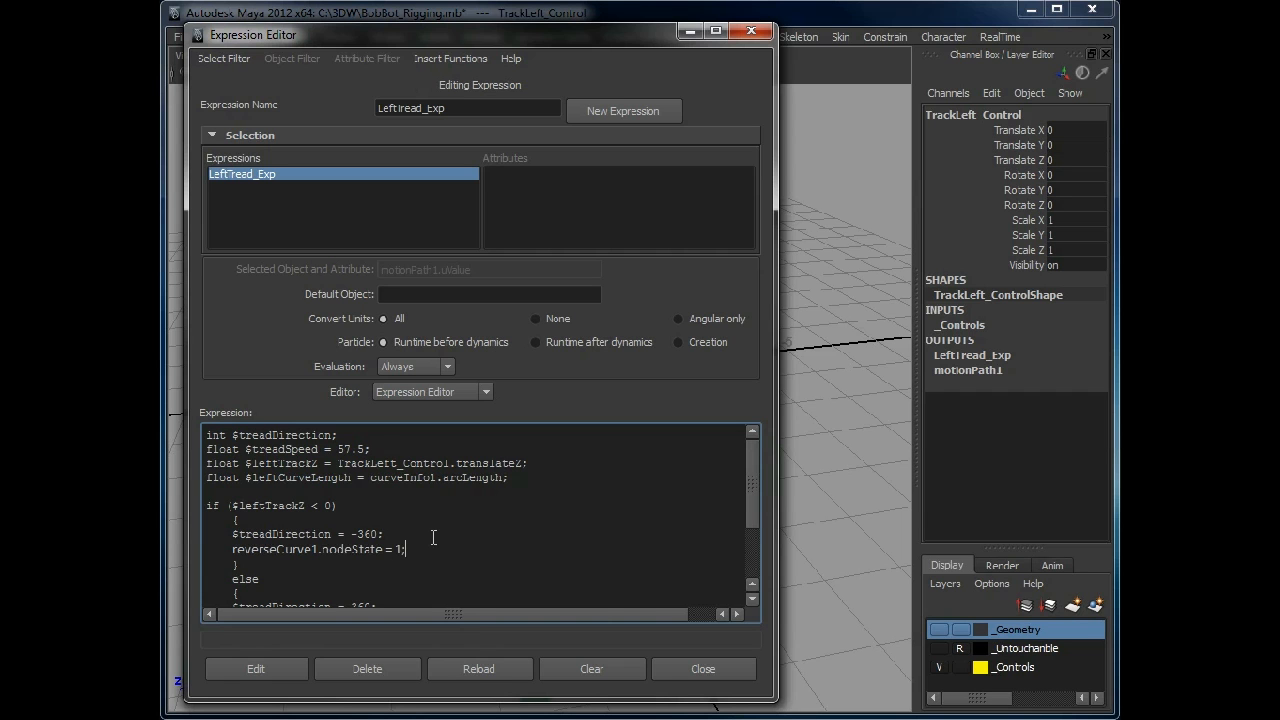
pyautogui.scroll(-3)
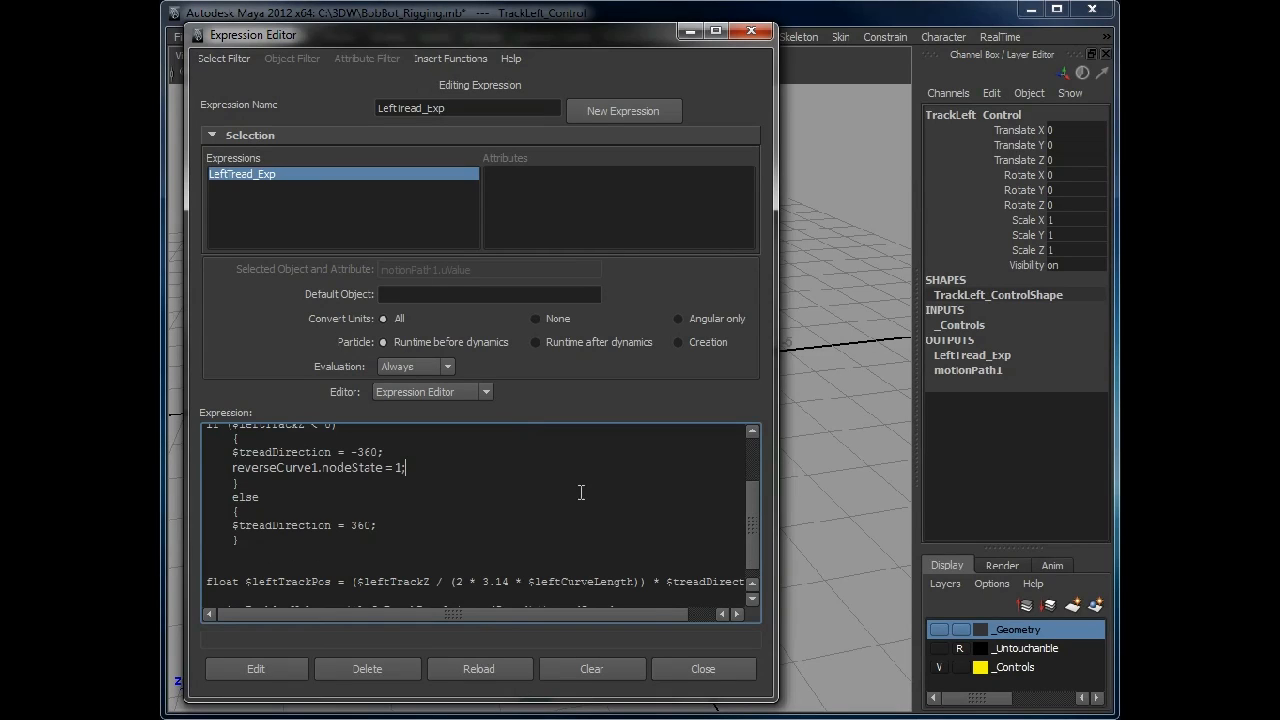
# Copy the nodeState line into the else branch and change its value to 0
pyautogui.tripleClick(316, 468)
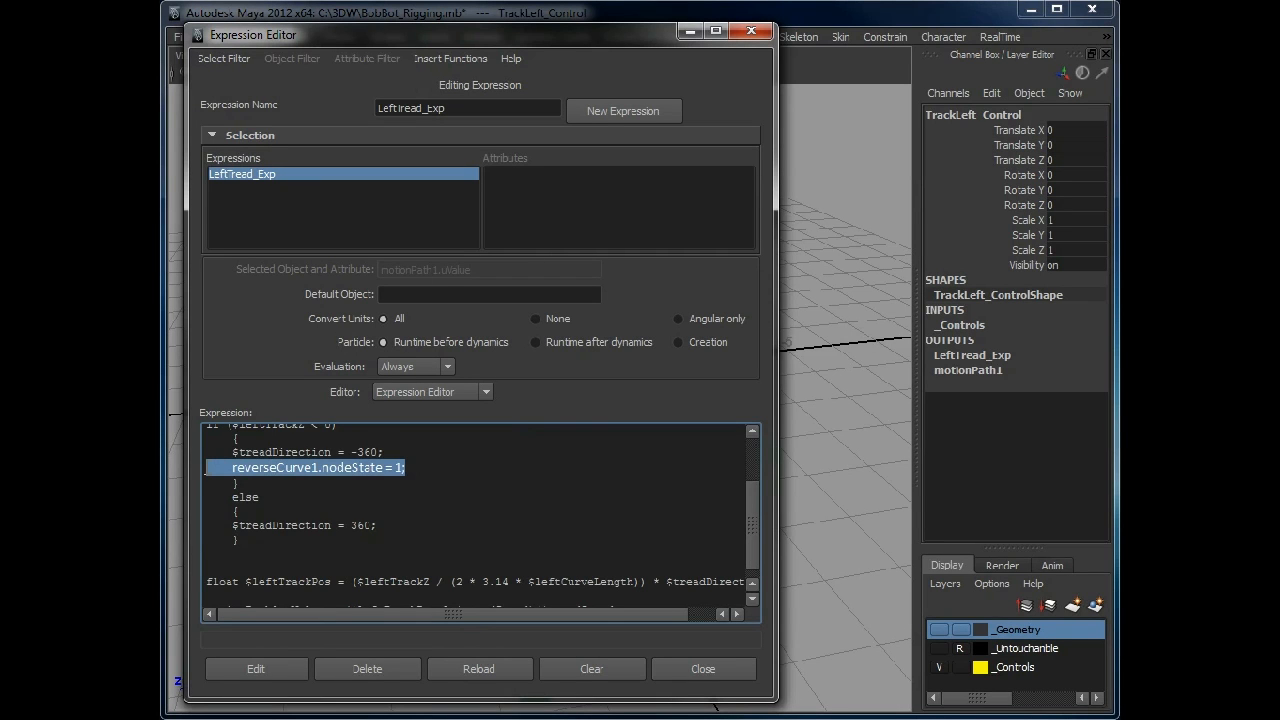
pyautogui.click(398, 540)
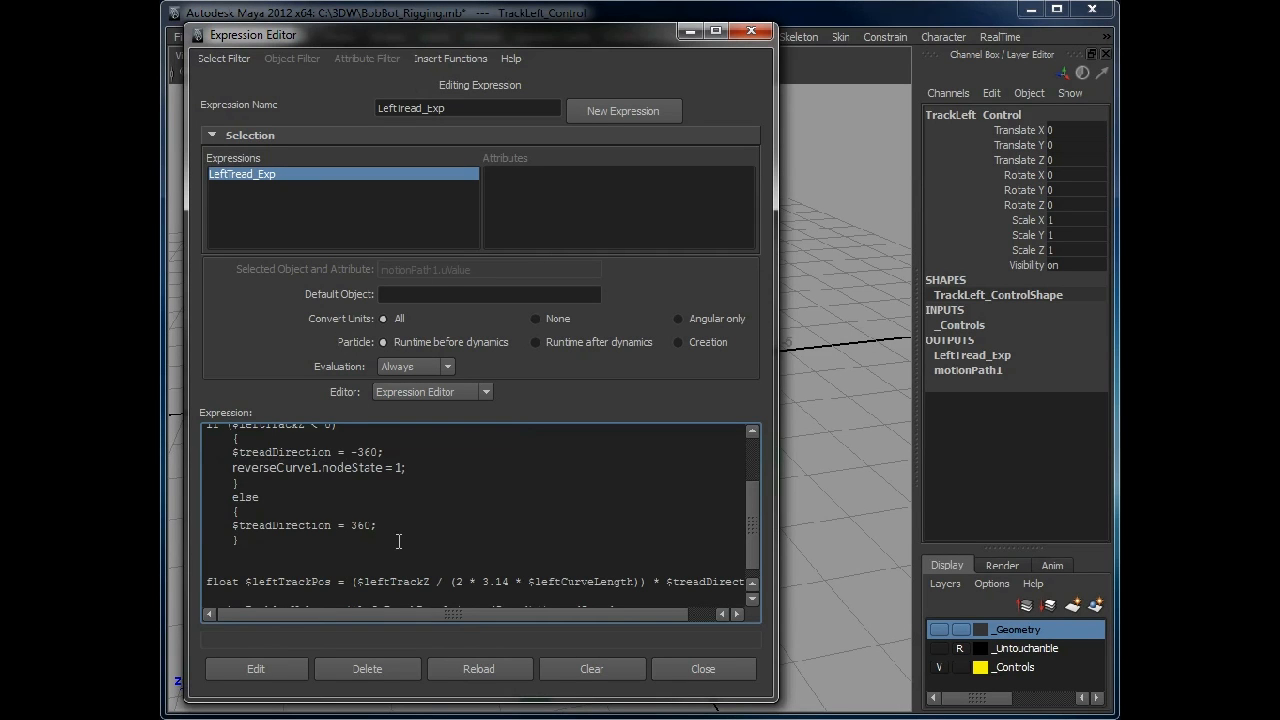
pyautogui.write('reverseCurve1.nodeState = 1;')
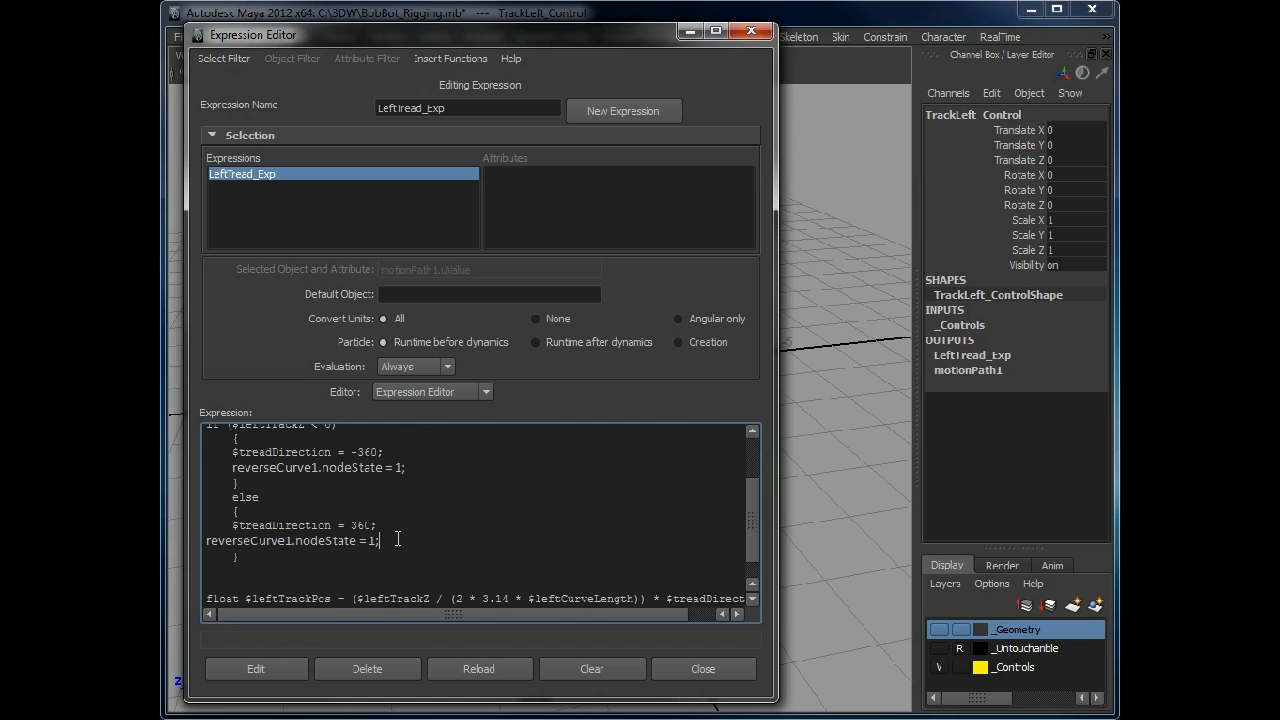
pyautogui.write('0')
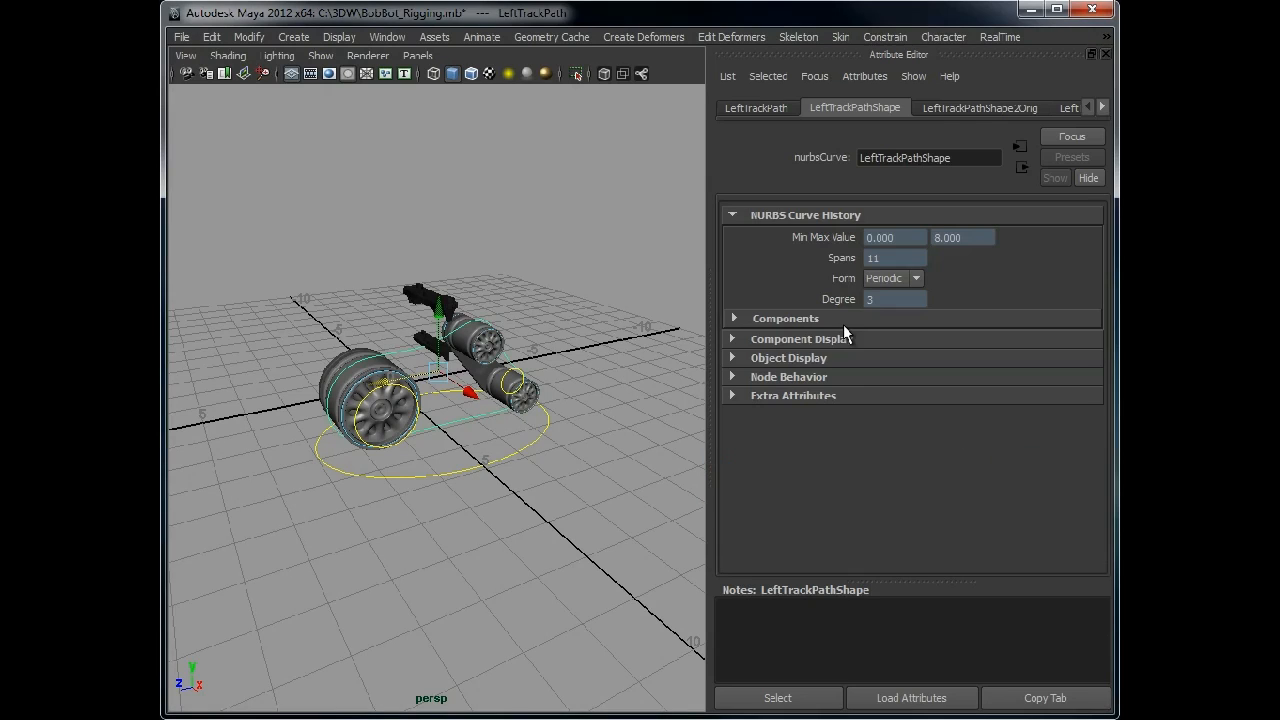
# Read curveInfo1's Arc Length value 13.059 and return to the scene view
pyautogui.click(1088, 108)
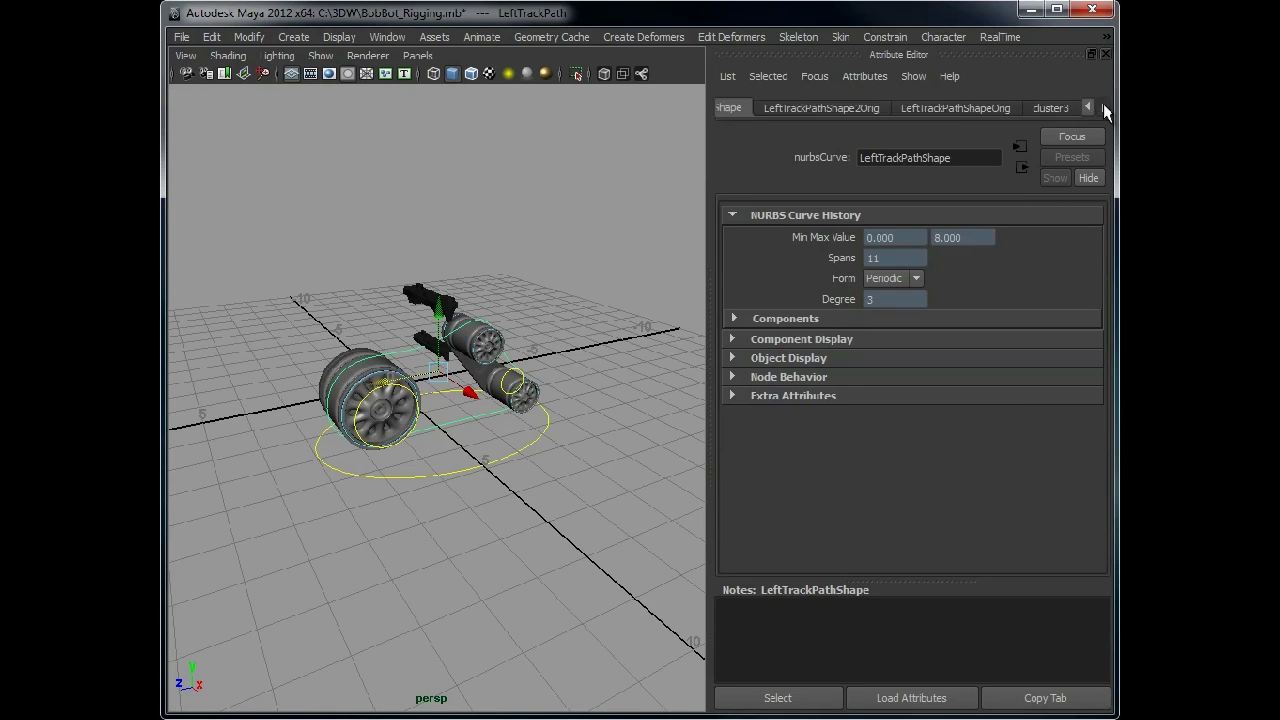
pyautogui.click(1088, 108)
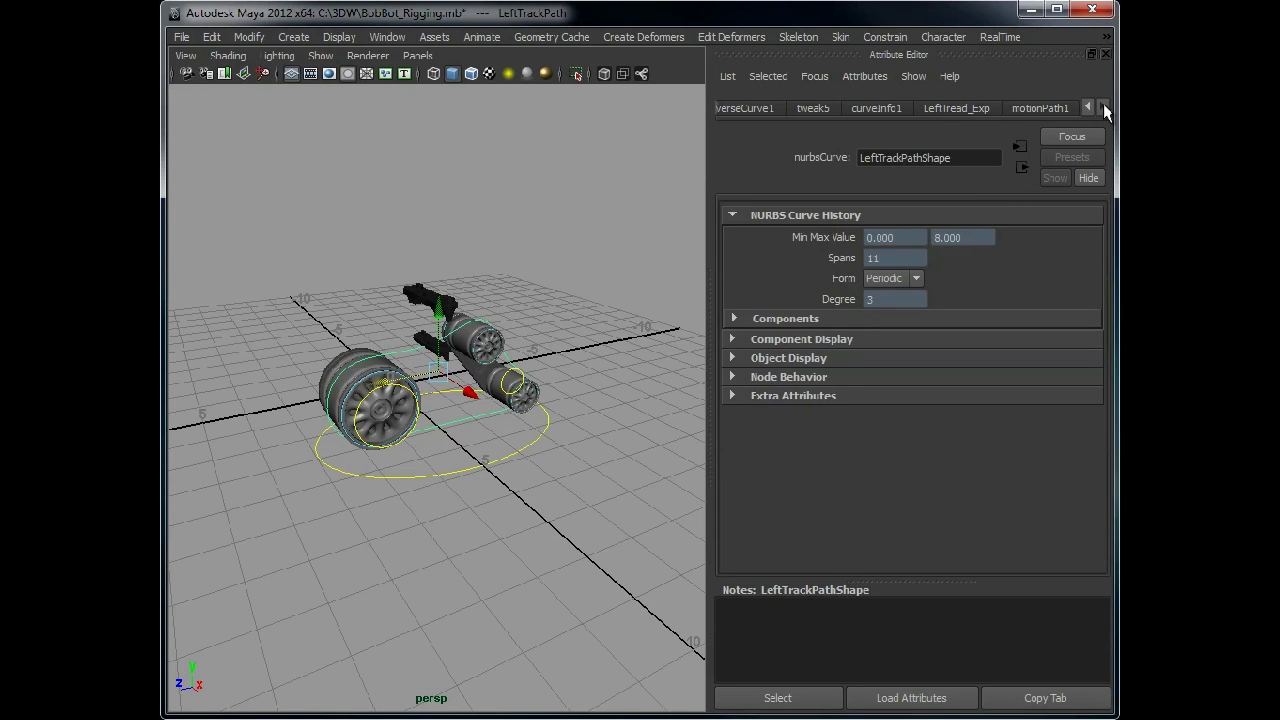
pyautogui.click(876, 108)
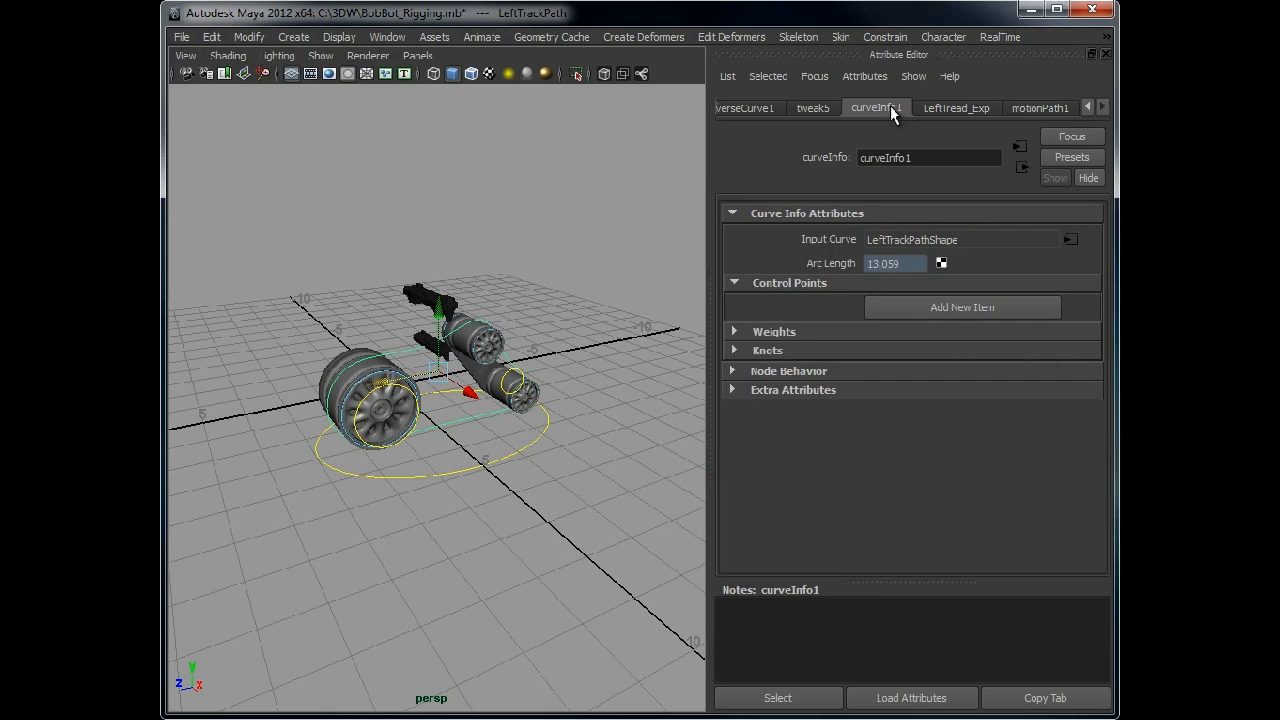
pyautogui.click(896, 264)
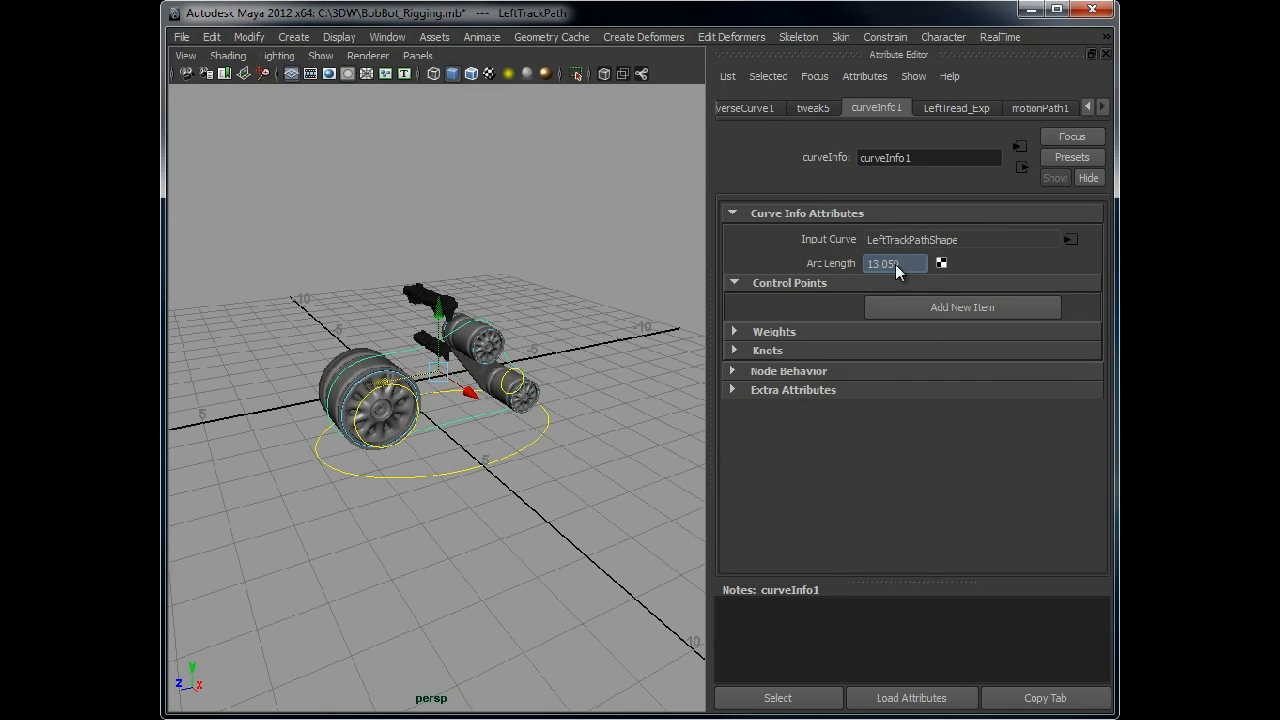
pyautogui.moveTo(784, 706)
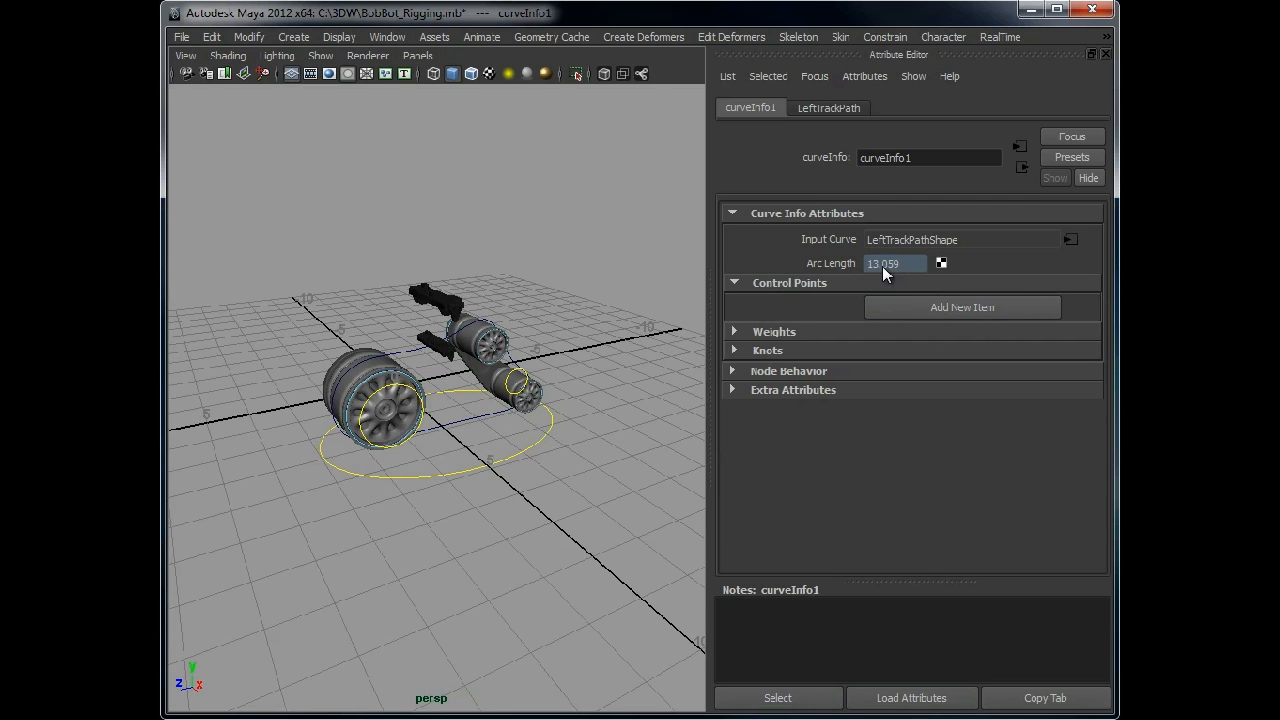
pyautogui.moveTo(554, 292)
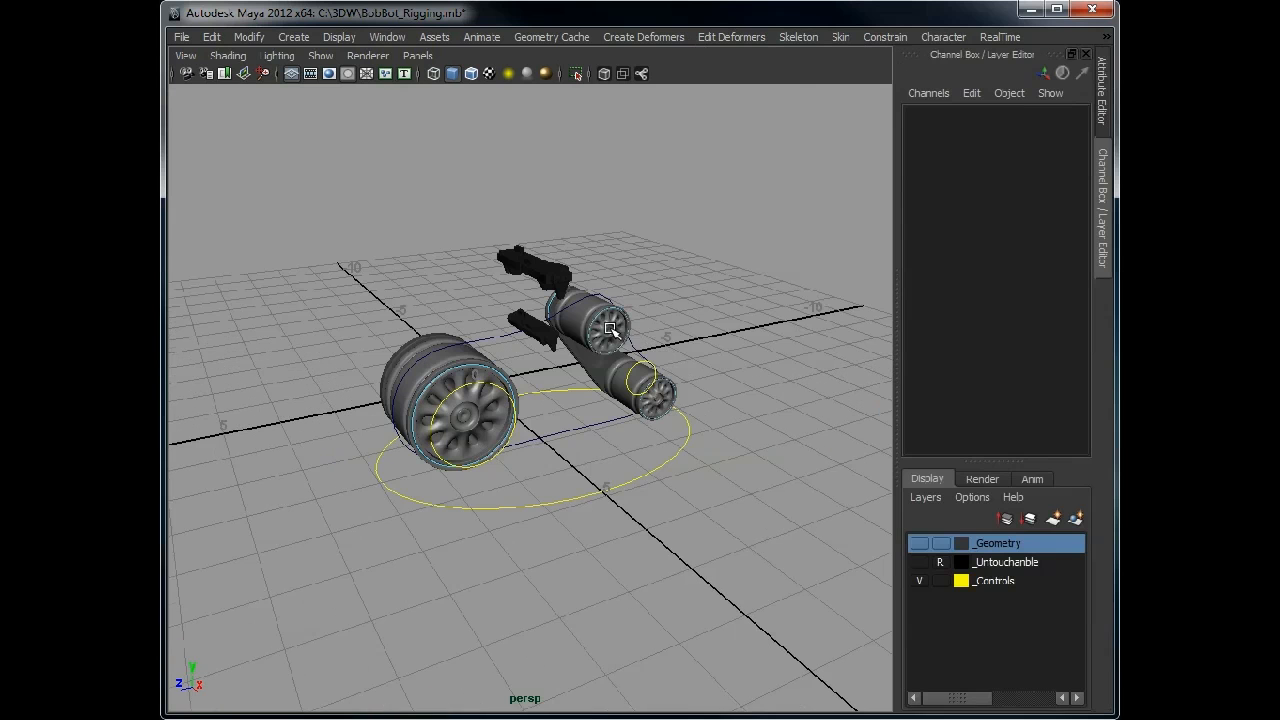
pyautogui.click(386, 36)
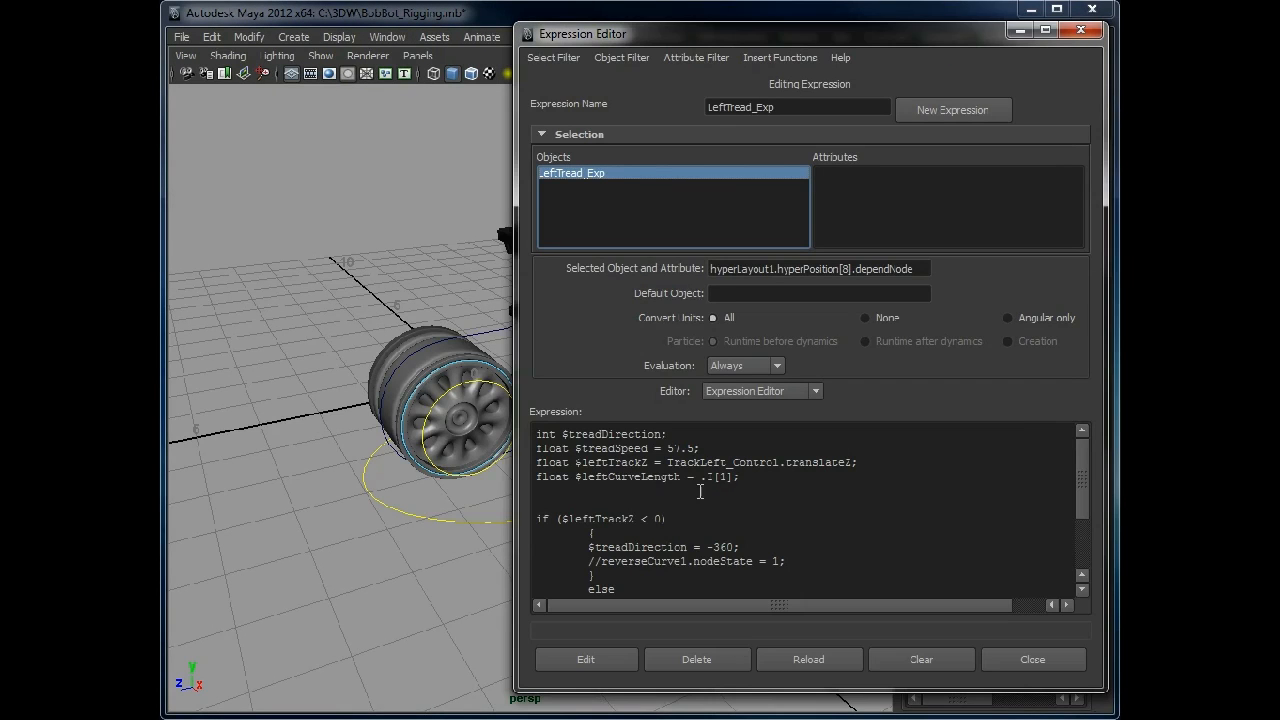
# Set $leftCurveLength to 13.059 in LeftTread_Exp, apply it, and test-move TrackLeft_Control
pyautogui.doubleClick(720, 476)
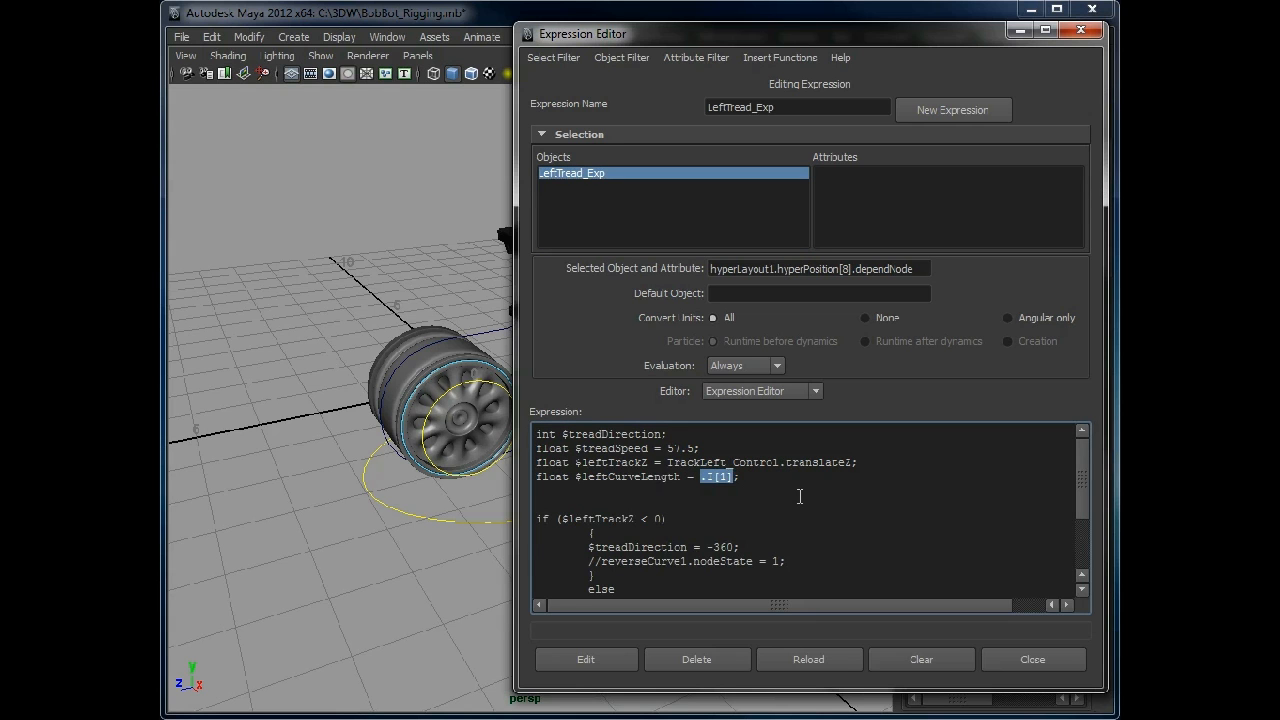
pyautogui.write('13.059')
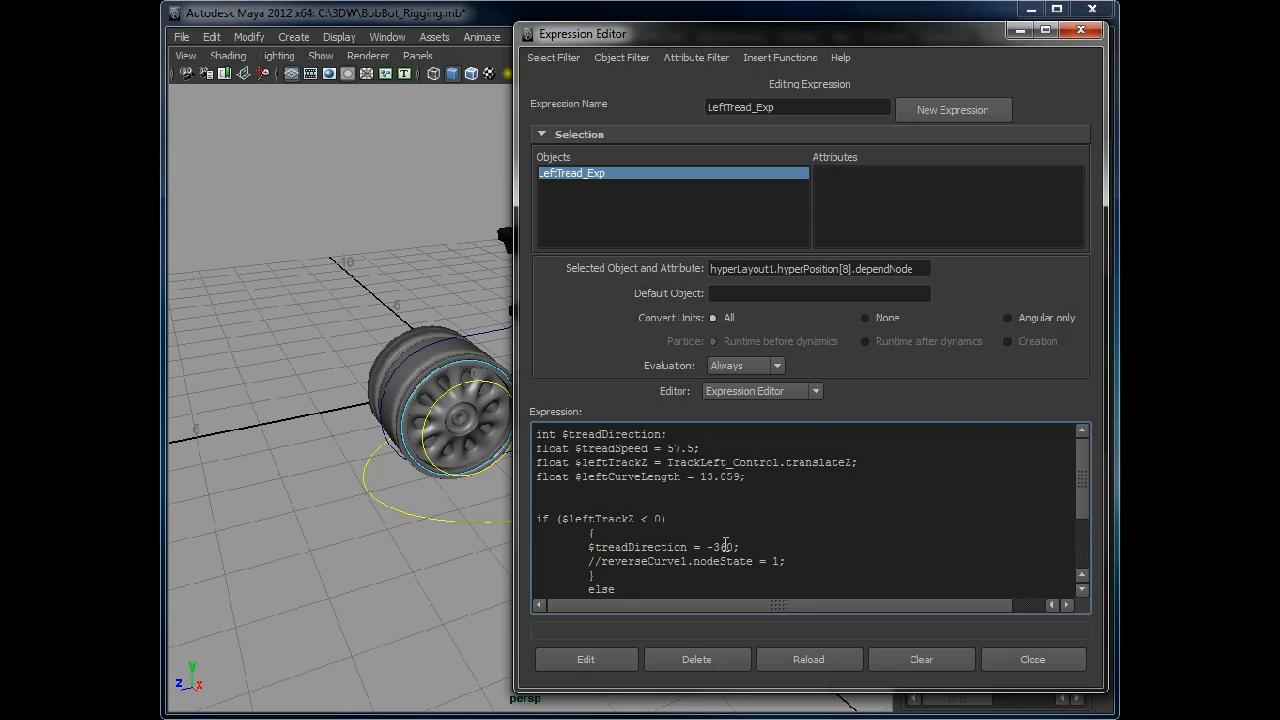
pyautogui.scroll(-3)
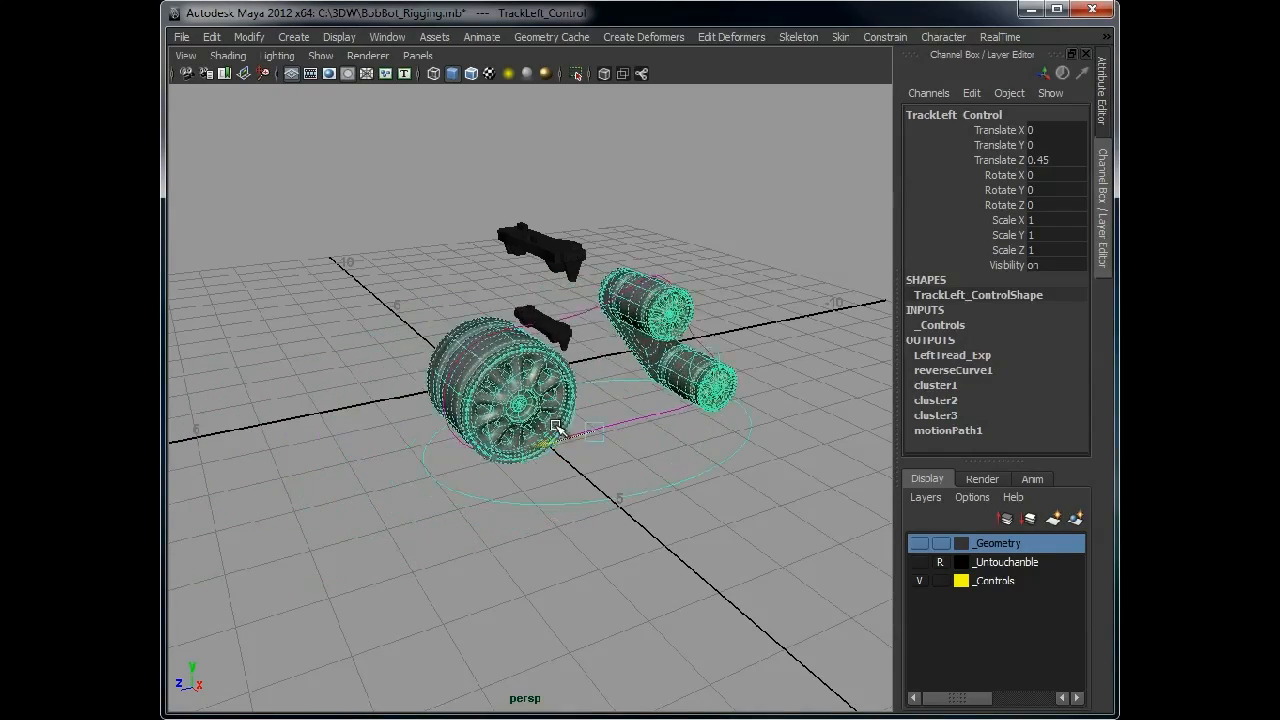
pyautogui.moveTo(560, 430); pyautogui.dragTo(484, 430)
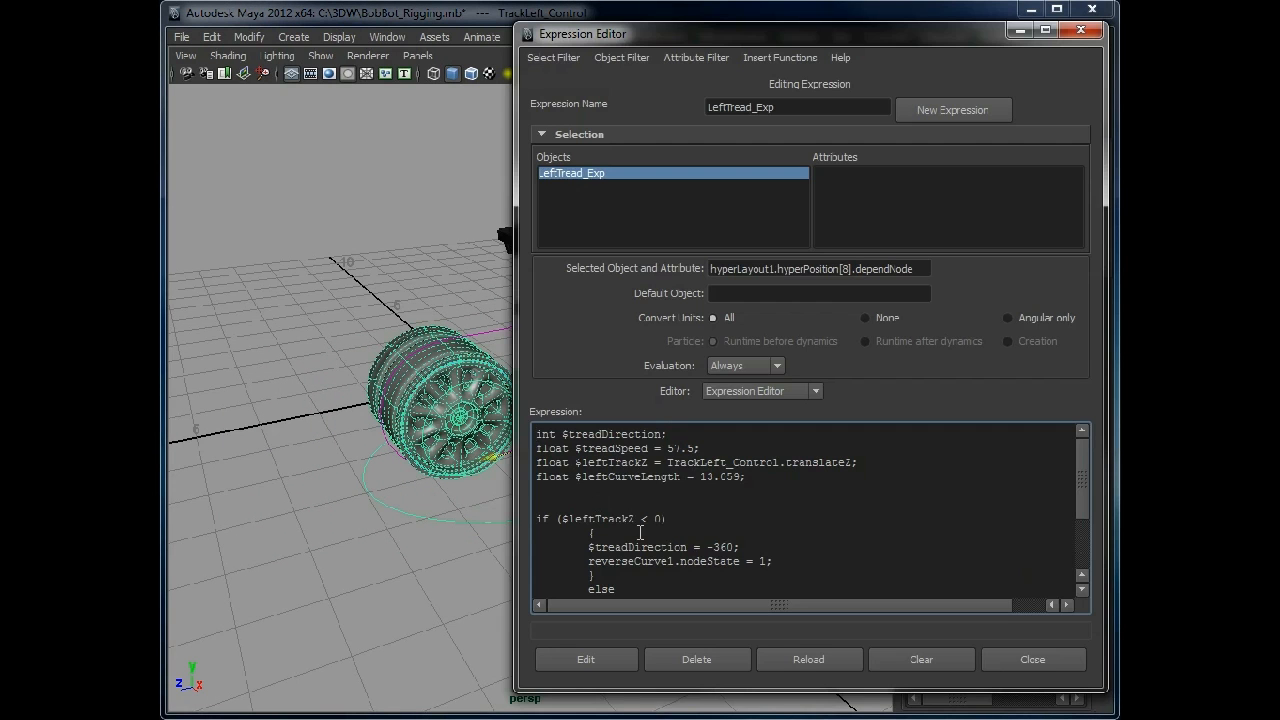
pyautogui.scroll(-3)
pyautogui.write('0')
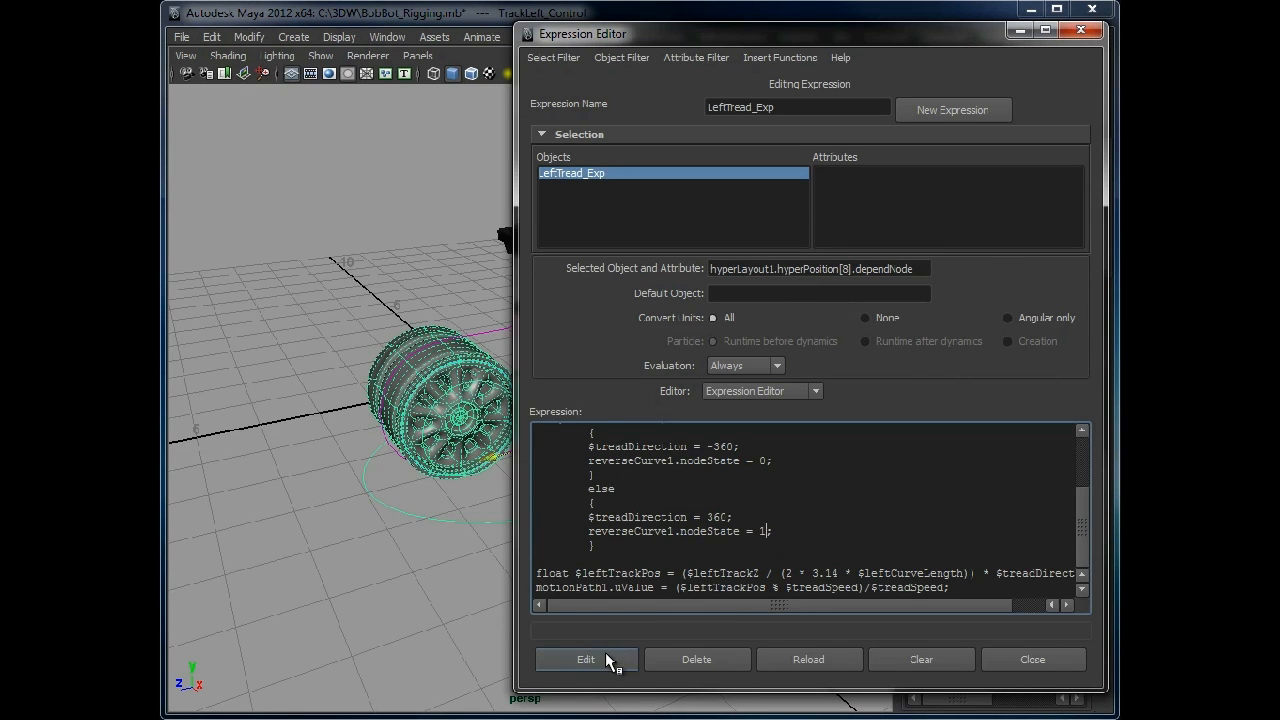
pyautogui.click(1032, 660)
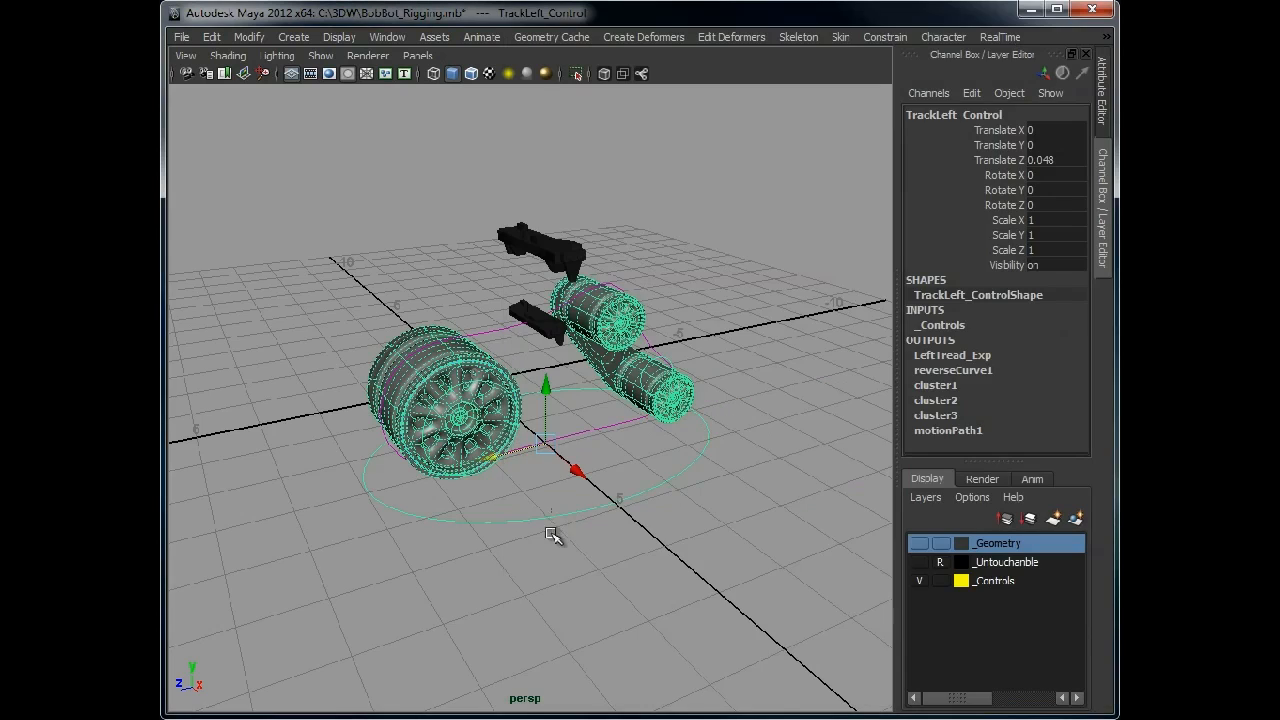